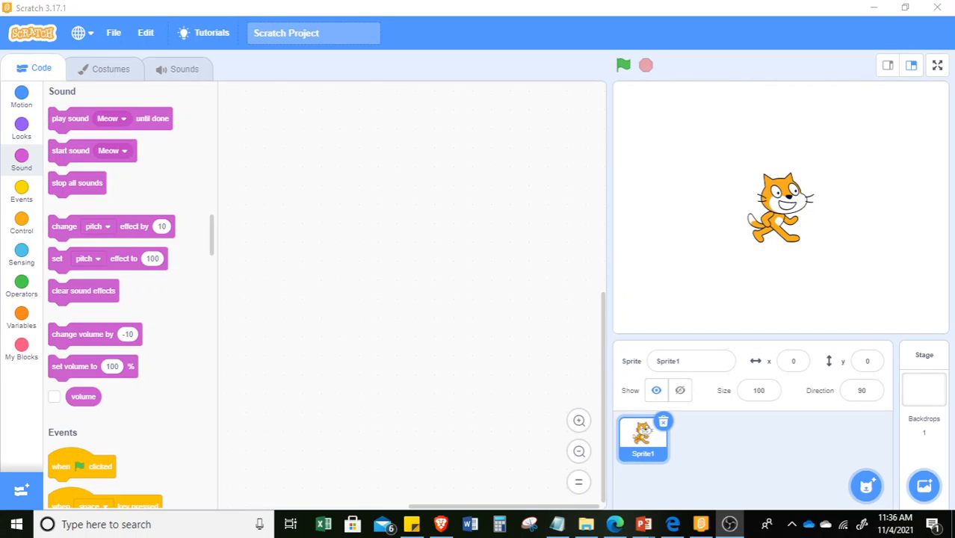
pyautogui.moveTo(436, 323)
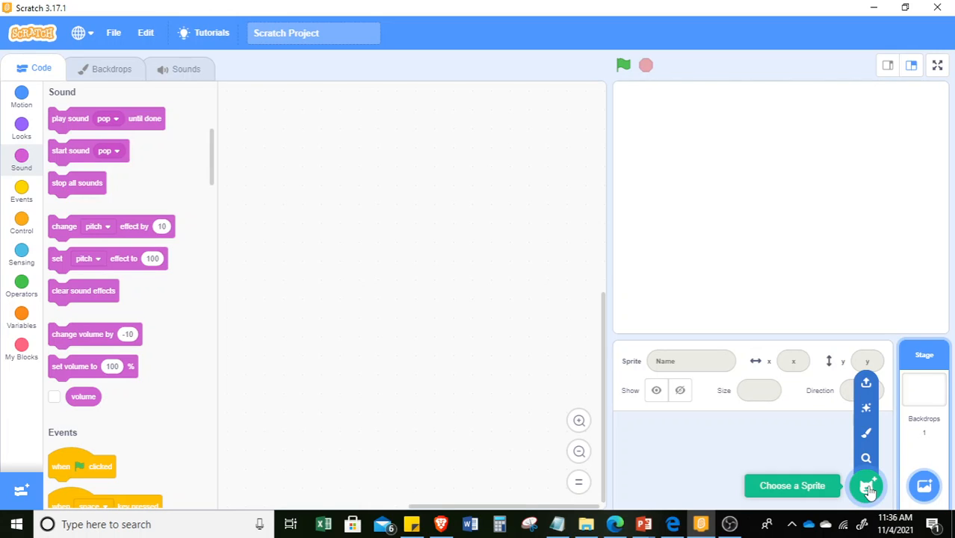
# Choose the Jouvi Dance sprite from the Dance category as the project's only sprite
pyautogui.click(867, 485)
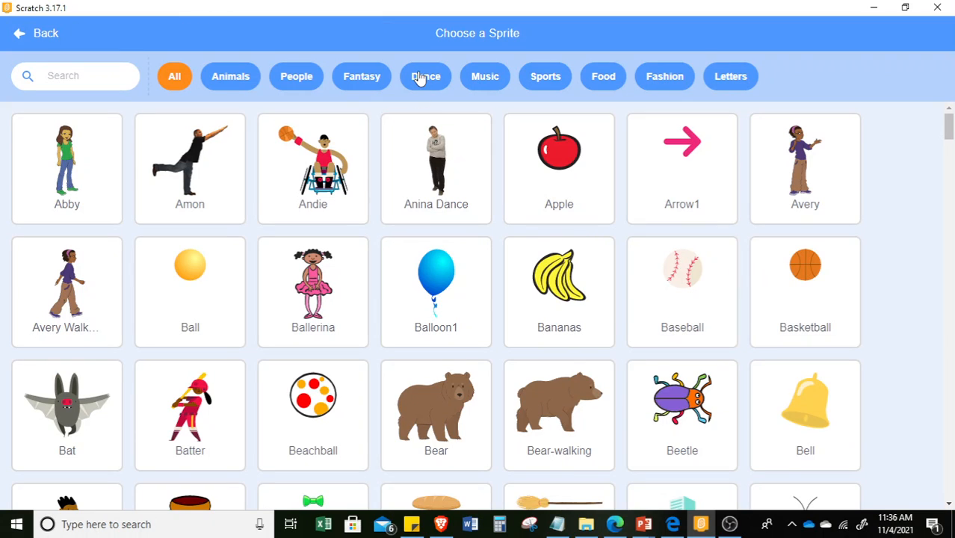
pyautogui.moveTo(426, 78)
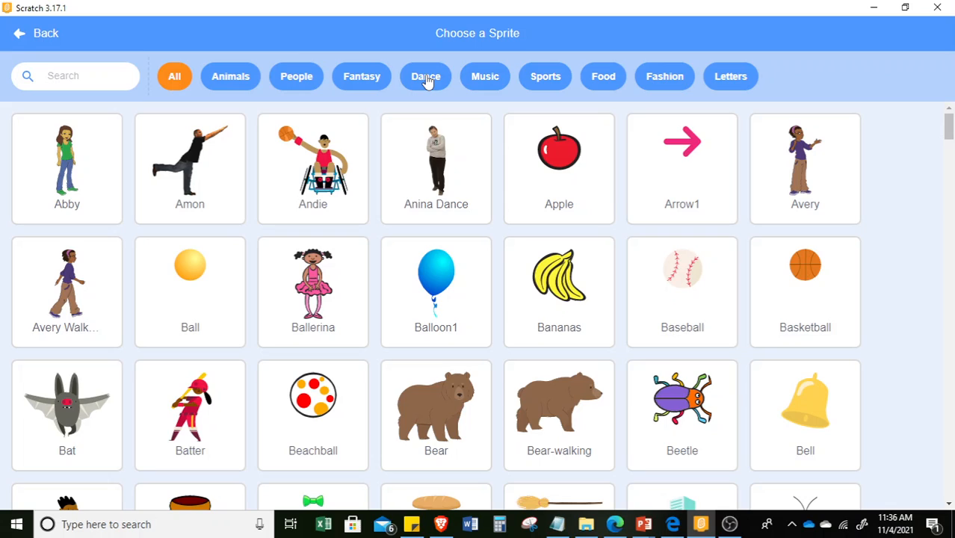
pyautogui.click(424, 75)
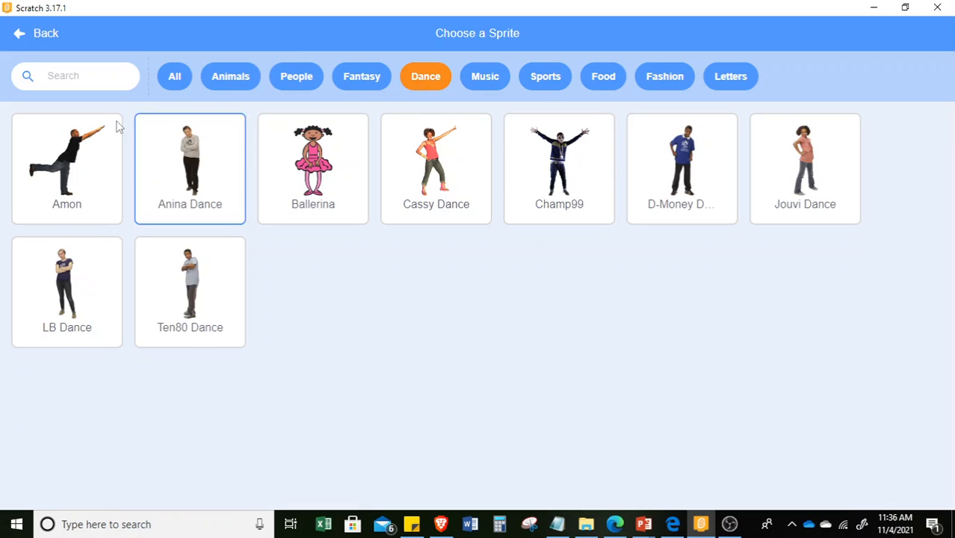
pyautogui.click(67, 291)
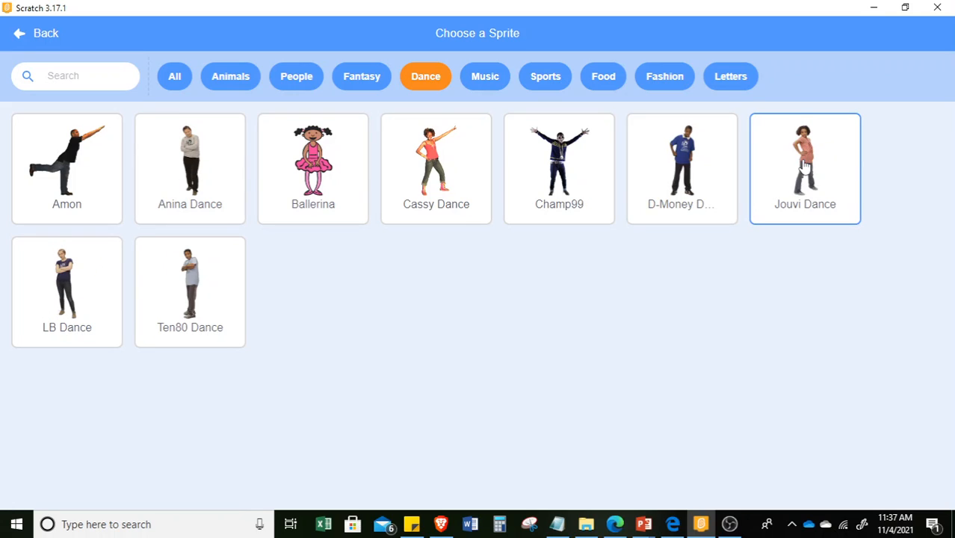
pyautogui.click(804, 168)
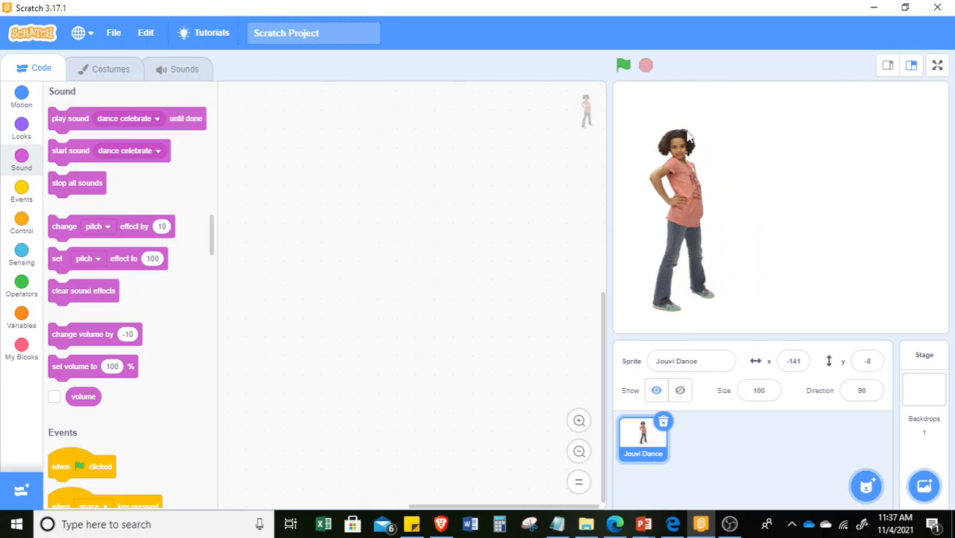
pyautogui.moveTo(924, 486)
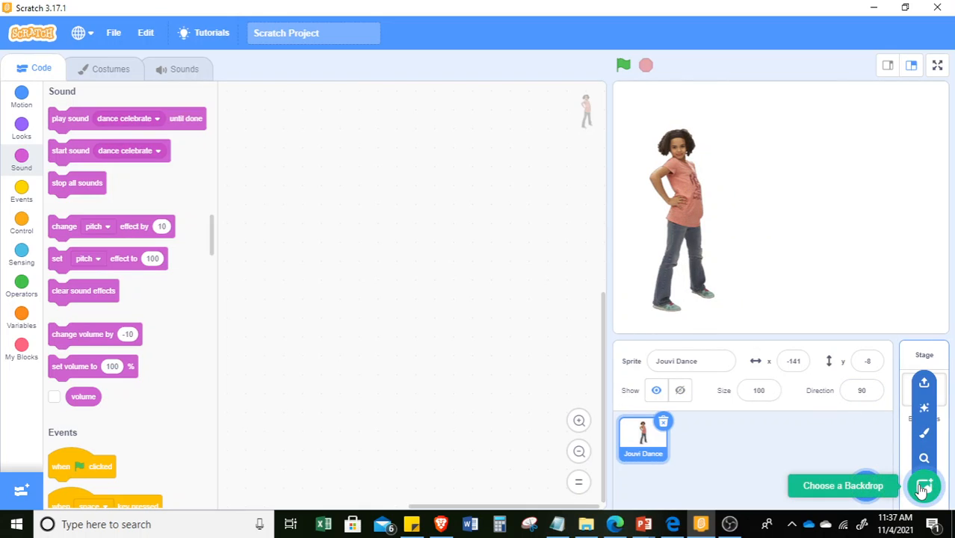
# Pick Concert from the backdrop library as the stage background
pyautogui.click(924, 487)
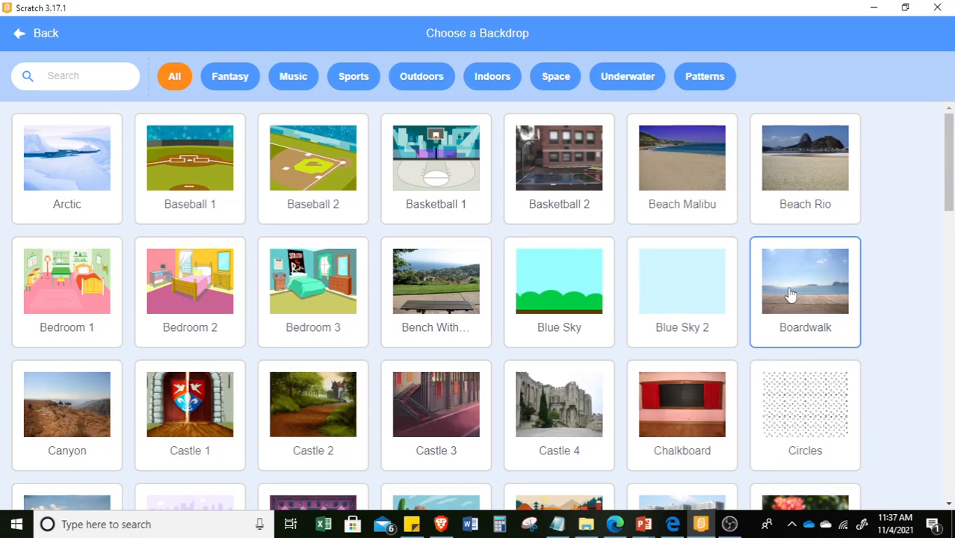
pyautogui.scroll(-3)
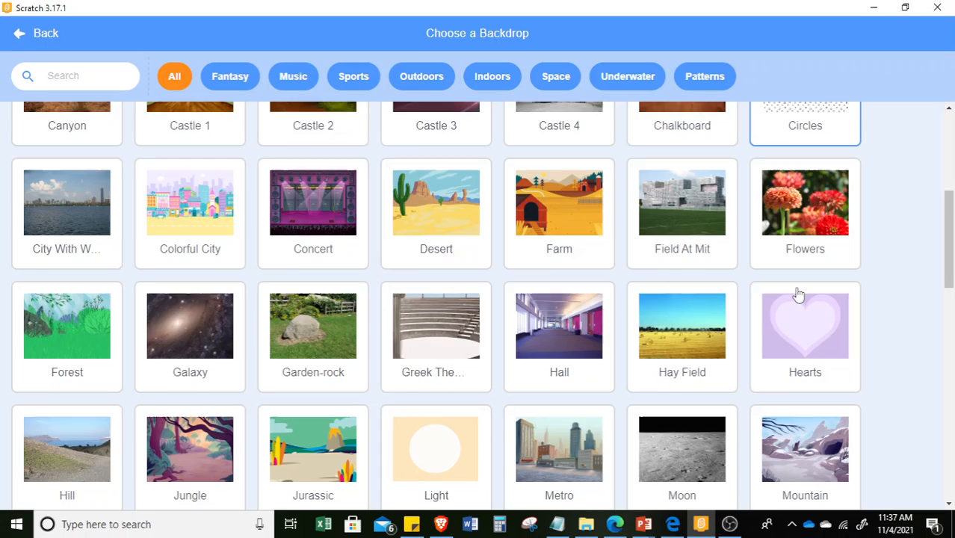
pyautogui.scroll(-3)
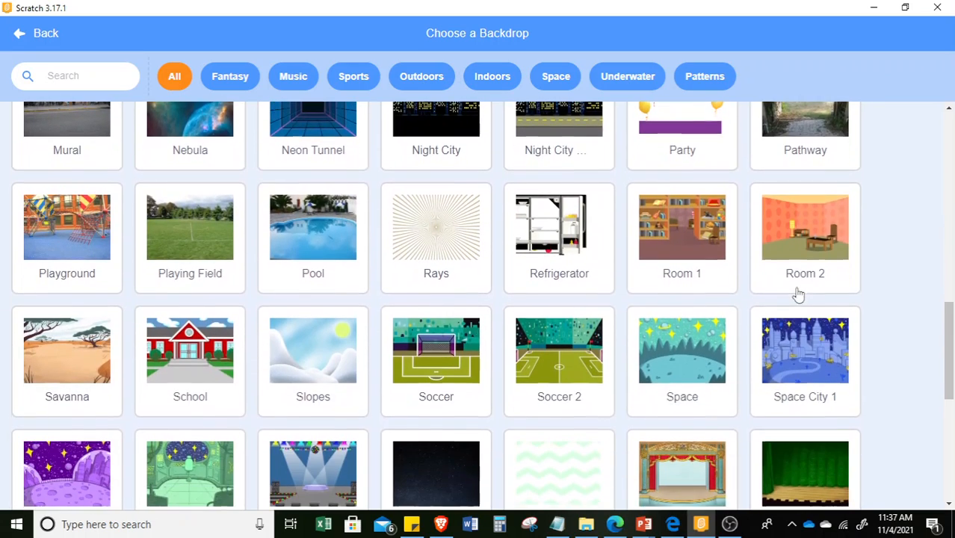
pyautogui.scroll(-3)
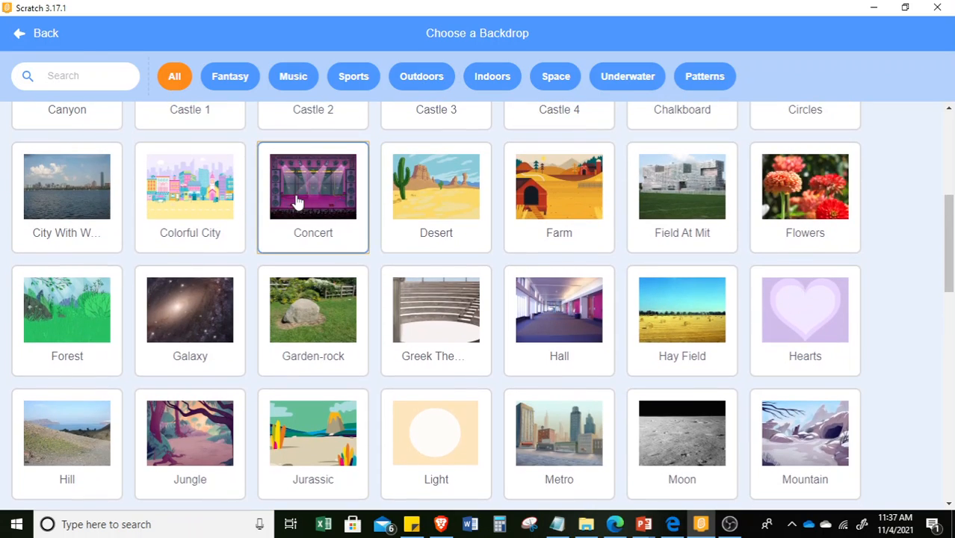
pyautogui.click(313, 186)
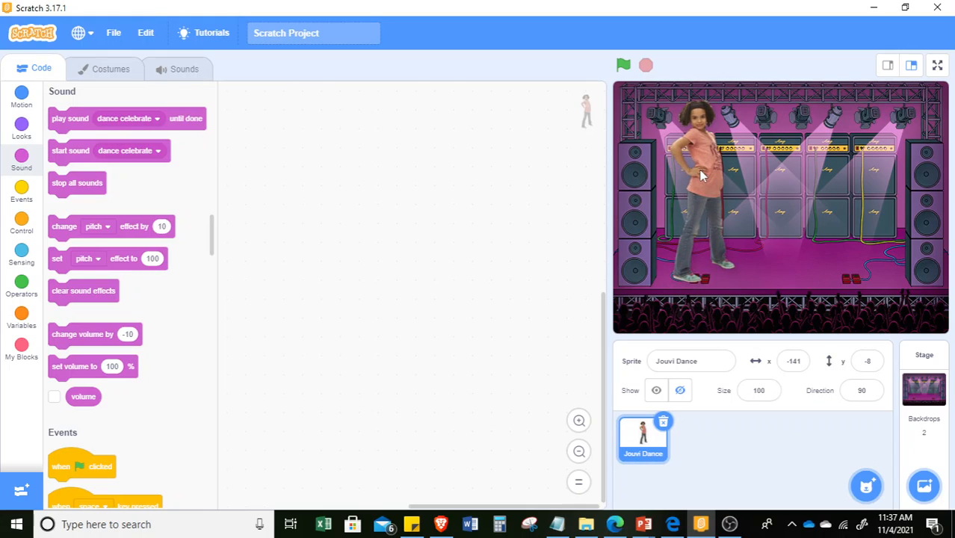
# Centre Jouvi Dance on stage at size 65 and bring up the Motion blocks for a go-to block
pyautogui.click(759, 390)
pyautogui.write('65')
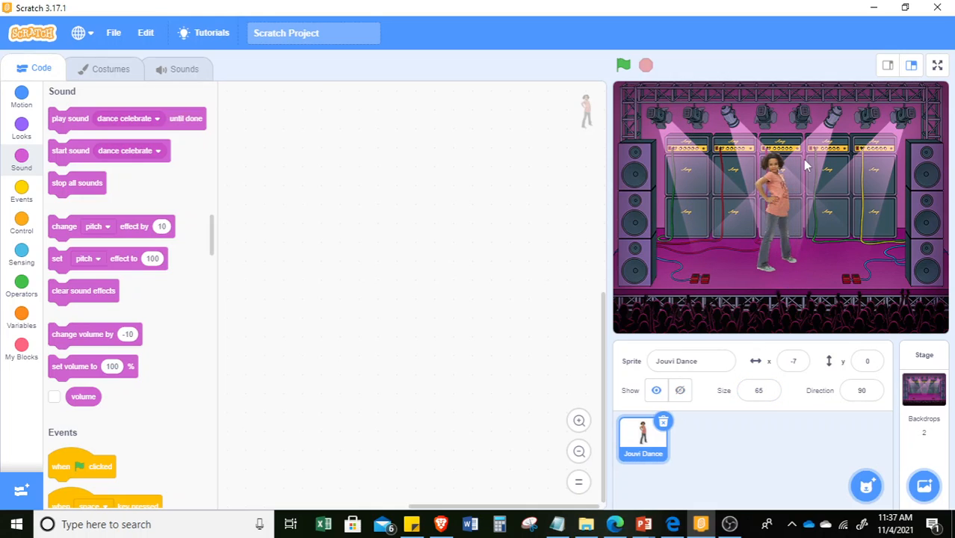
pyautogui.moveTo(792, 383)
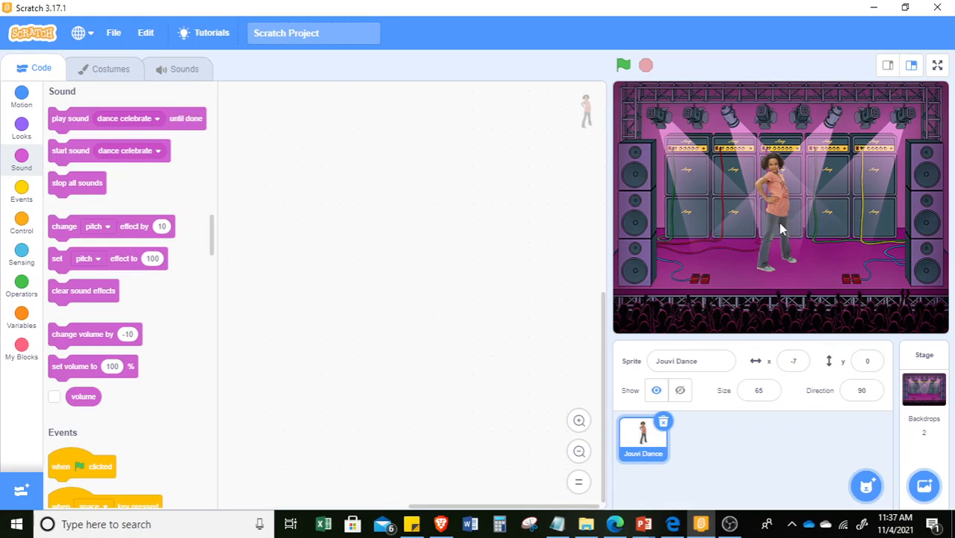
pyautogui.moveTo(777, 221)
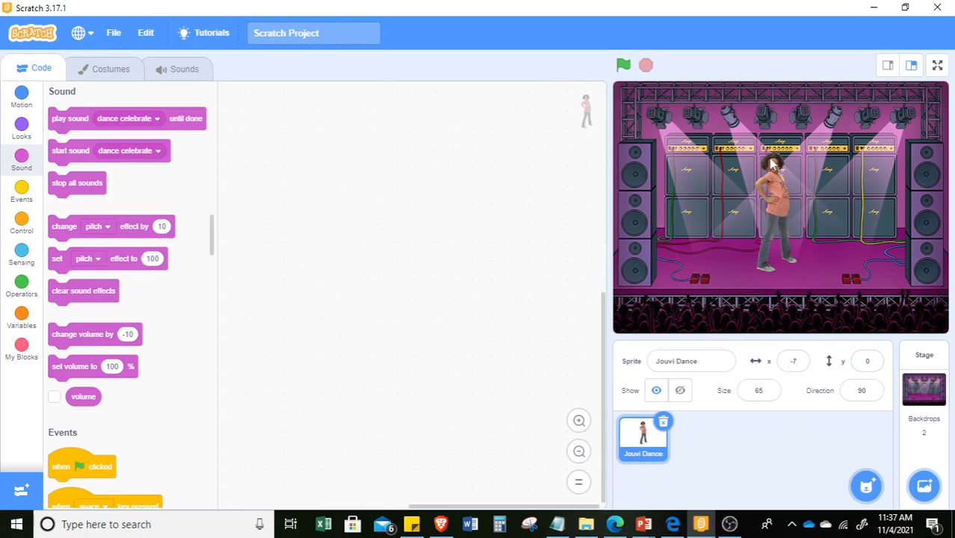
pyautogui.click(21, 98)
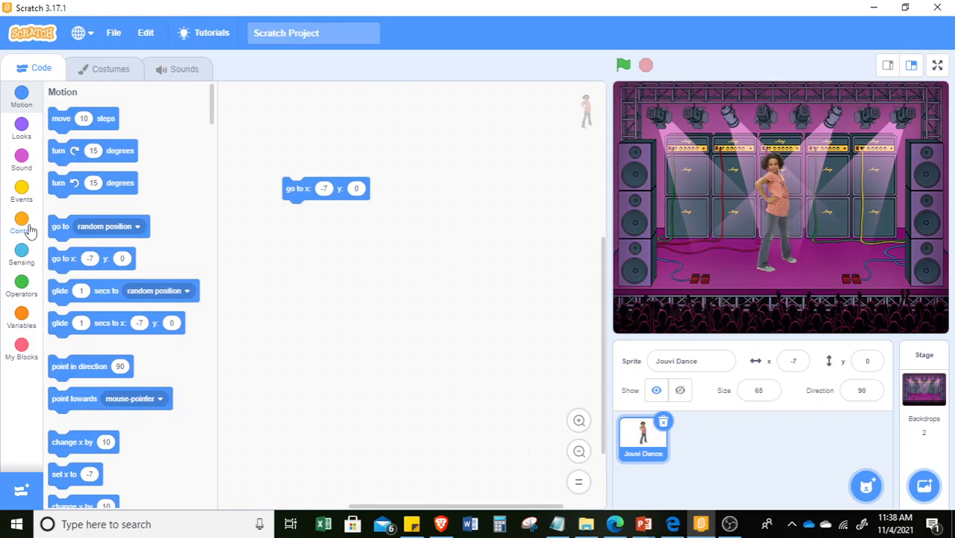
pyautogui.moveTo(117, 172)
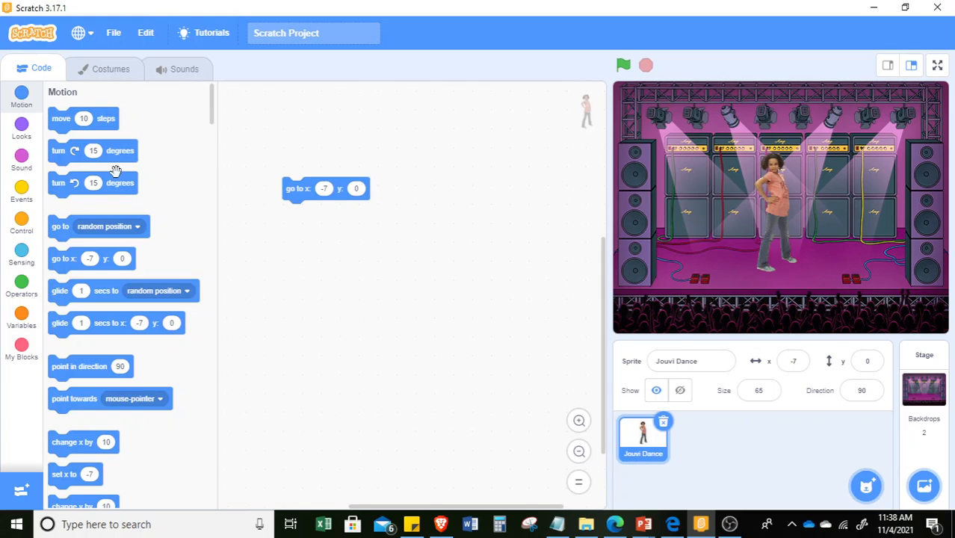
pyautogui.moveTo(780, 197)
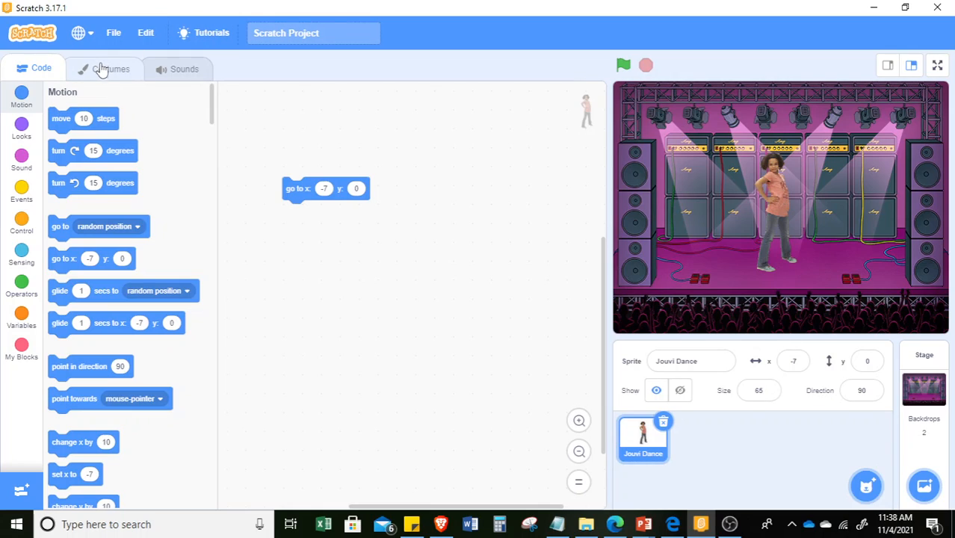
# Browse the dancer's costumes through jo top R leg, R cross, pop front and pop left
pyautogui.click(110, 68)
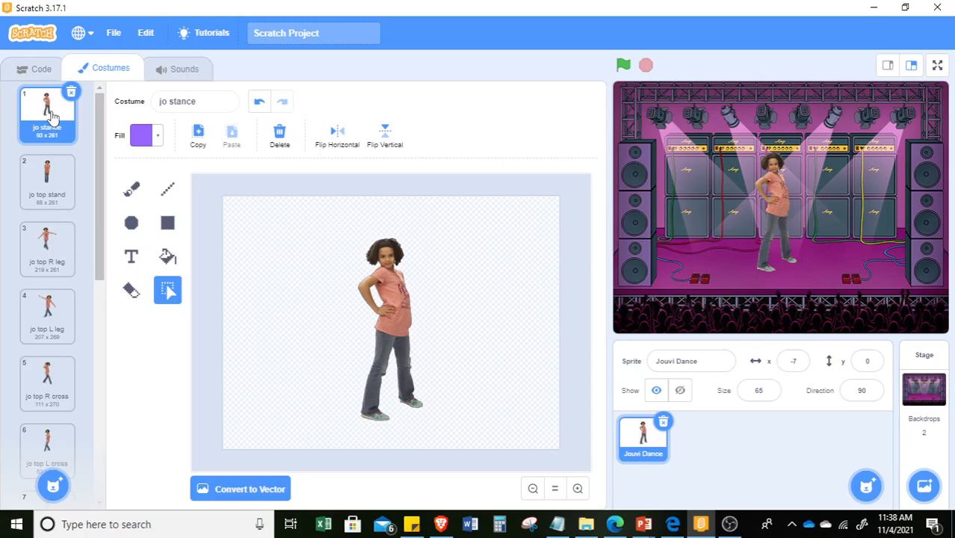
pyautogui.scroll(-3)
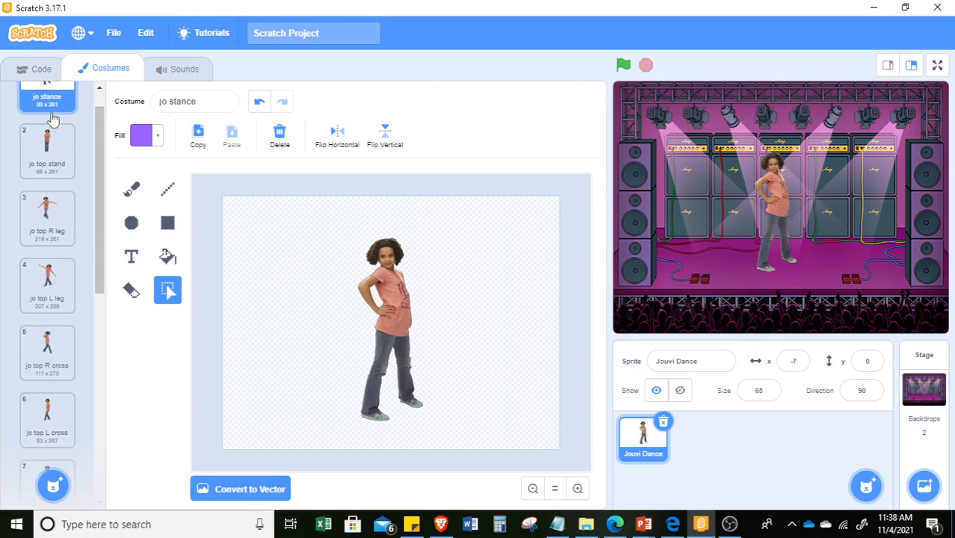
pyautogui.scroll(-3)
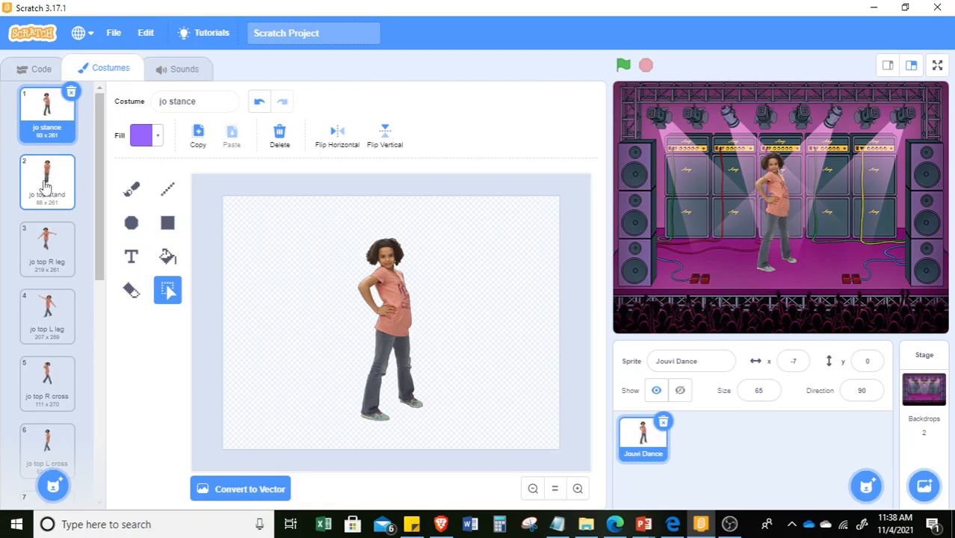
pyautogui.click(46, 248)
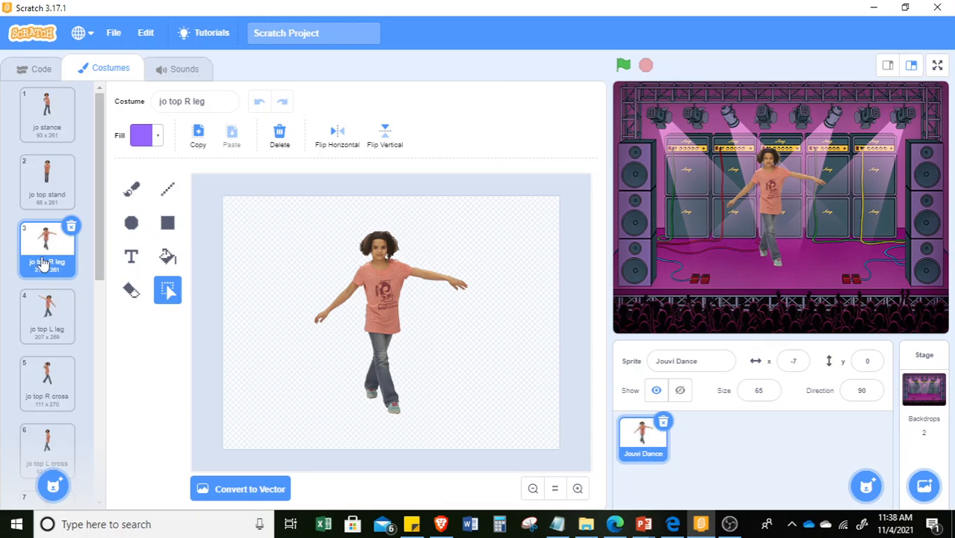
pyautogui.click(47, 383)
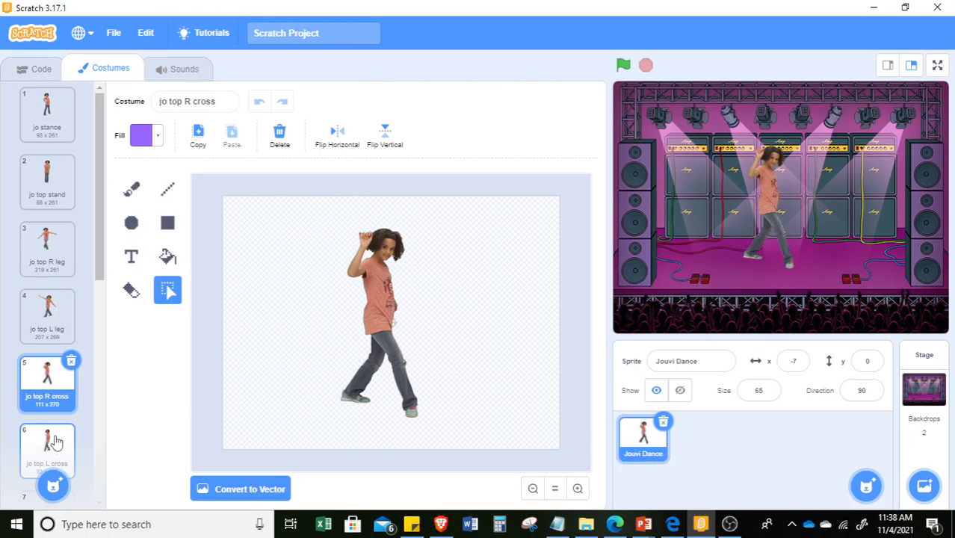
pyautogui.click(47, 366)
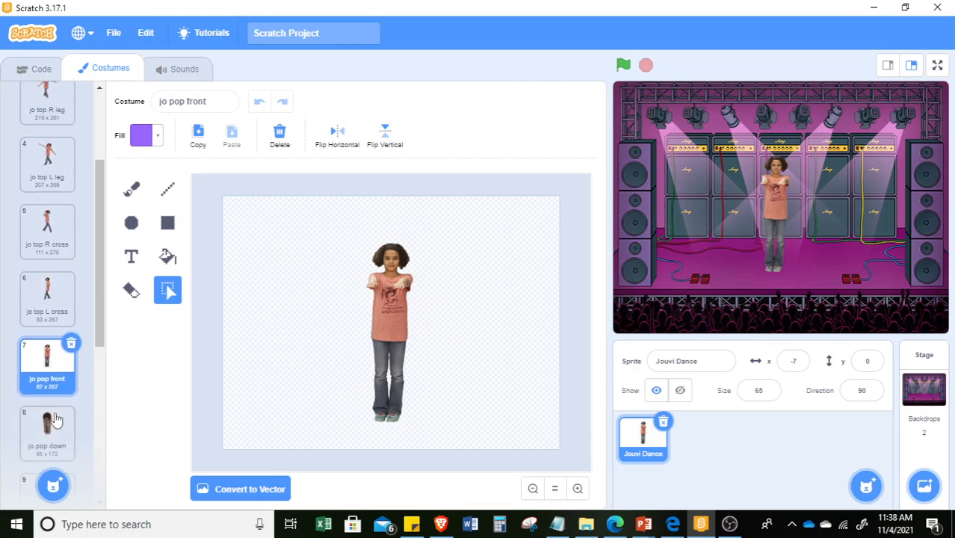
pyautogui.click(46, 366)
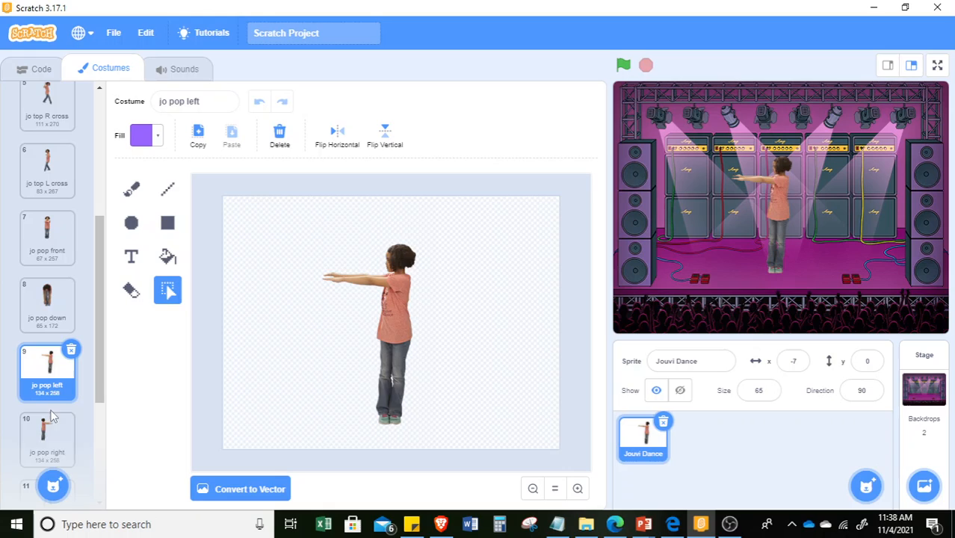
# Settle on the jo pop R arm costume and return to the script
pyautogui.click(47, 299)
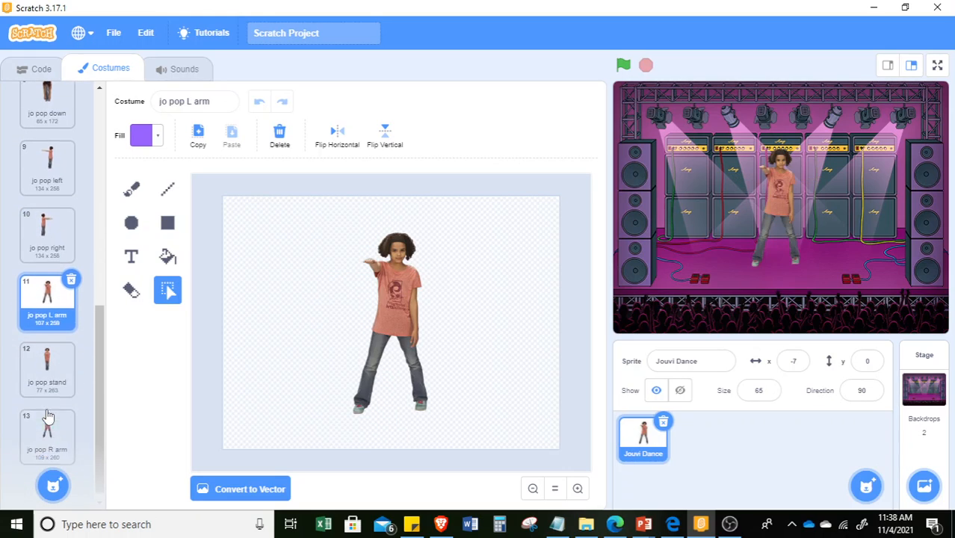
pyautogui.click(46, 426)
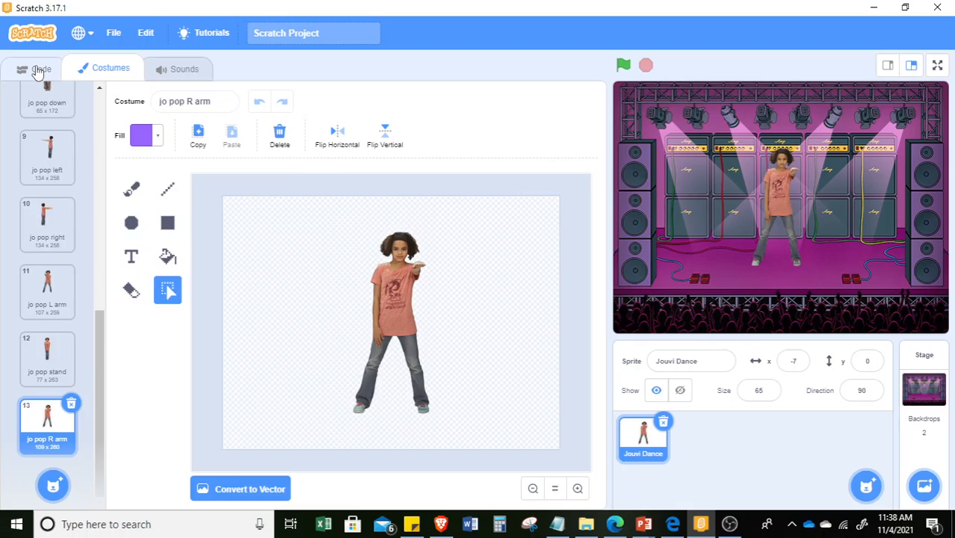
pyautogui.click(40, 69)
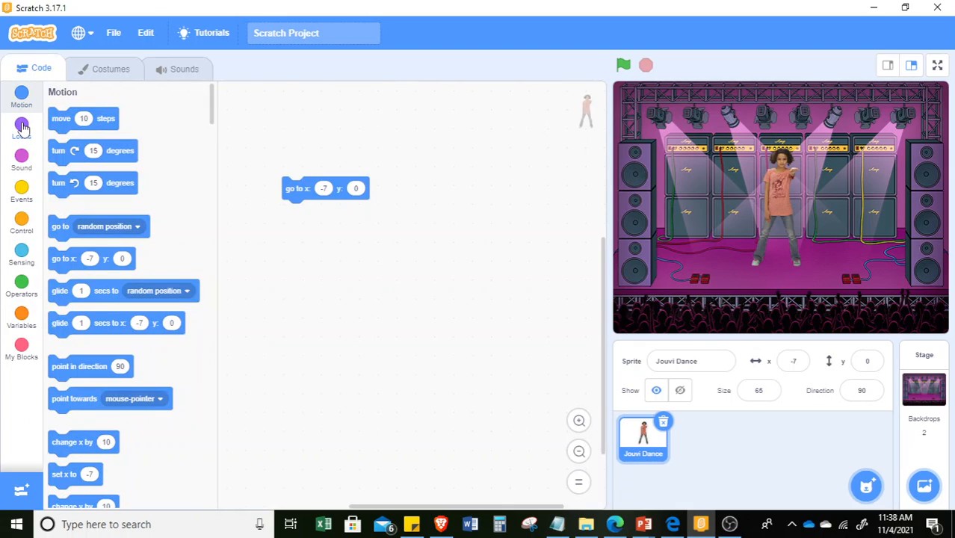
# Attach a next costume block from Looks under the go-to-position block
pyautogui.click(20, 127)
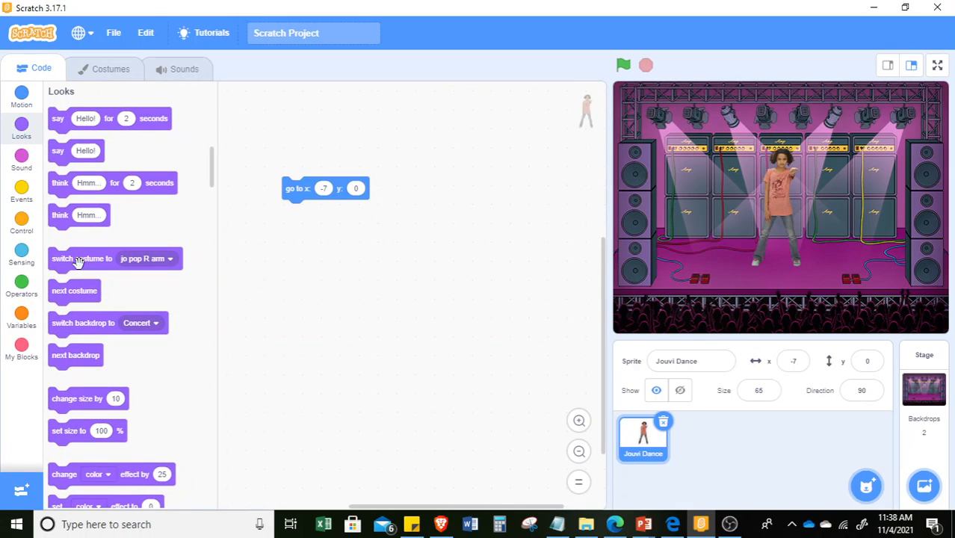
pyautogui.moveTo(60, 298)
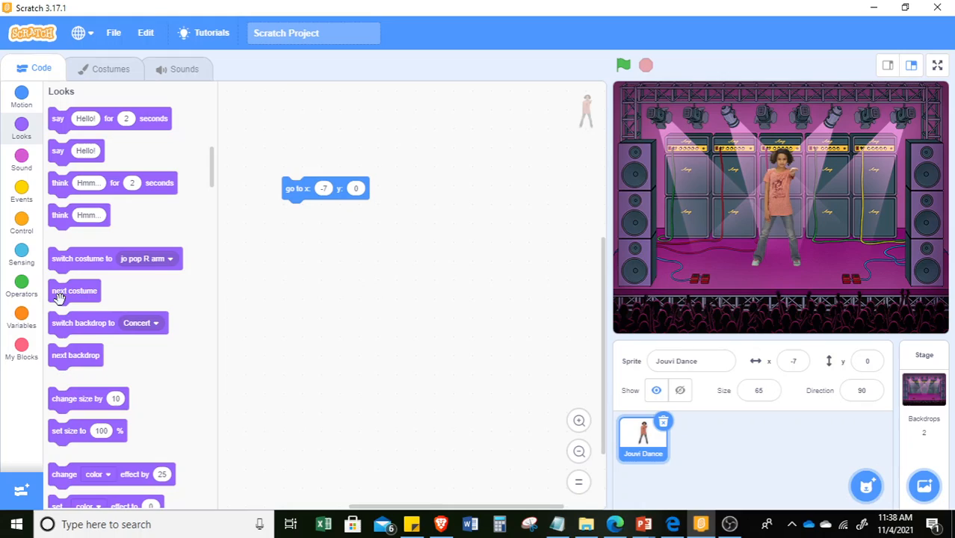
pyautogui.moveTo(74, 290); pyautogui.dragTo(306, 216)
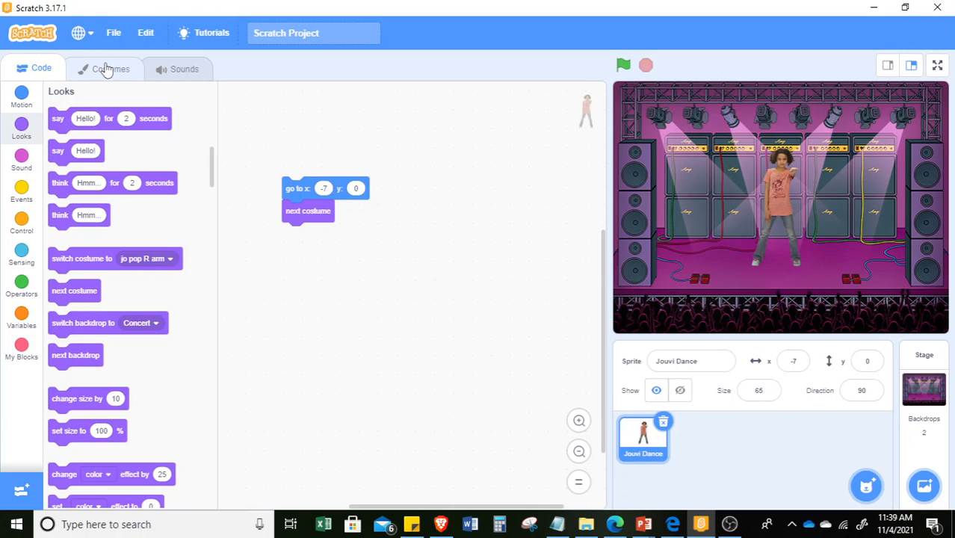
# Switch the sprite to its jo top stand costume and return to the script
pyautogui.click(110, 68)
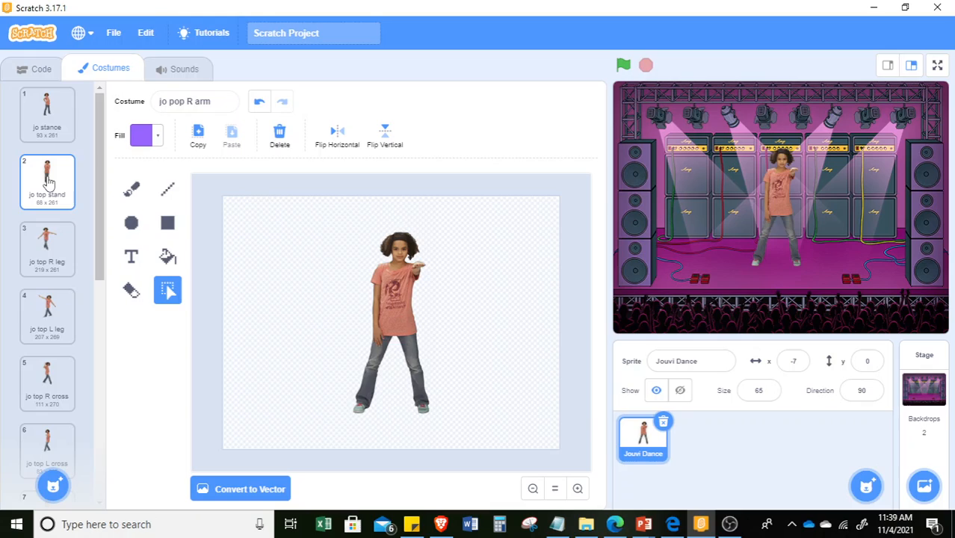
pyautogui.click(46, 182)
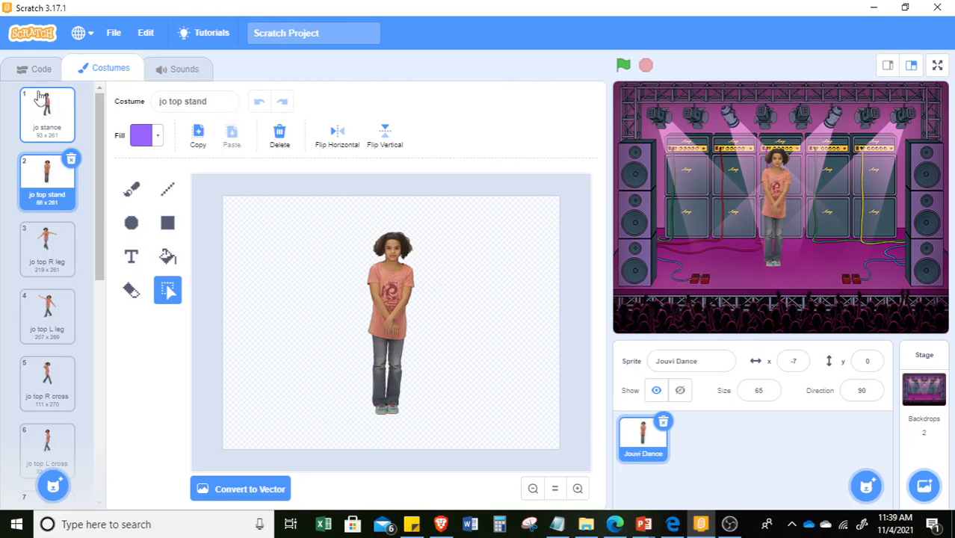
pyautogui.click(41, 69)
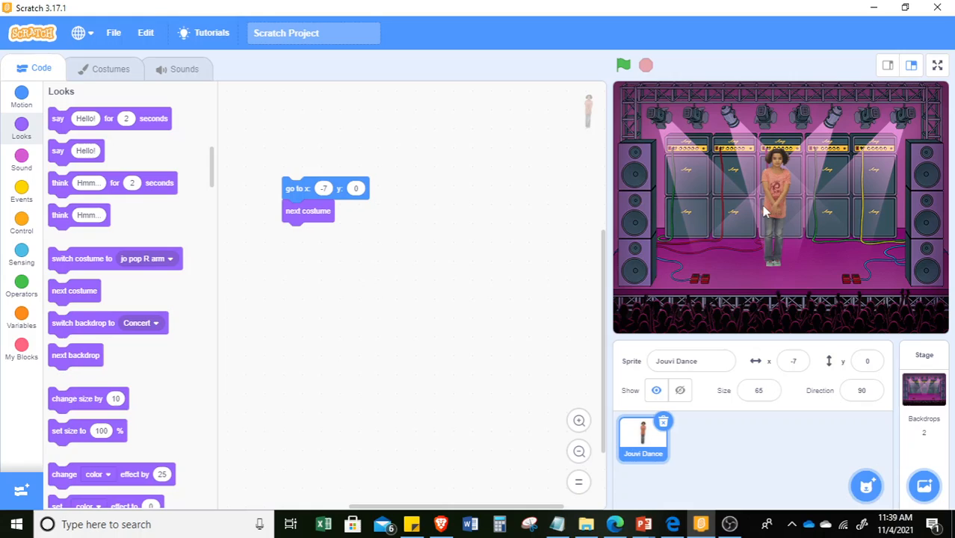
pyautogui.moveTo(81, 258)
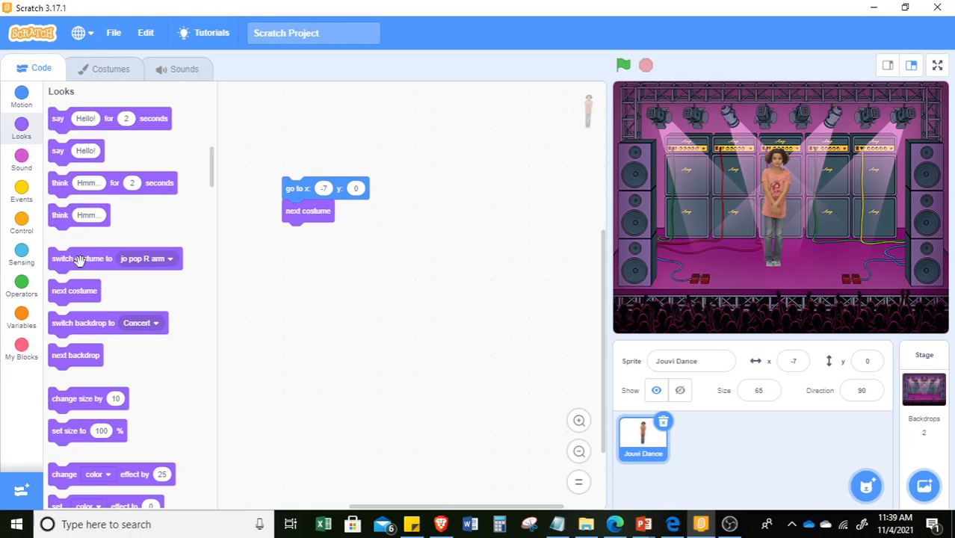
# Start the script with switch costume to jo pop R arm and set next costume aside
pyautogui.moveTo(80, 257); pyautogui.dragTo(298, 122)
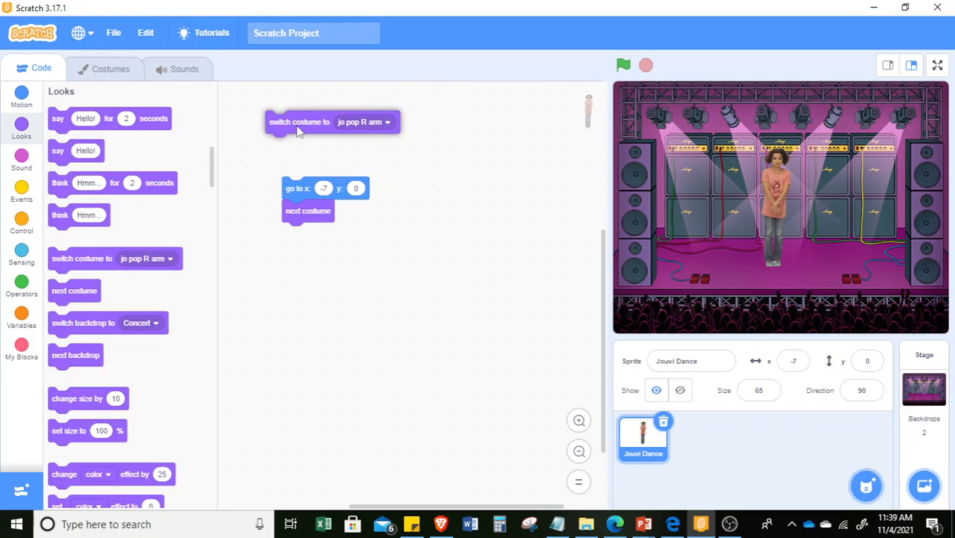
pyautogui.moveTo(305, 124)
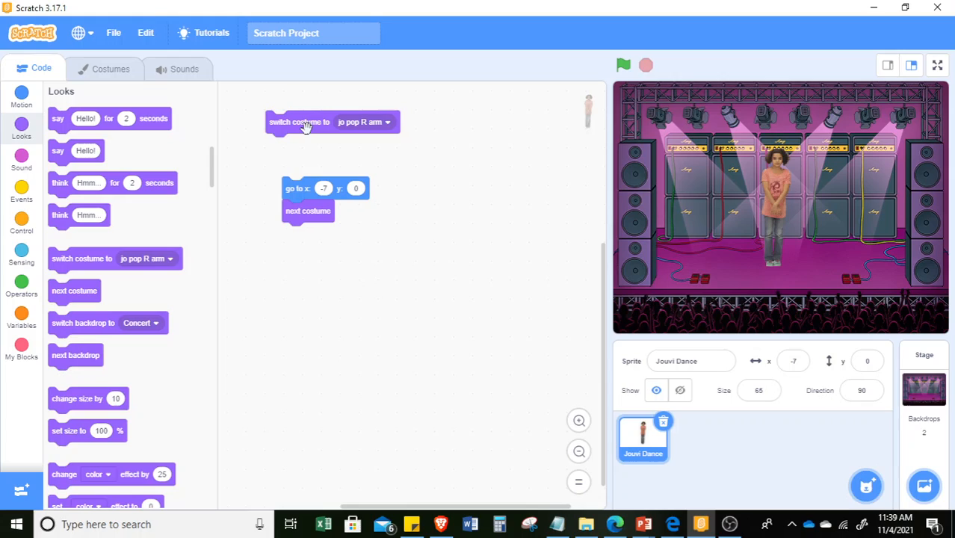
pyautogui.moveTo(299, 122); pyautogui.dragTo(315, 162)
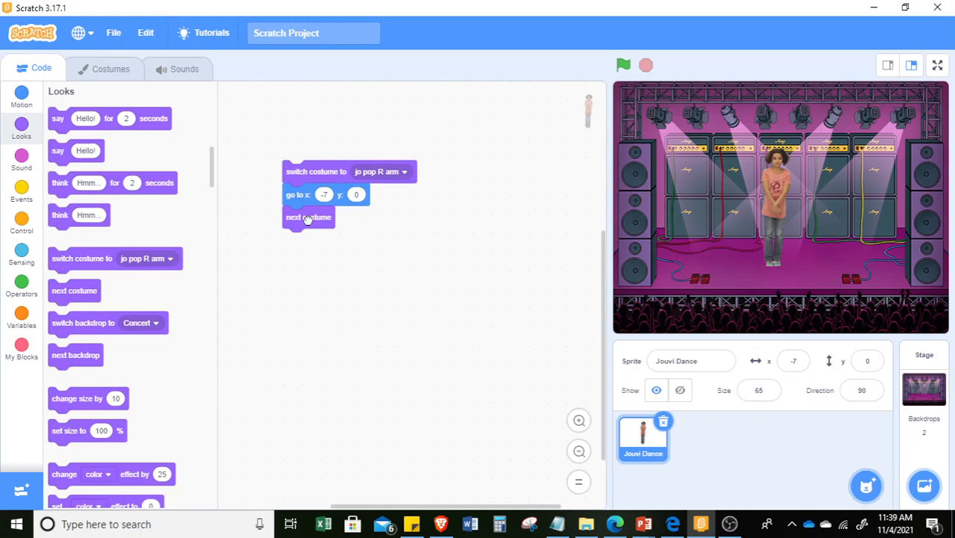
pyautogui.moveTo(308, 217); pyautogui.dragTo(307, 238)
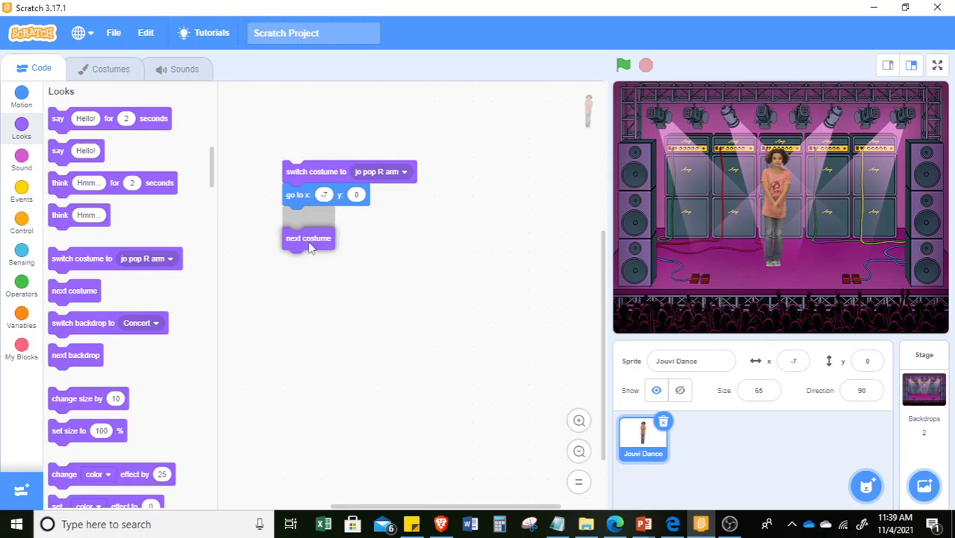
pyautogui.moveTo(308, 238); pyautogui.dragTo(311, 277)
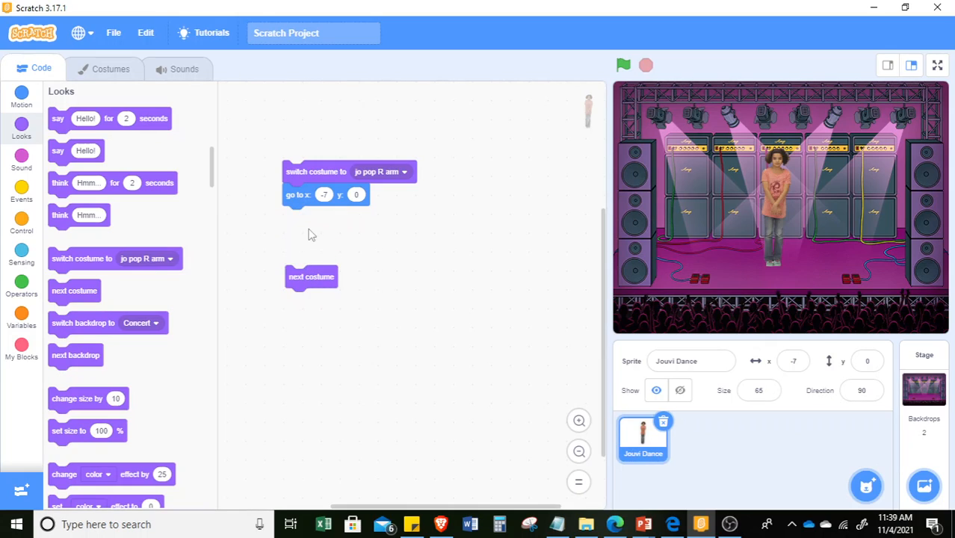
pyautogui.moveTo(183, 234)
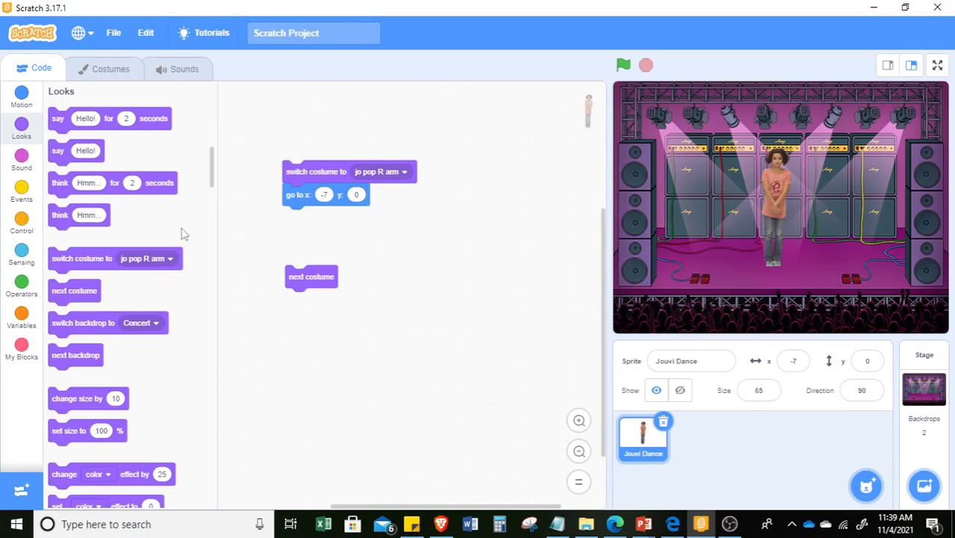
# Add a forever loop under the go-to block with next costume inside it
pyautogui.click(21, 221)
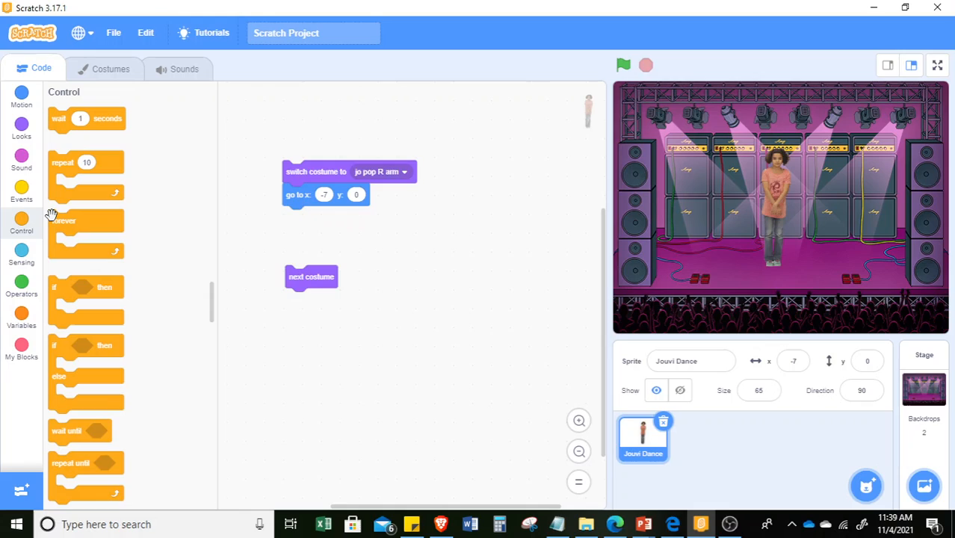
pyautogui.moveTo(85, 231); pyautogui.dragTo(321, 254)
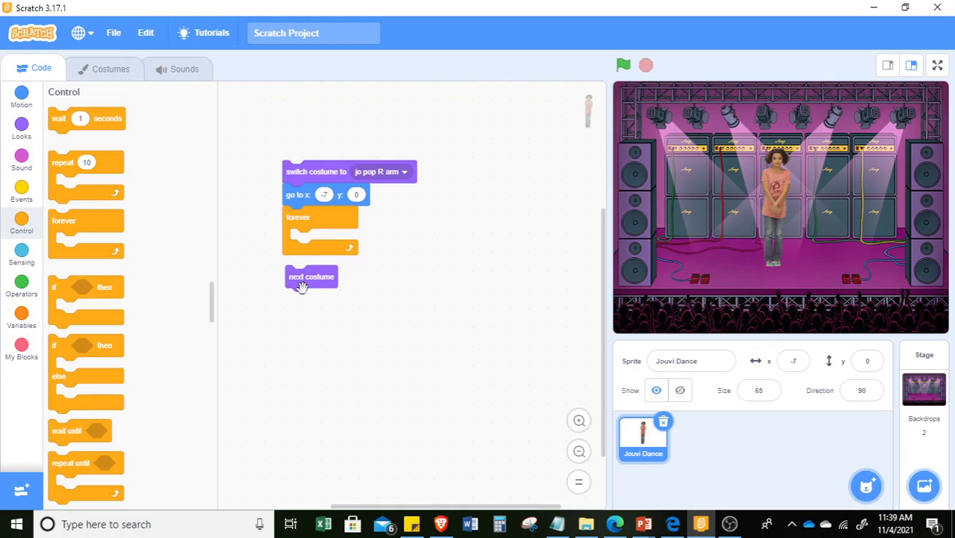
pyautogui.moveTo(311, 277); pyautogui.dragTo(320, 239)
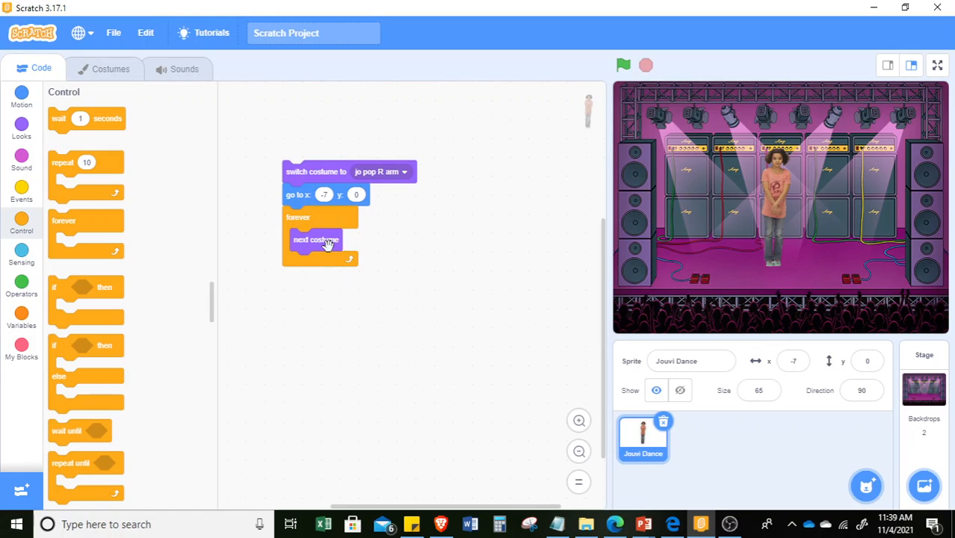
pyautogui.moveTo(69, 120)
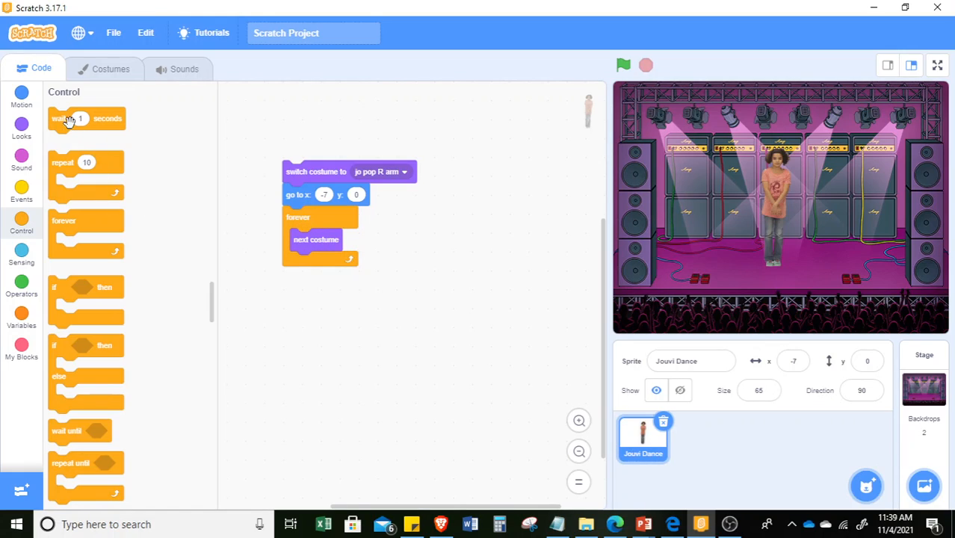
# Insert a wait block before next costume in the loop and enter 30 seconds
pyautogui.scroll(-3)
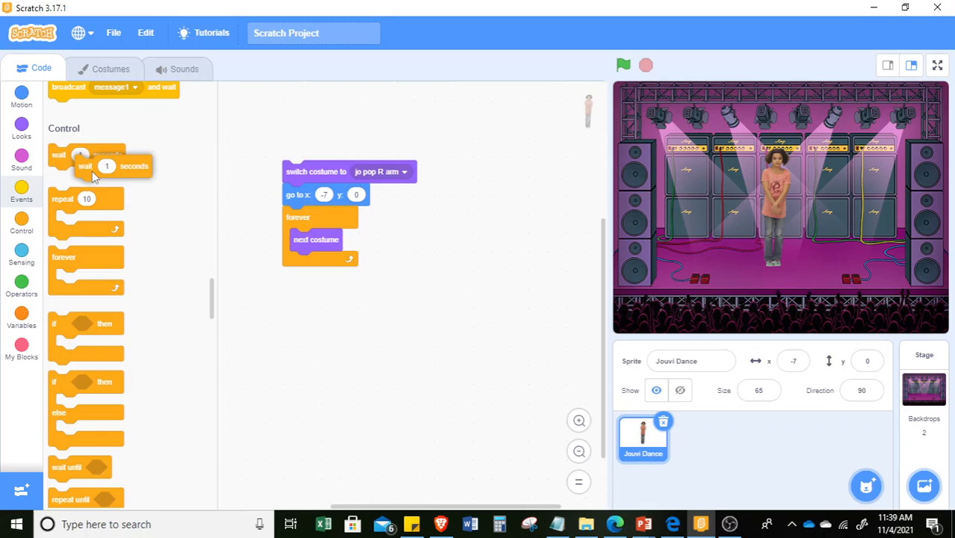
pyautogui.moveTo(90, 166); pyautogui.dragTo(469, 272)
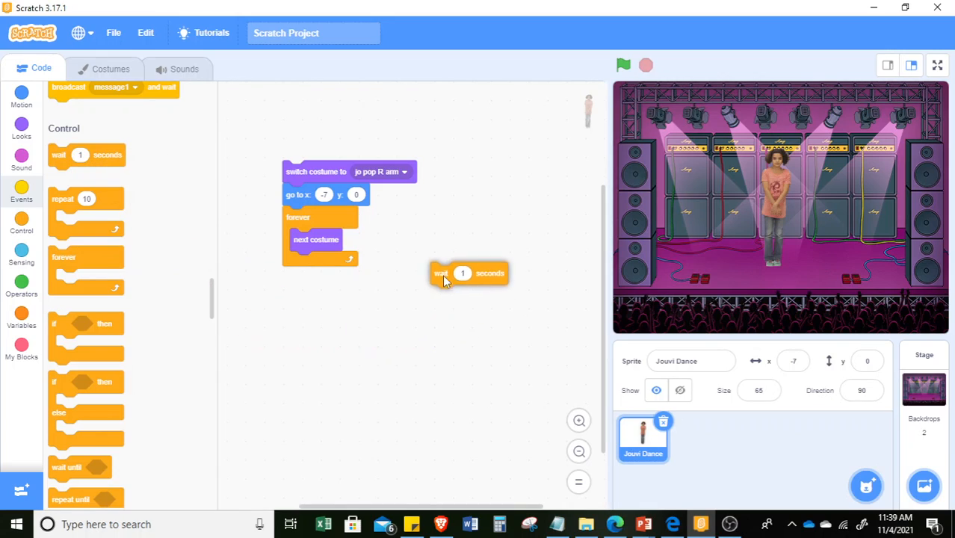
pyautogui.moveTo(441, 272); pyautogui.dragTo(314, 239)
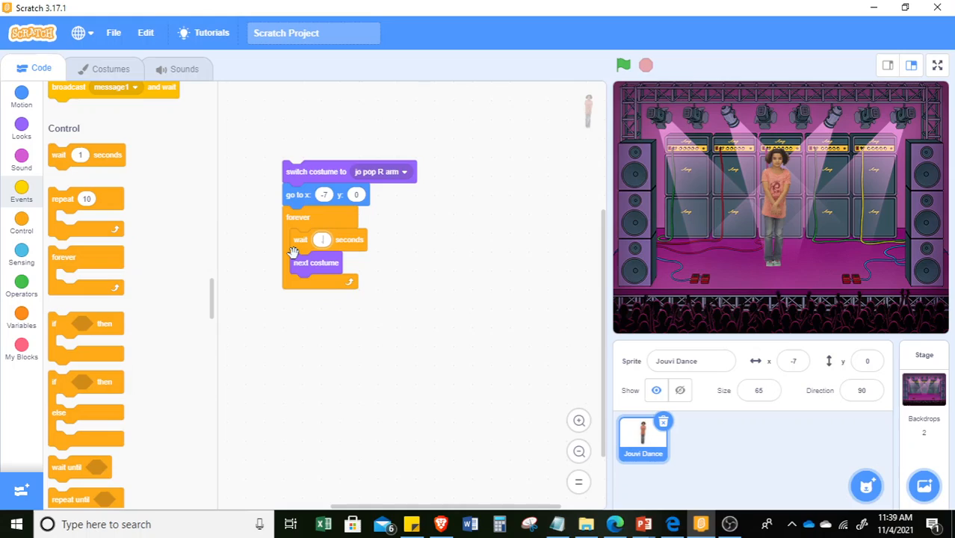
pyautogui.write('30')
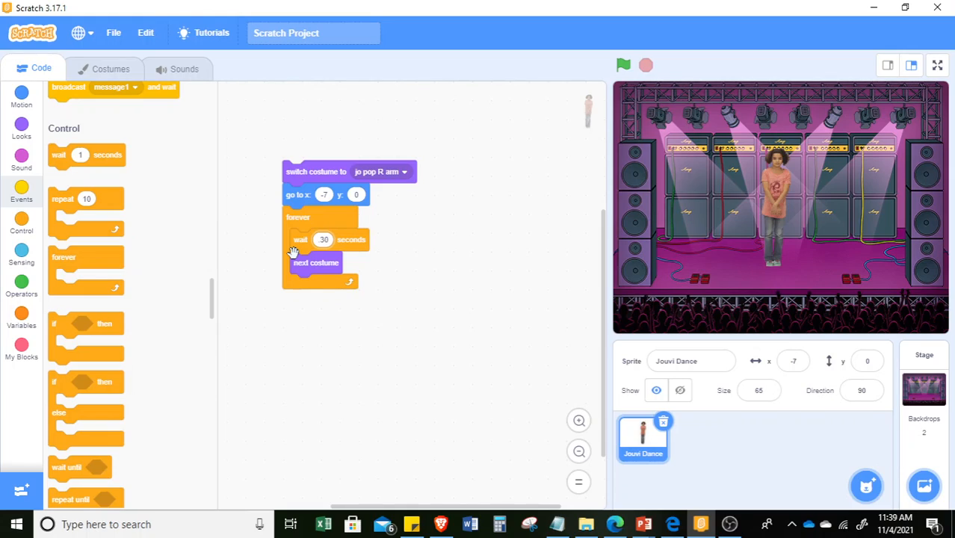
pyautogui.moveTo(381, 299)
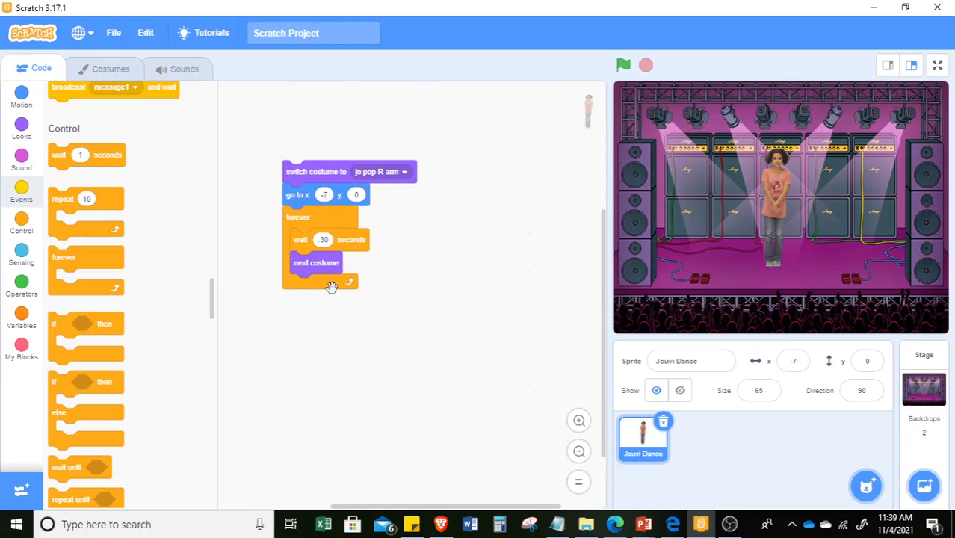
pyautogui.moveTo(299, 172)
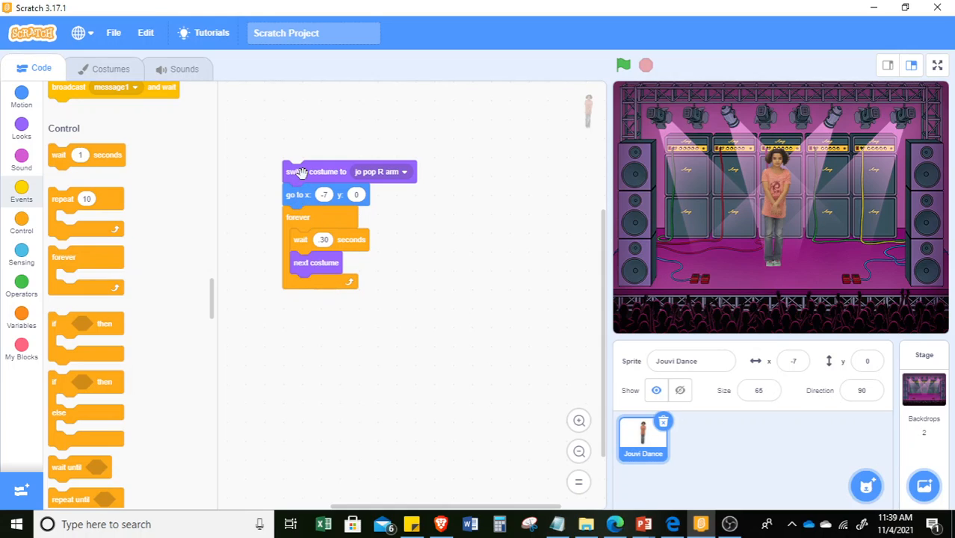
# Preview the dance, then change the loop's wait duration to .45 seconds
pyautogui.click(623, 66)
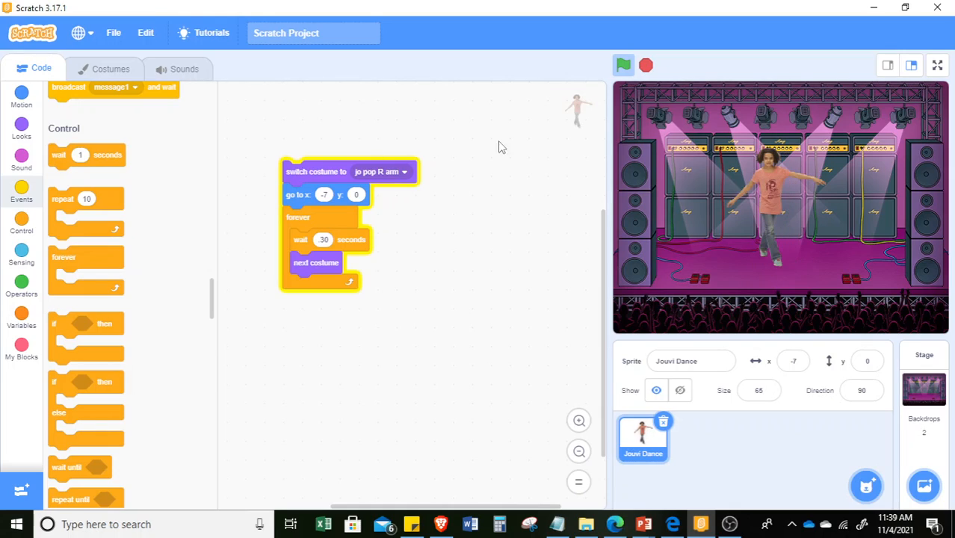
pyautogui.click(623, 66)
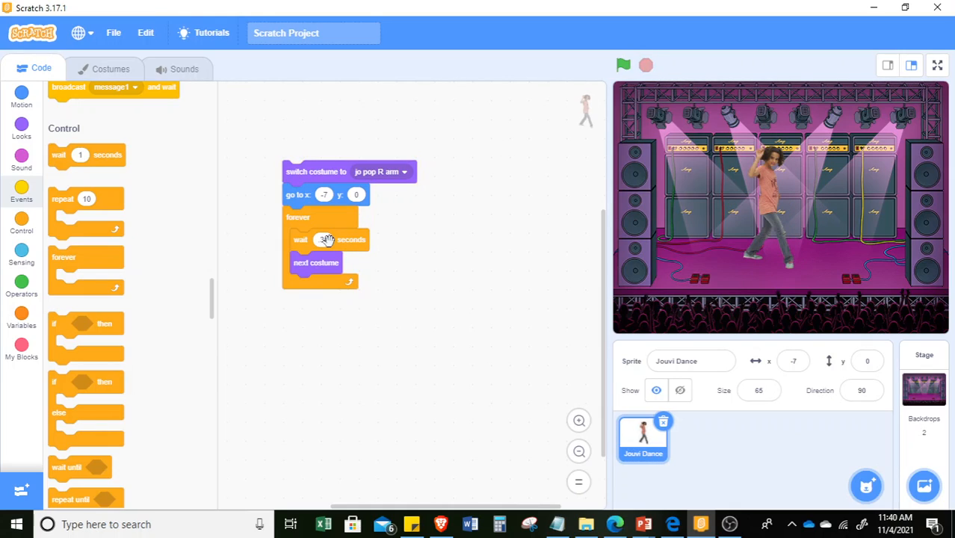
pyautogui.click(322, 240)
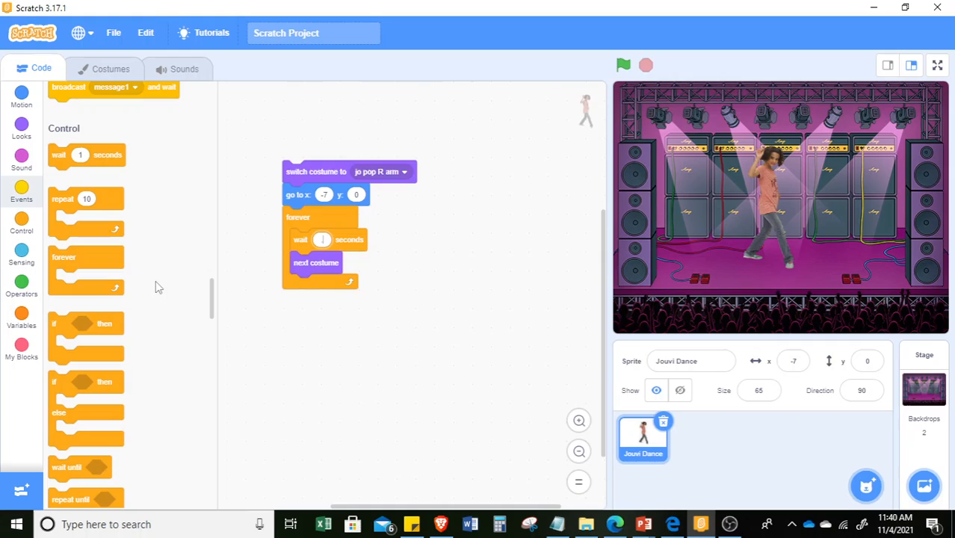
pyautogui.write('45')
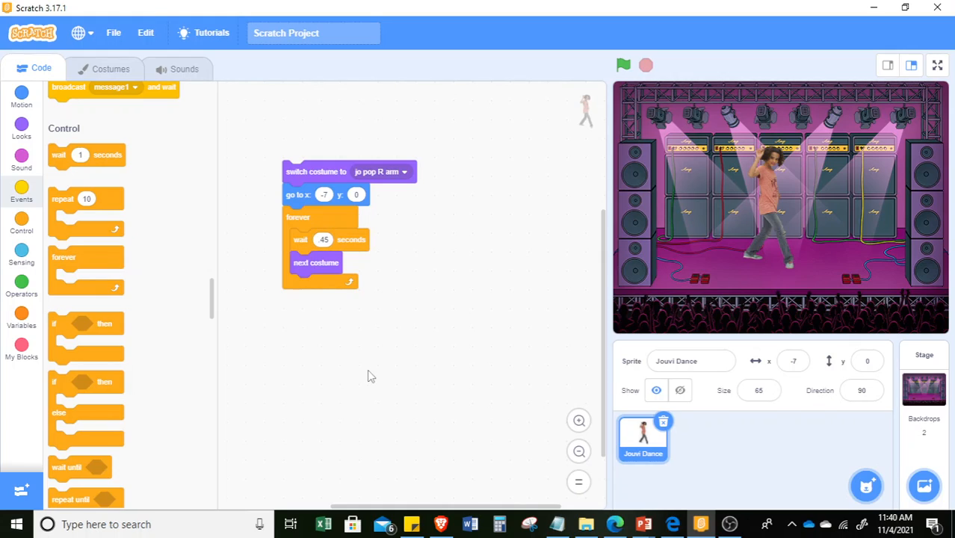
pyautogui.moveTo(311, 173)
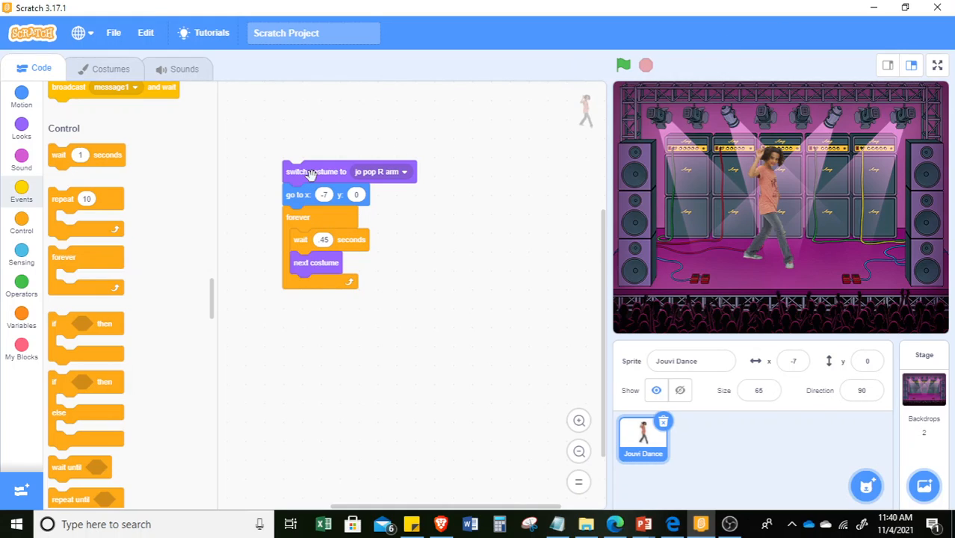
# Run the dance script to test the quicker costume changes, then stop it
pyautogui.click(623, 66)
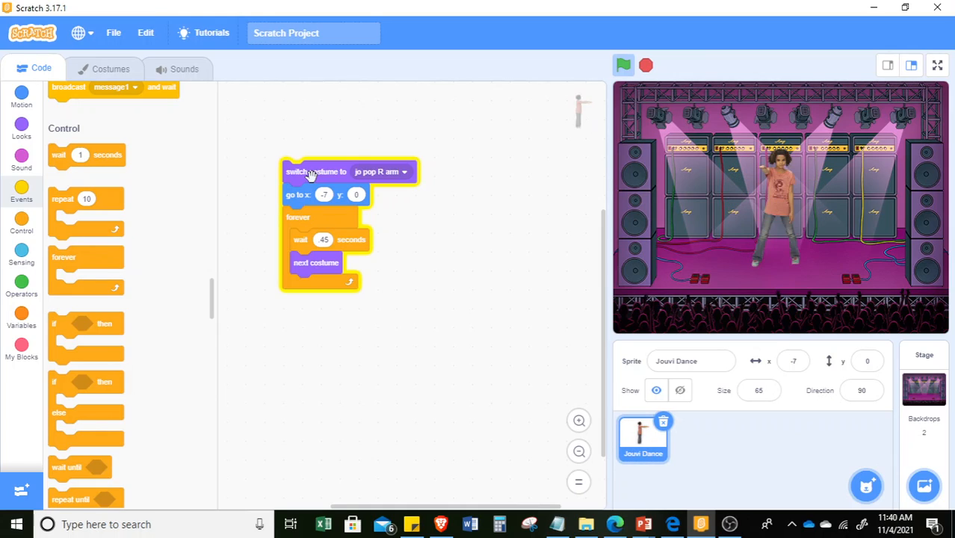
pyautogui.click(645, 66)
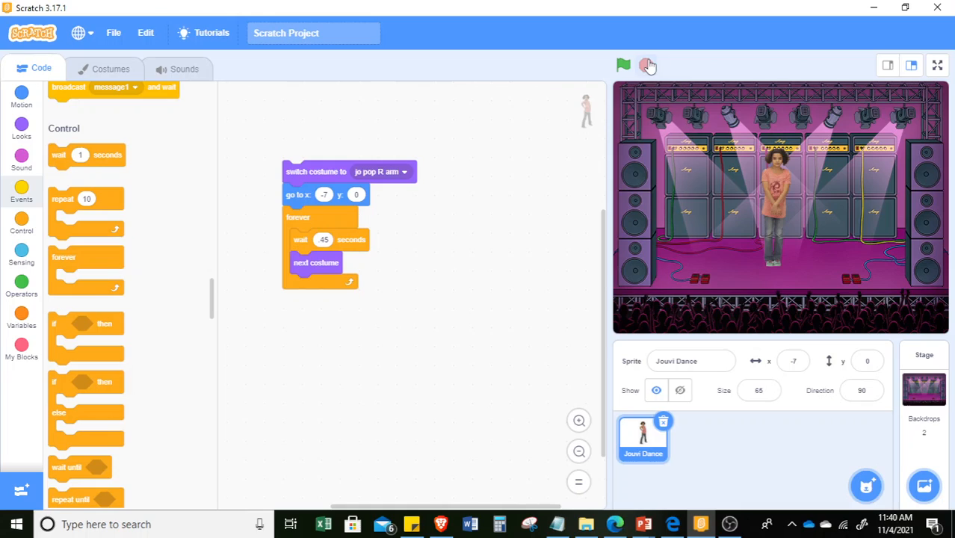
pyautogui.click(623, 66)
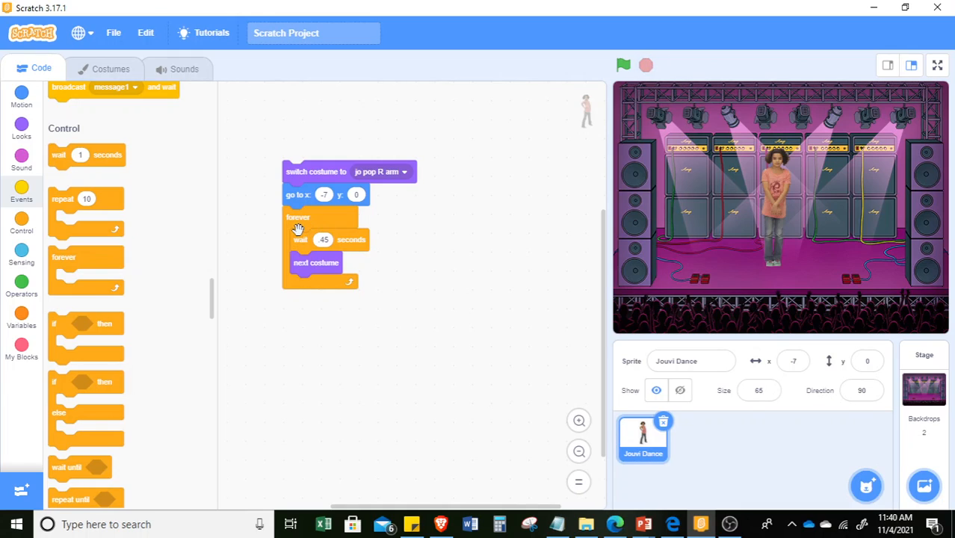
# Replace the forever loop with a repeat 10 around wait and next costume, then test the dance
pyautogui.moveTo(298, 217); pyautogui.dragTo(432, 251)
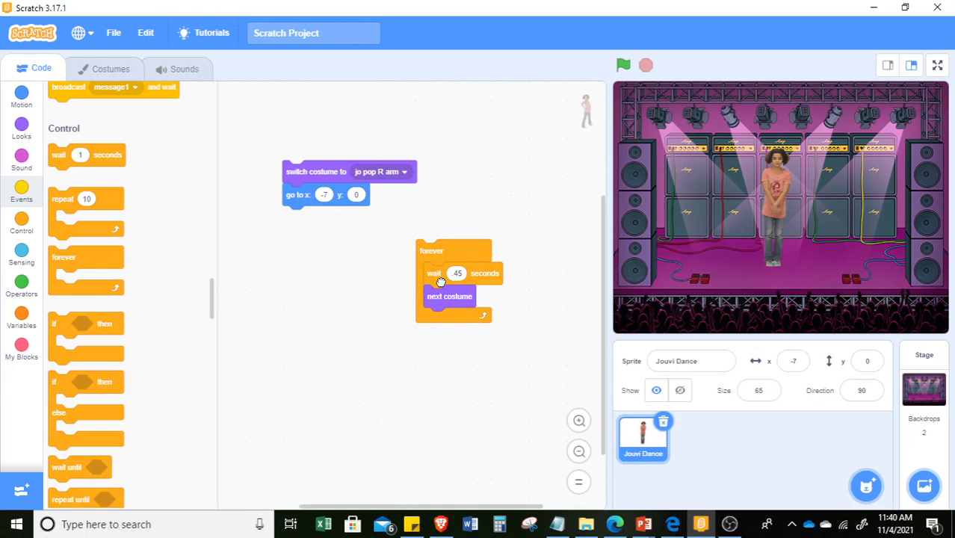
pyautogui.moveTo(437, 272); pyautogui.dragTo(307, 263)
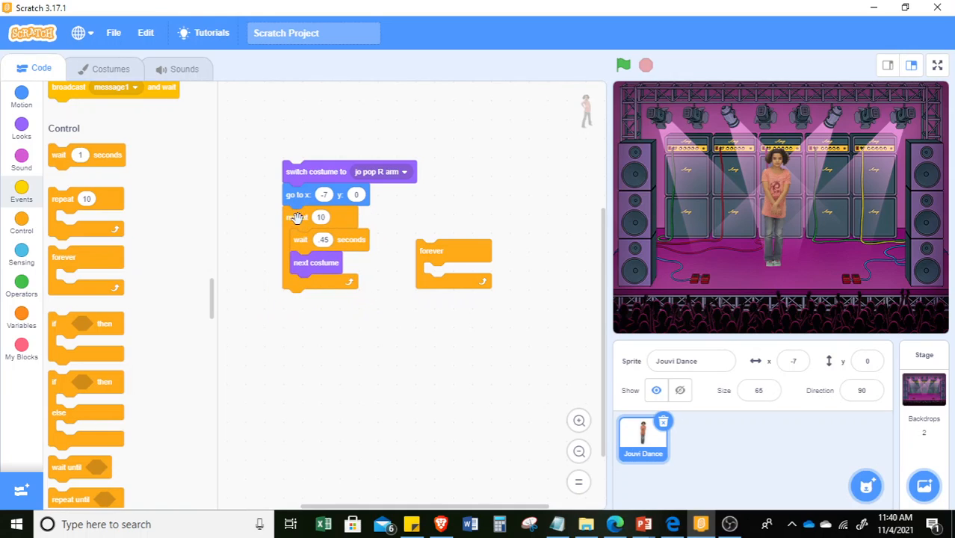
pyautogui.click(623, 66)
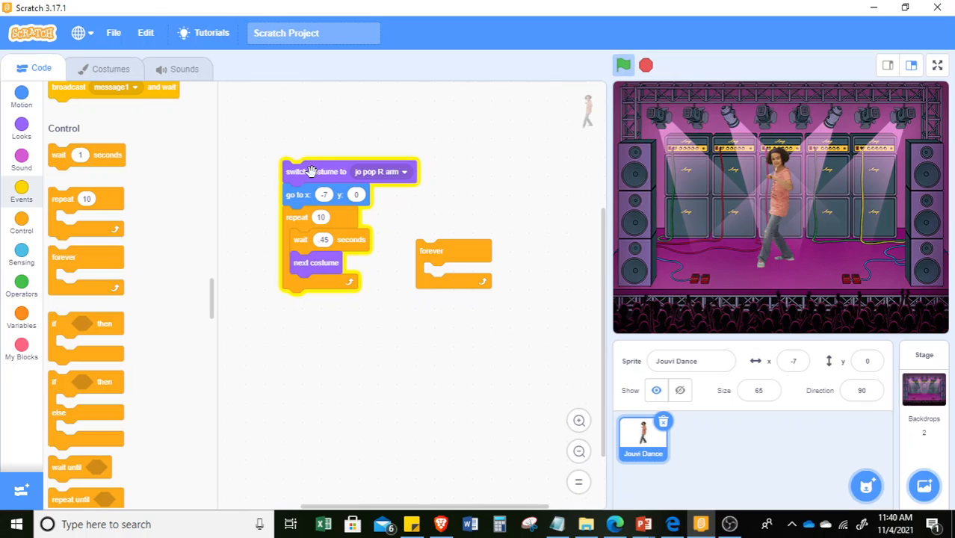
pyautogui.click(623, 66)
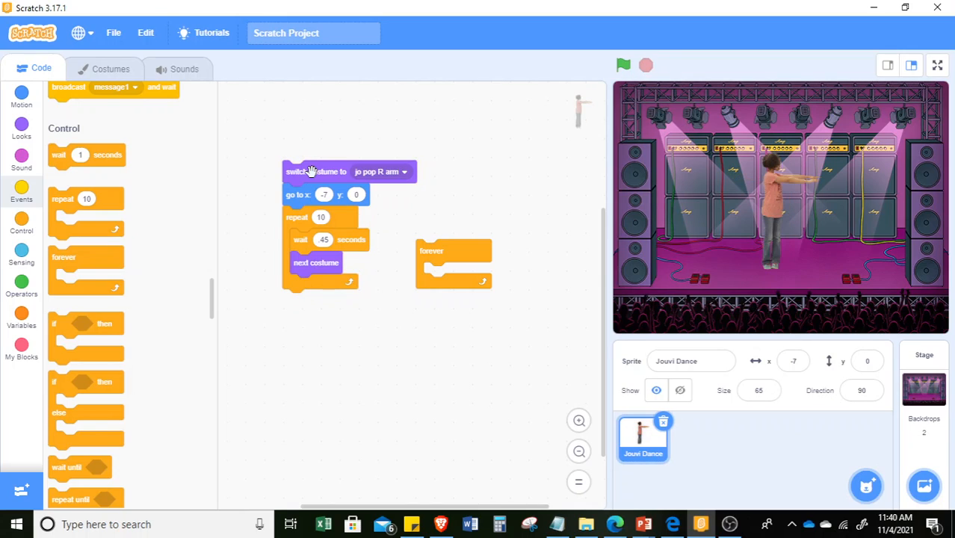
pyautogui.moveTo(260, 176)
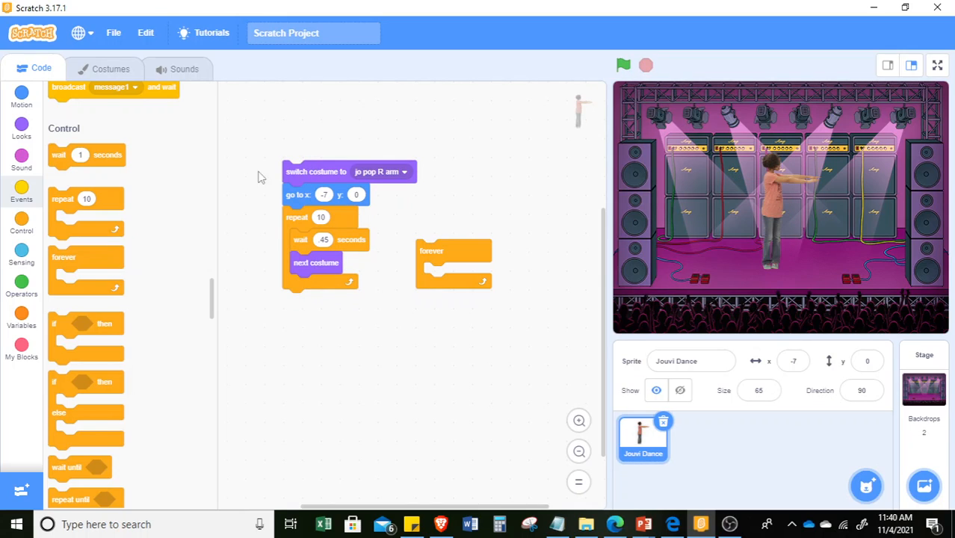
pyautogui.click(21, 97)
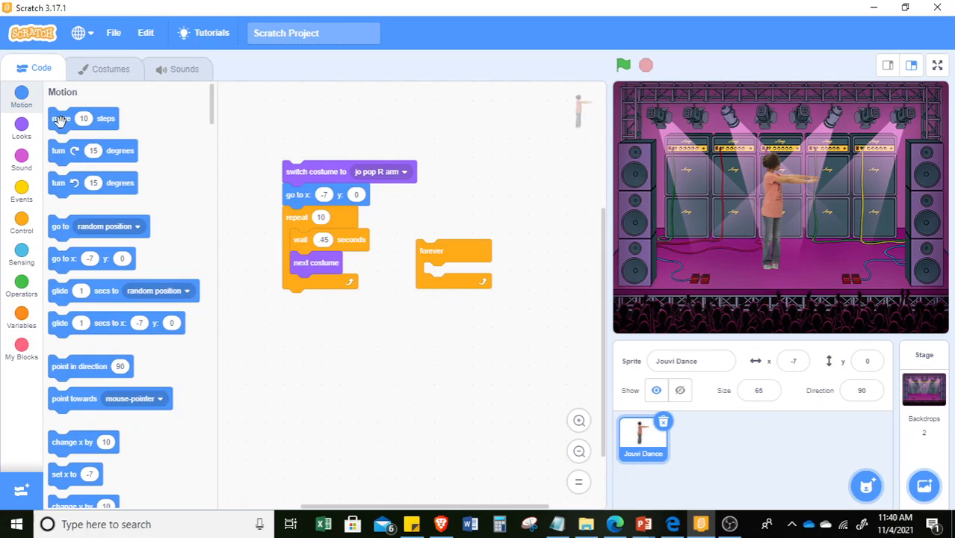
# Attach a move 20 steps block below the repeat 10 loop
pyautogui.moveTo(62, 118); pyautogui.dragTo(269, 352)
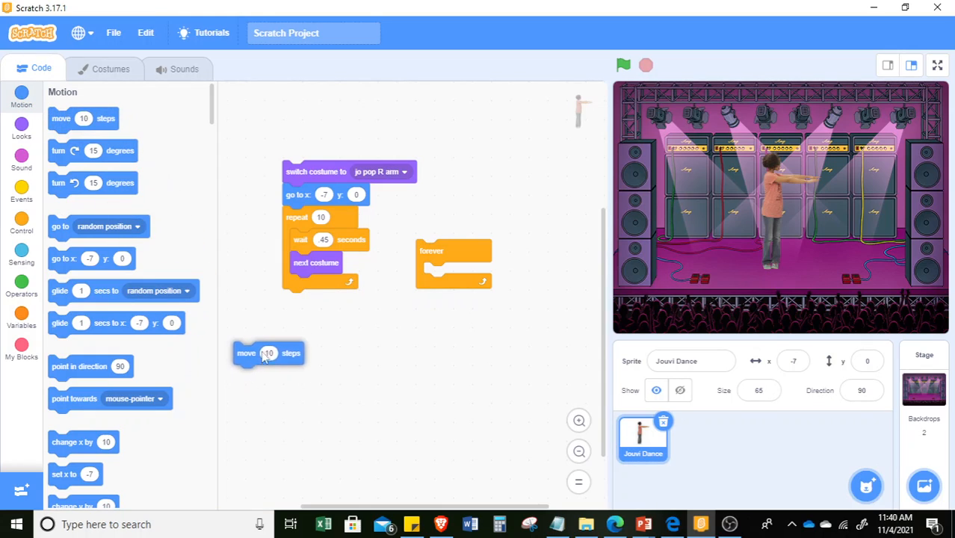
pyautogui.moveTo(269, 353); pyautogui.dragTo(327, 332)
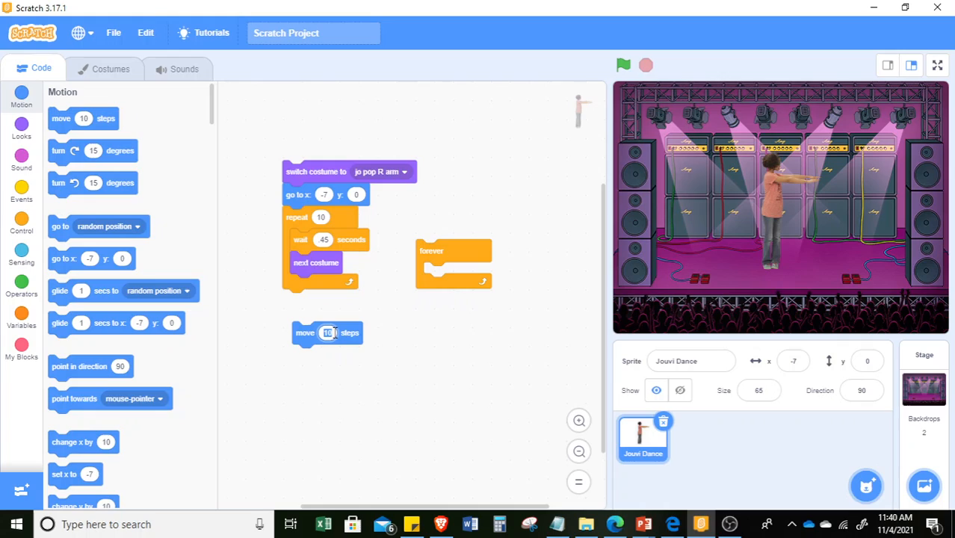
pyautogui.write('20')
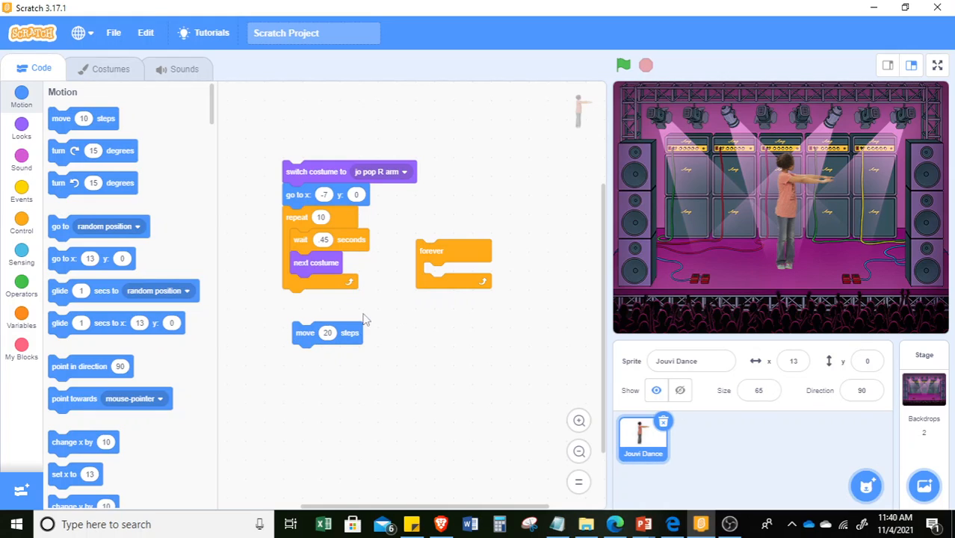
pyautogui.moveTo(328, 332); pyautogui.dragTo(318, 300)
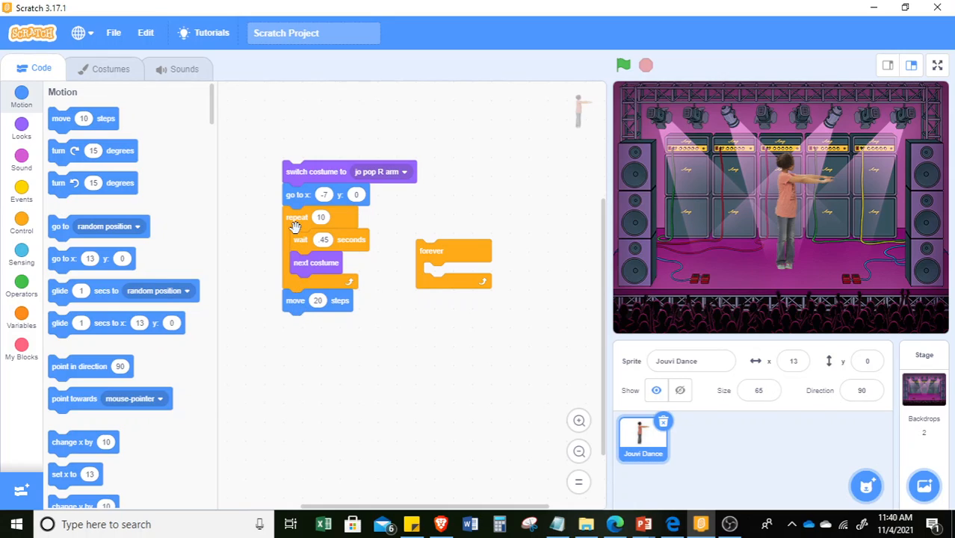
# Wrap the repeat loop and 20-step move inside the spare forever loop
pyautogui.moveTo(296, 217); pyautogui.dragTo(314, 305)
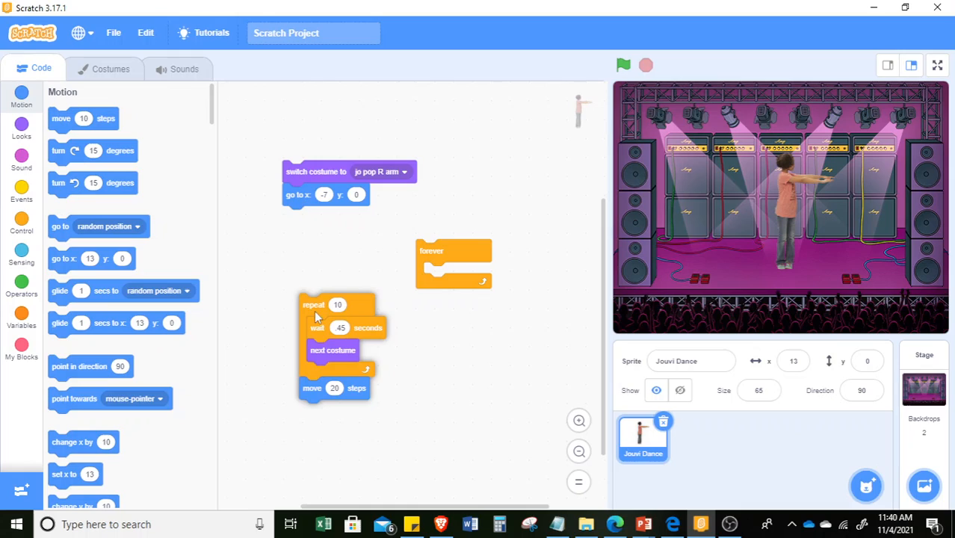
pyautogui.moveTo(314, 305); pyautogui.dragTo(322, 322)
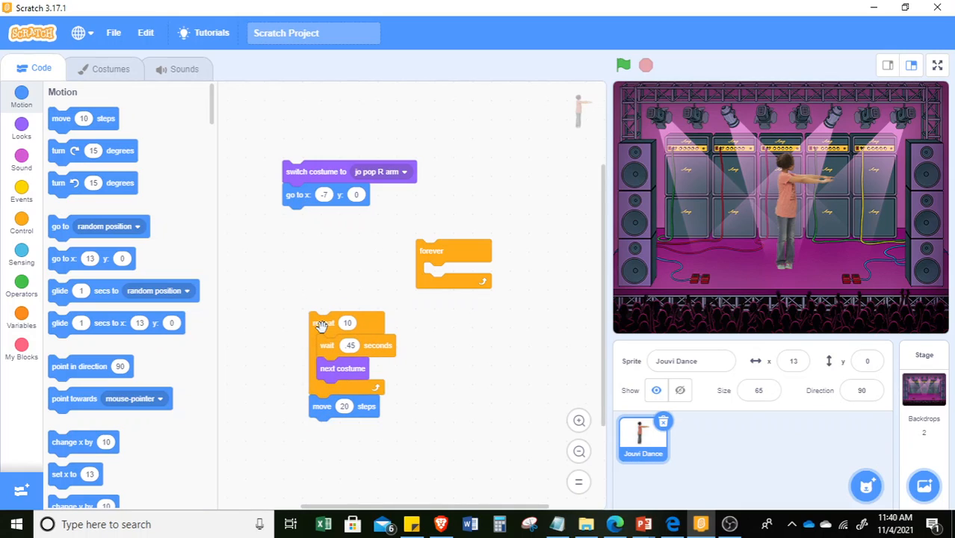
pyautogui.moveTo(322, 322); pyautogui.dragTo(436, 270)
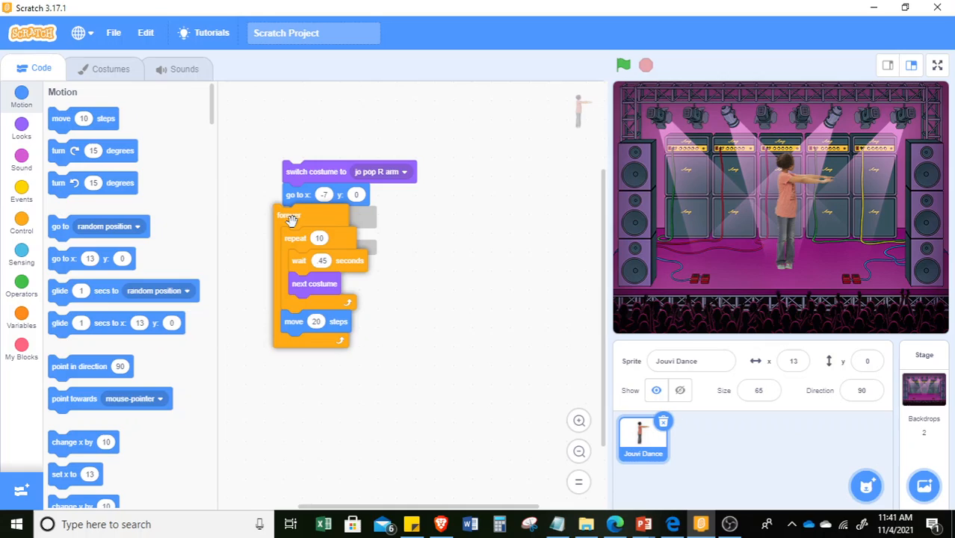
# Test-run the rebuilt forever dance script with the green flag, then stop it
pyautogui.click(623, 66)
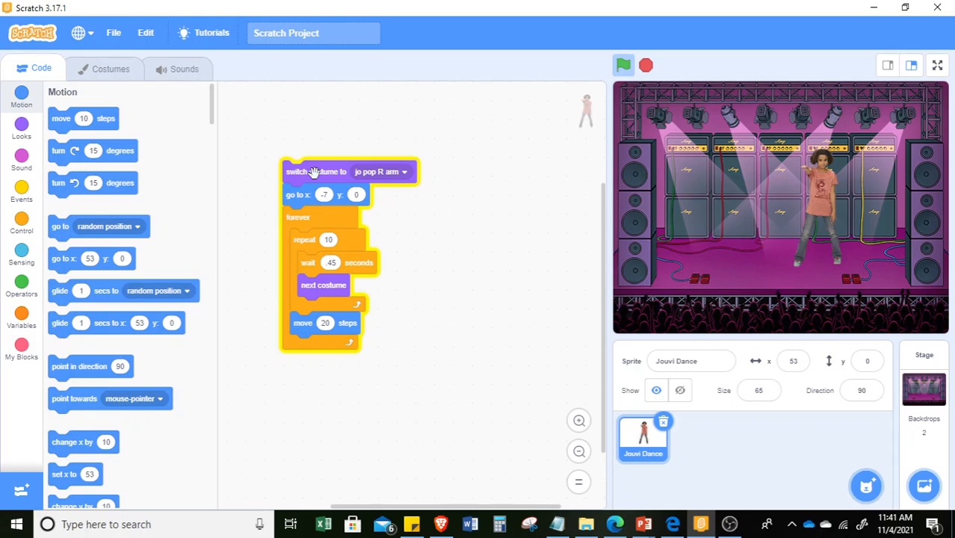
pyautogui.click(623, 65)
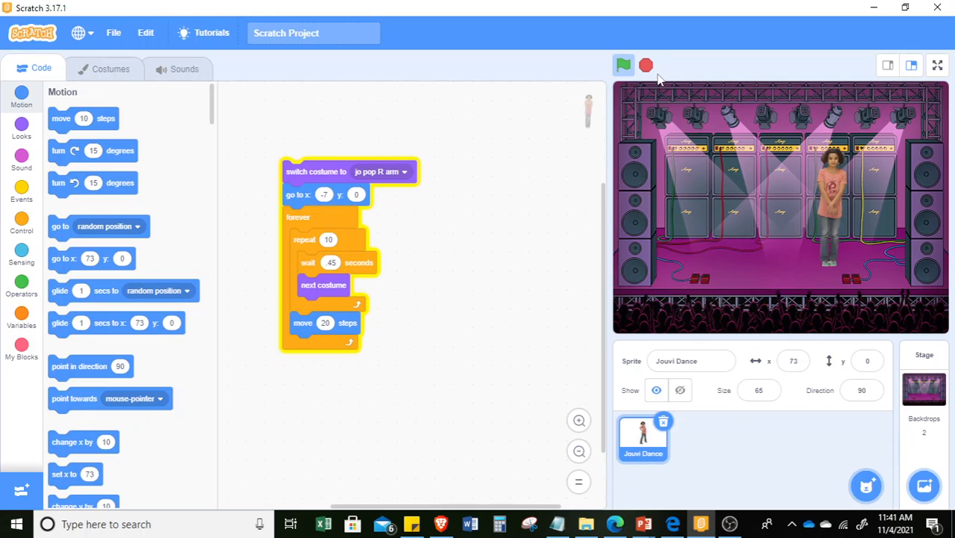
pyautogui.click(623, 66)
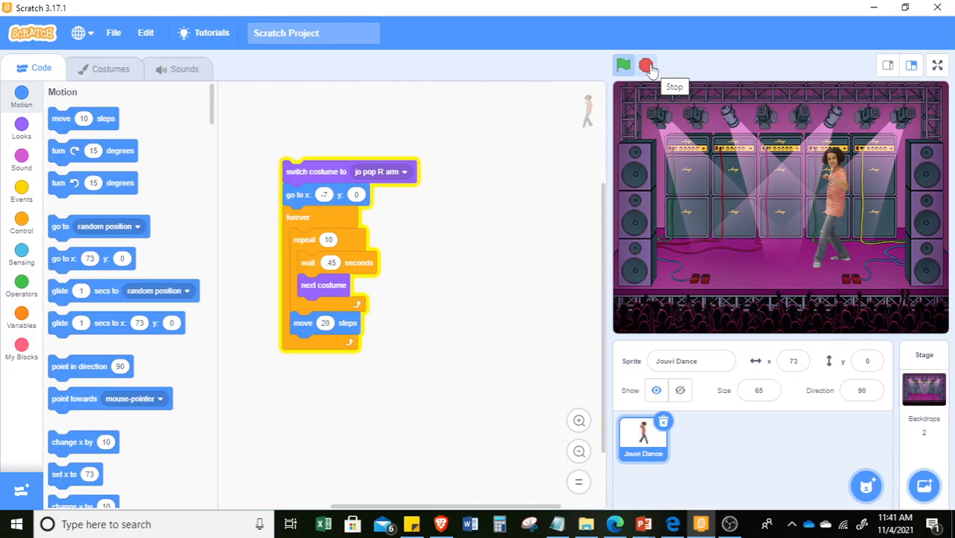
pyautogui.click(646, 66)
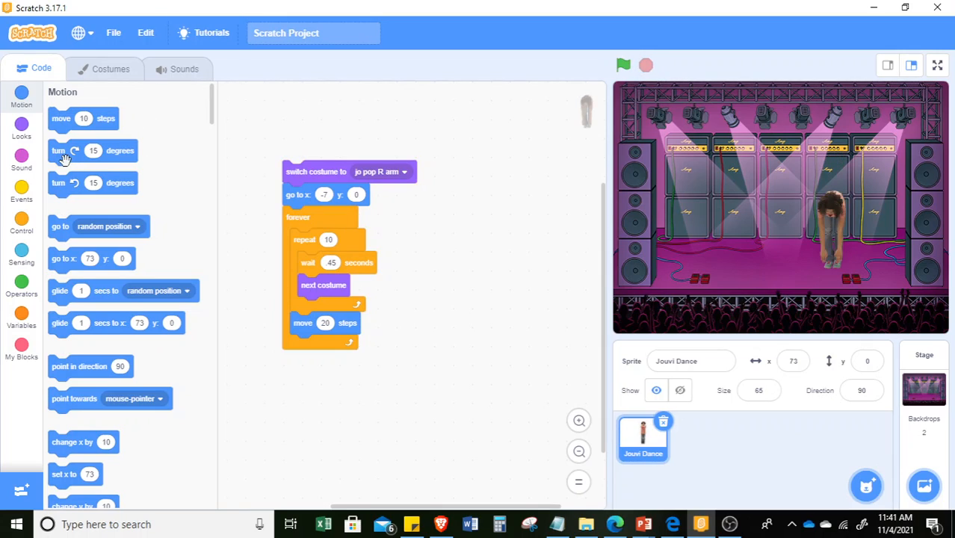
pyautogui.click(21, 157)
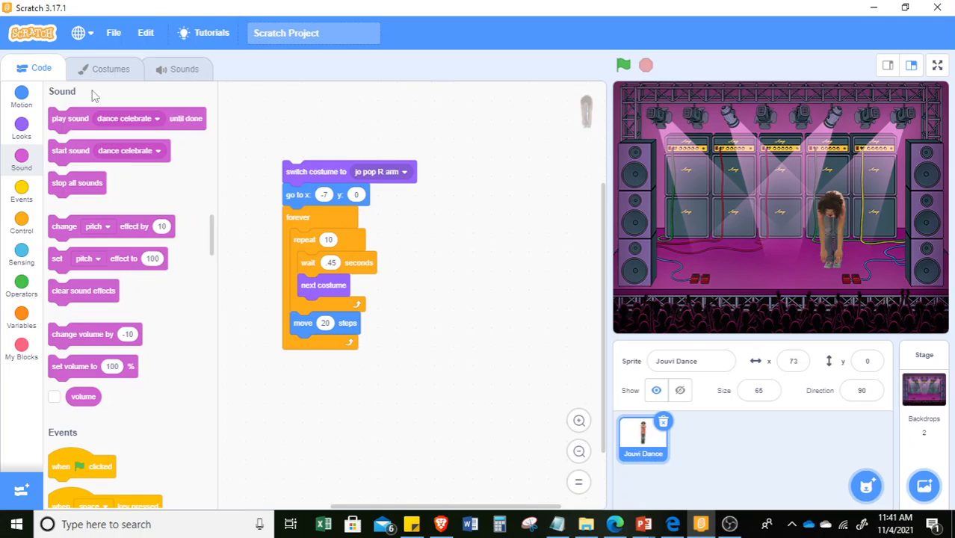
pyautogui.moveTo(101, 154)
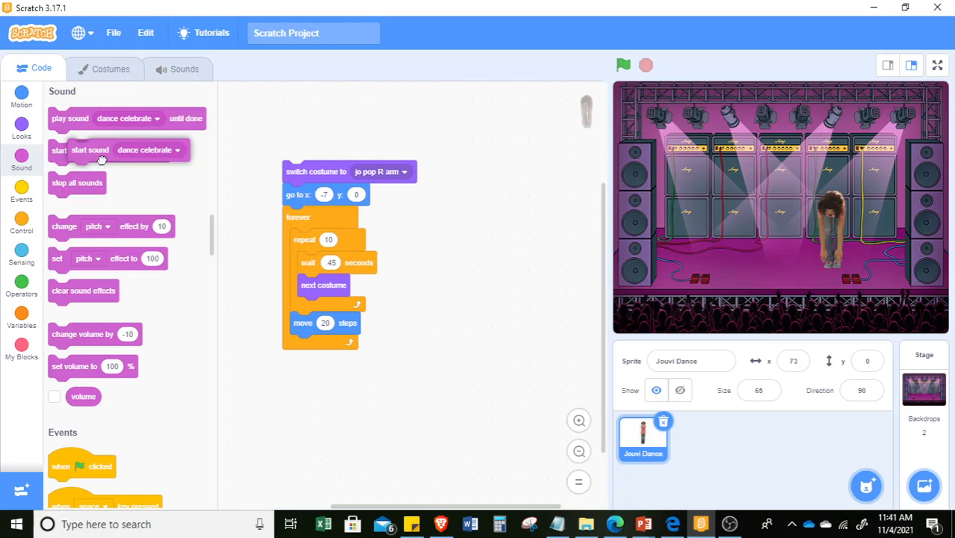
# Pull out a 'start sound dance celebrate' block and leave it loose beside the script
pyautogui.moveTo(90, 150); pyautogui.dragTo(308, 156)
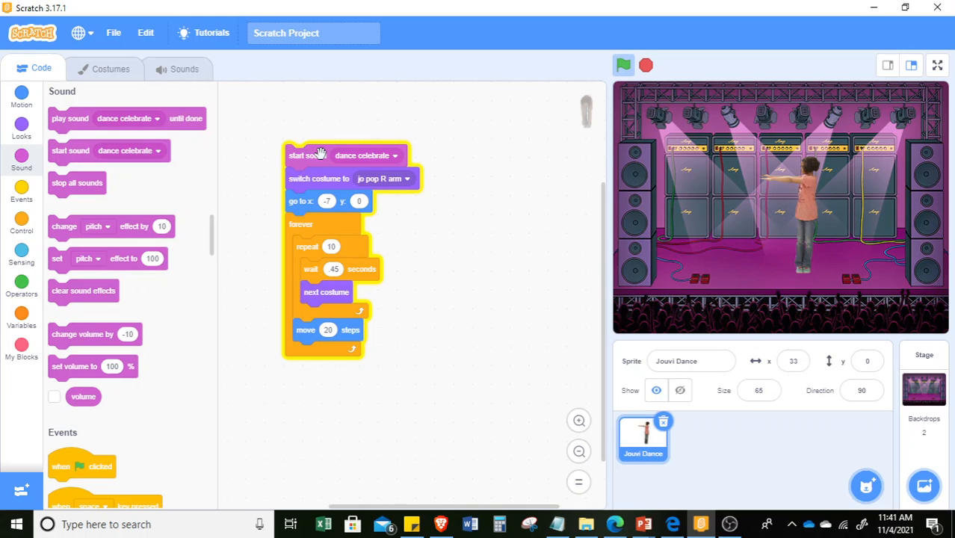
pyautogui.moveTo(318, 177); pyautogui.dragTo(416, 230)
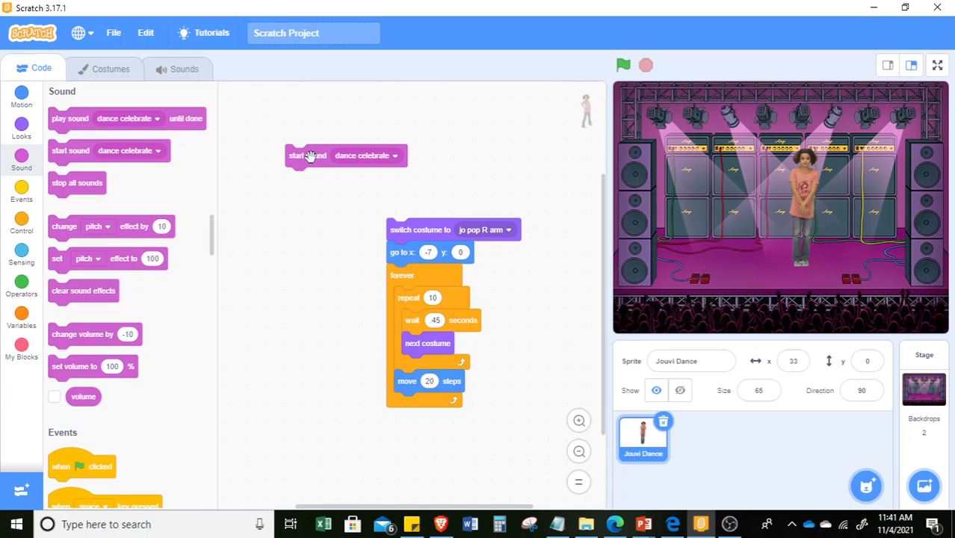
# Place 'start sound dance celebrate' inside forever above repeat 10, then test-run the dance
pyautogui.moveTo(308, 156); pyautogui.dragTo(436, 277)
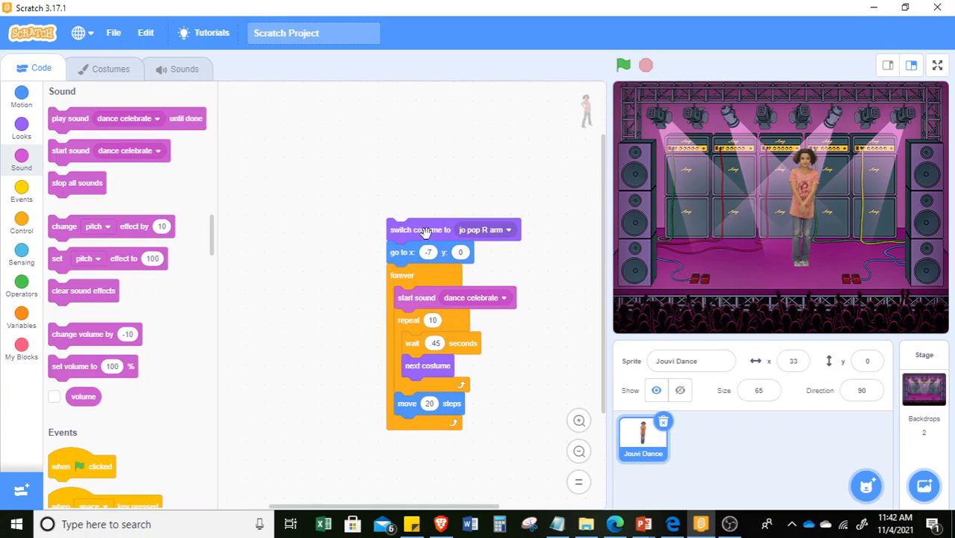
pyautogui.click(623, 66)
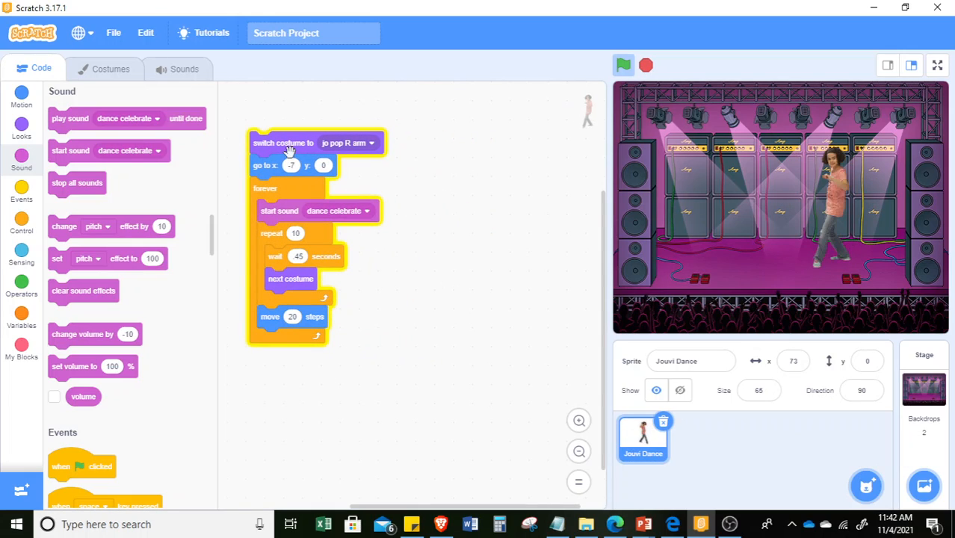
pyautogui.click(623, 66)
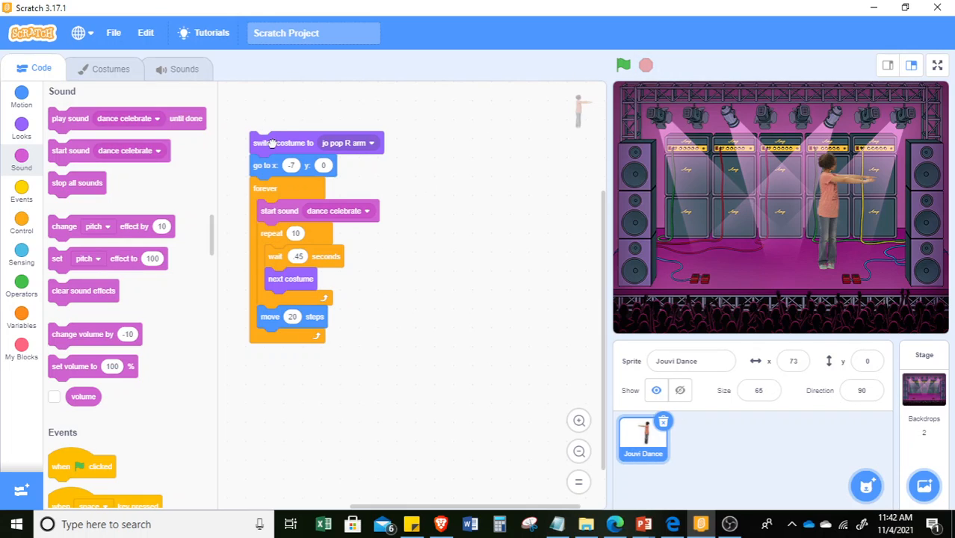
pyautogui.moveTo(282, 144); pyautogui.dragTo(362, 163)
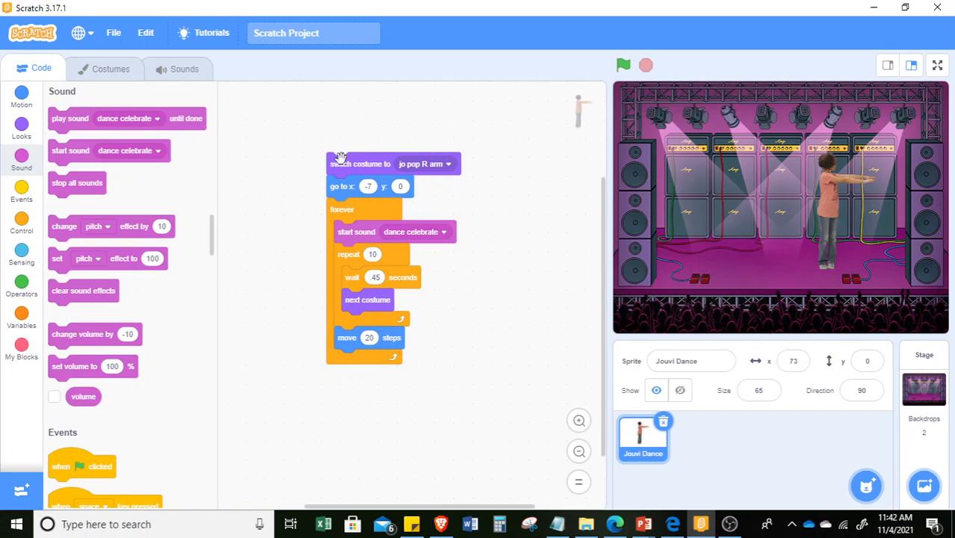
# Top the Jouvi Dance script with a 'when green flag clicked' hat block
pyautogui.click(21, 192)
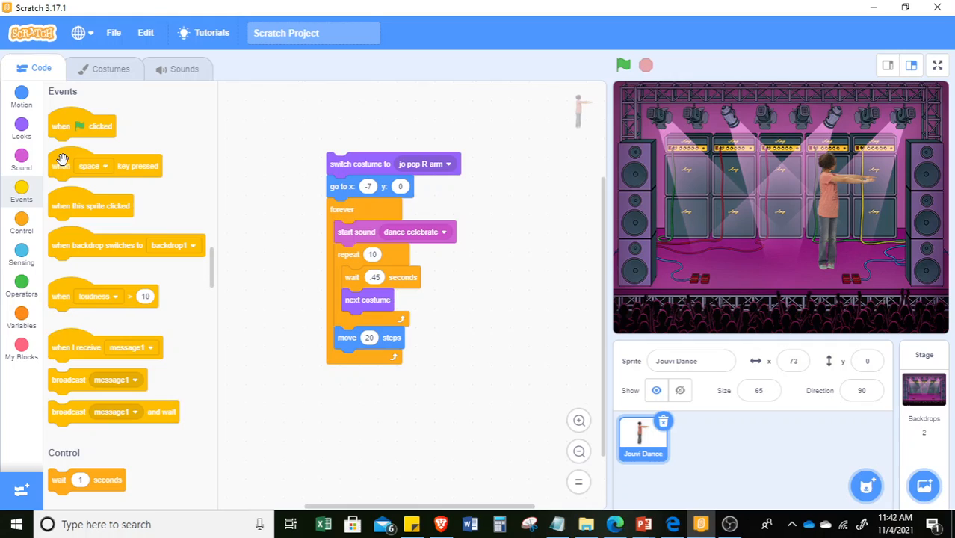
pyautogui.moveTo(82, 125); pyautogui.dragTo(342, 124)
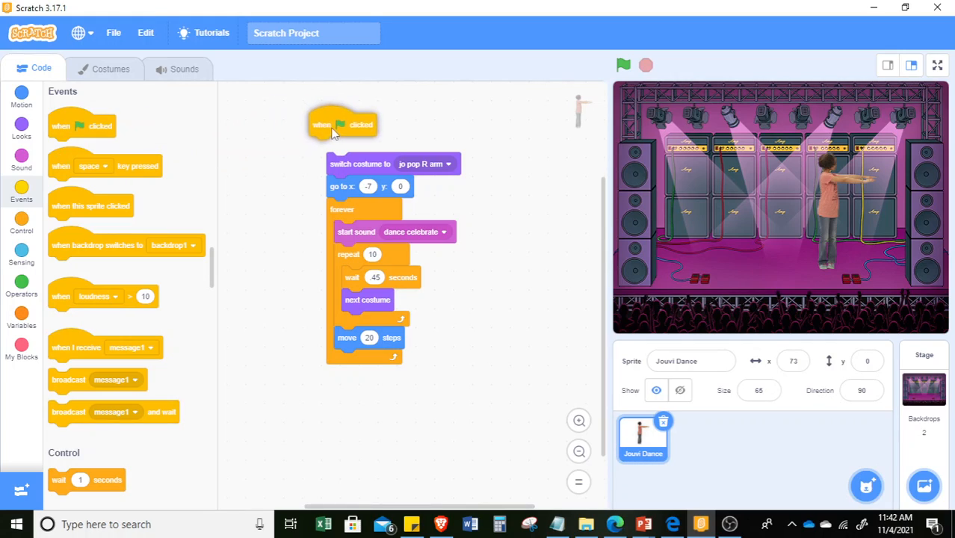
pyautogui.moveTo(342, 125); pyautogui.dragTo(346, 143)
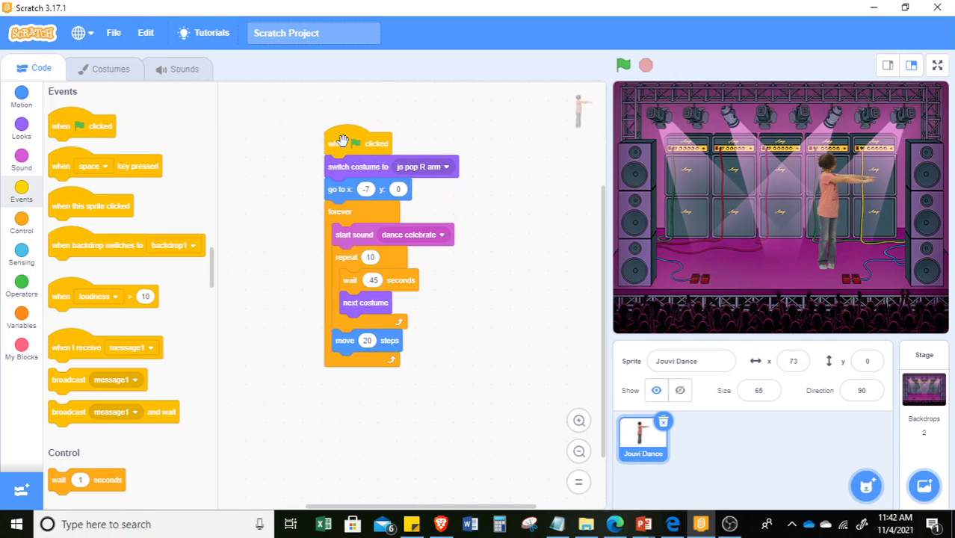
pyautogui.moveTo(623, 66)
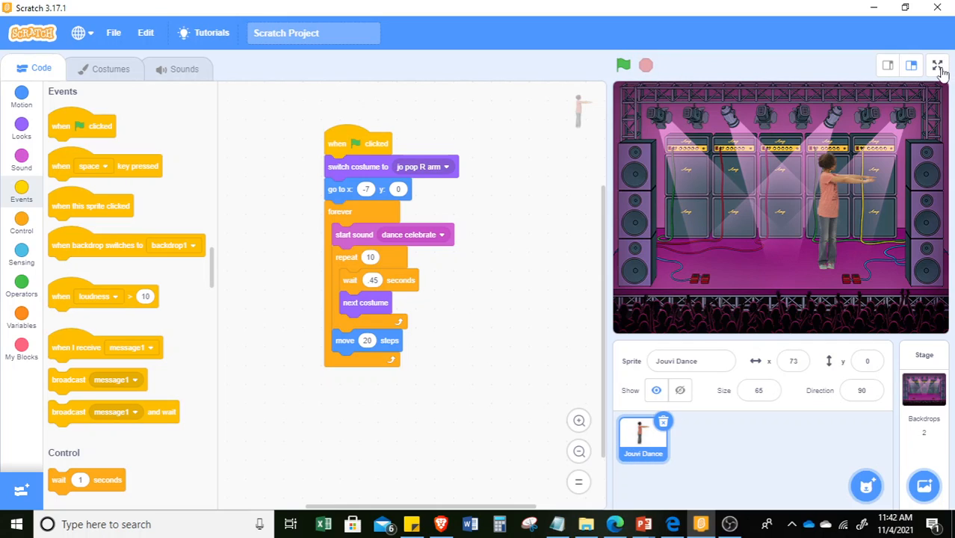
pyautogui.click(939, 66)
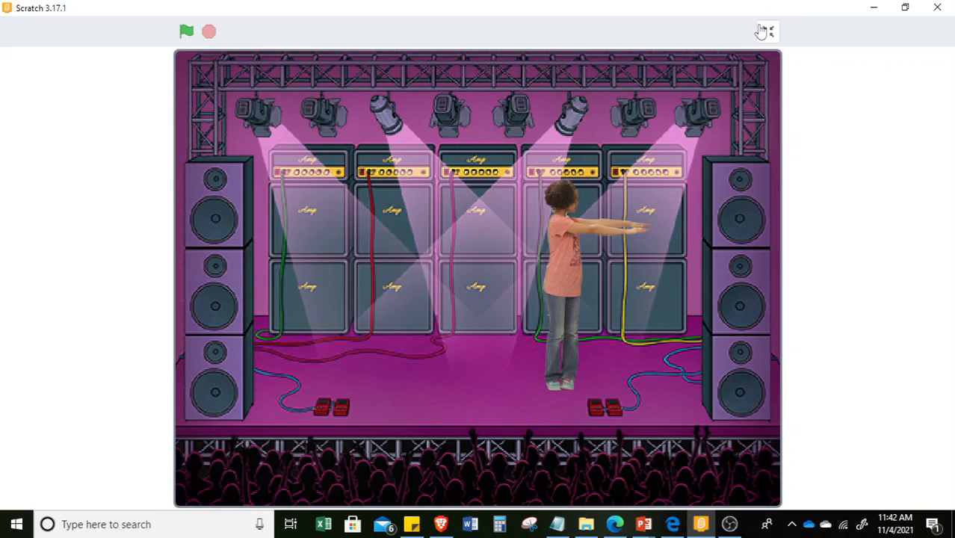
pyautogui.click(185, 31)
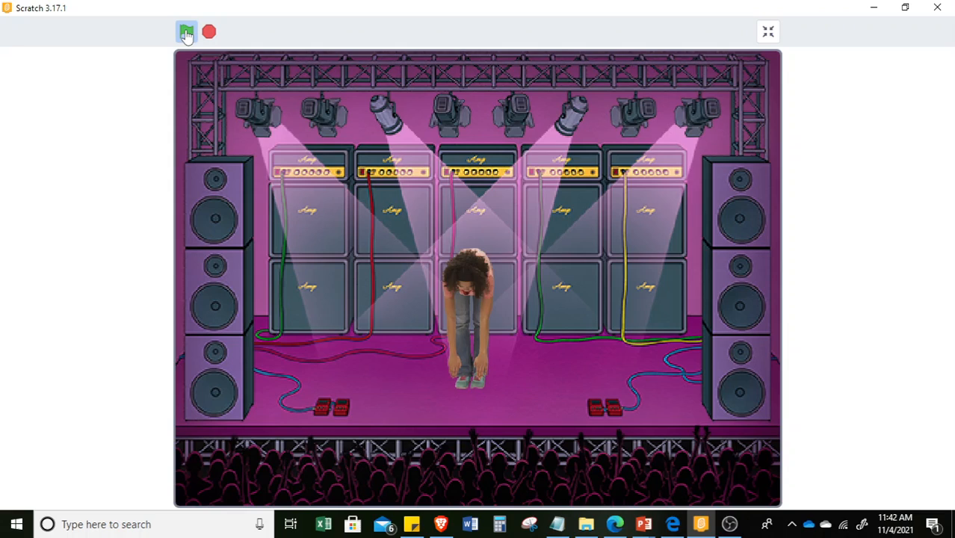
pyautogui.click(185, 31)
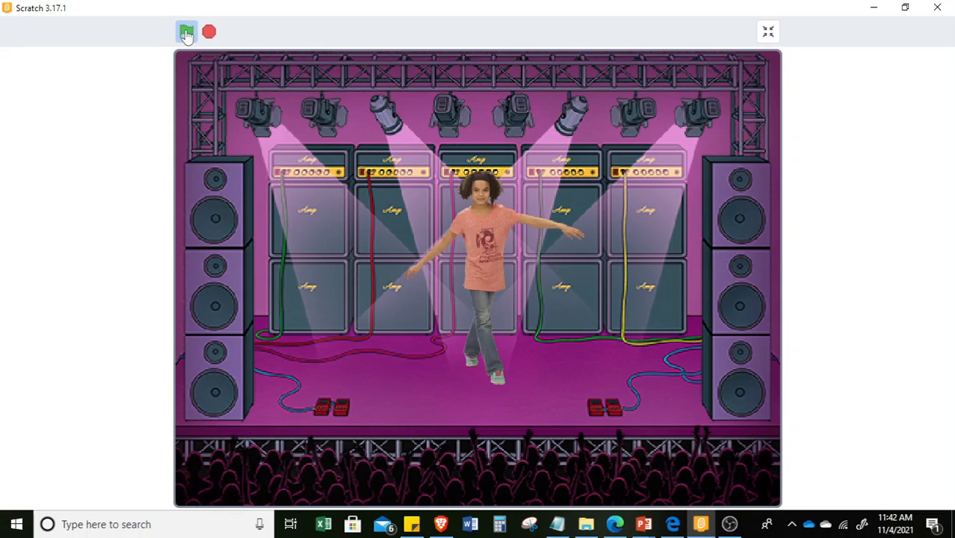
pyautogui.click(187, 31)
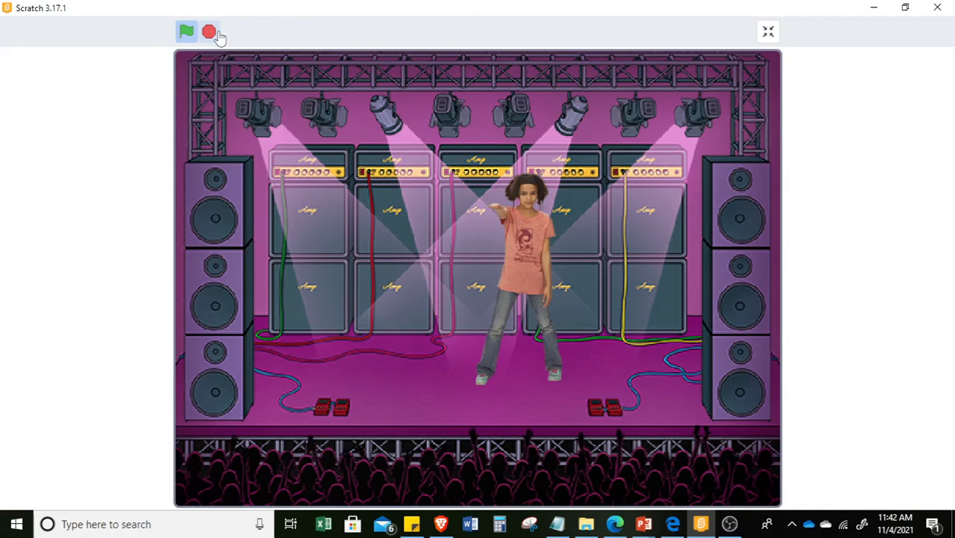
pyautogui.moveTo(210, 32)
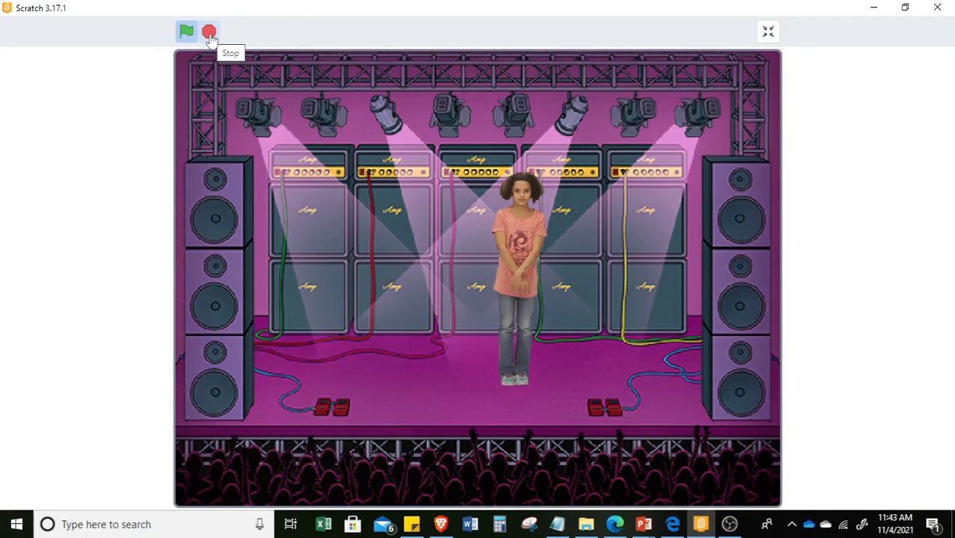
pyautogui.click(768, 31)
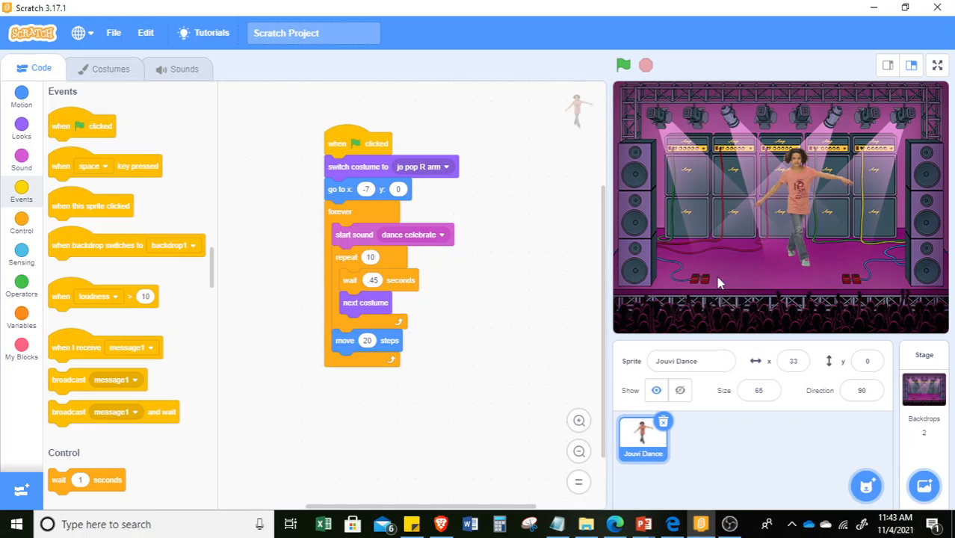
pyautogui.moveTo(741, 191)
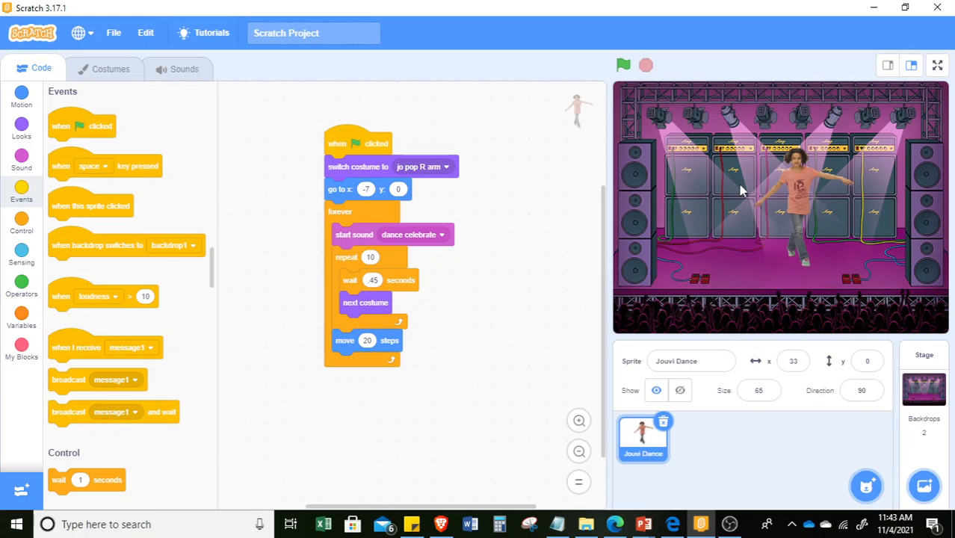
pyautogui.moveTo(699, 383)
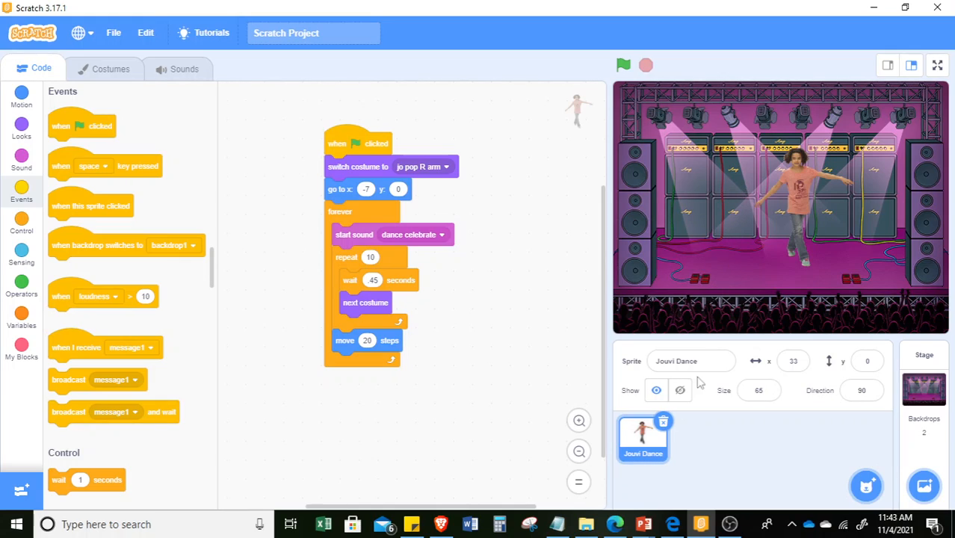
pyautogui.moveTo(637, 451)
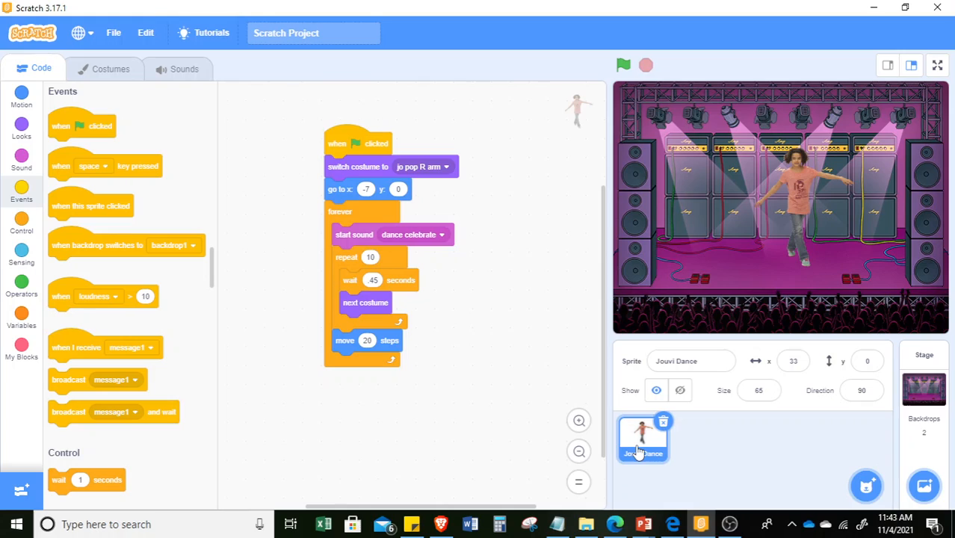
# Duplicate Jouvi Dance twice to get Jouvi Dance2 and Jouvi Dance3 dancers
pyautogui.rightClick(641, 439)
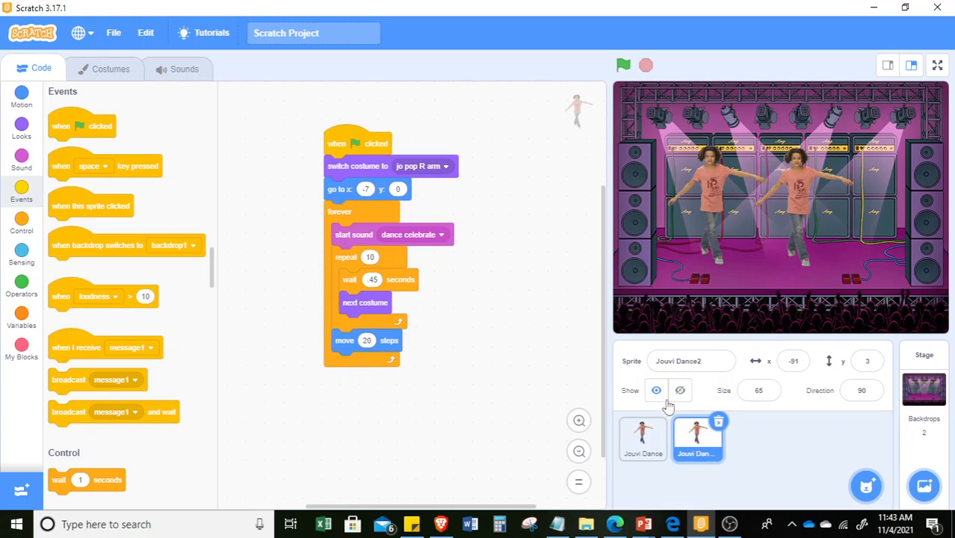
pyautogui.rightClick(697, 436)
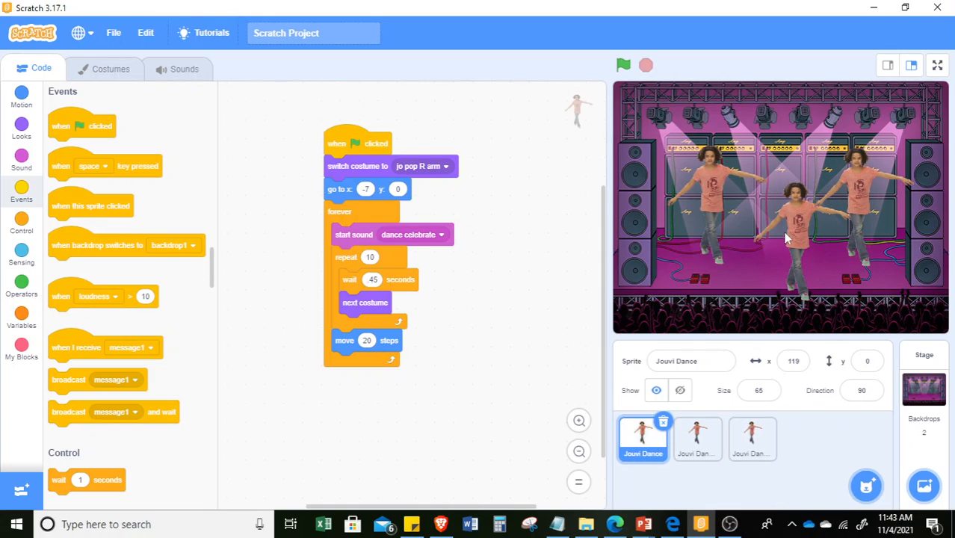
pyautogui.click(750, 439)
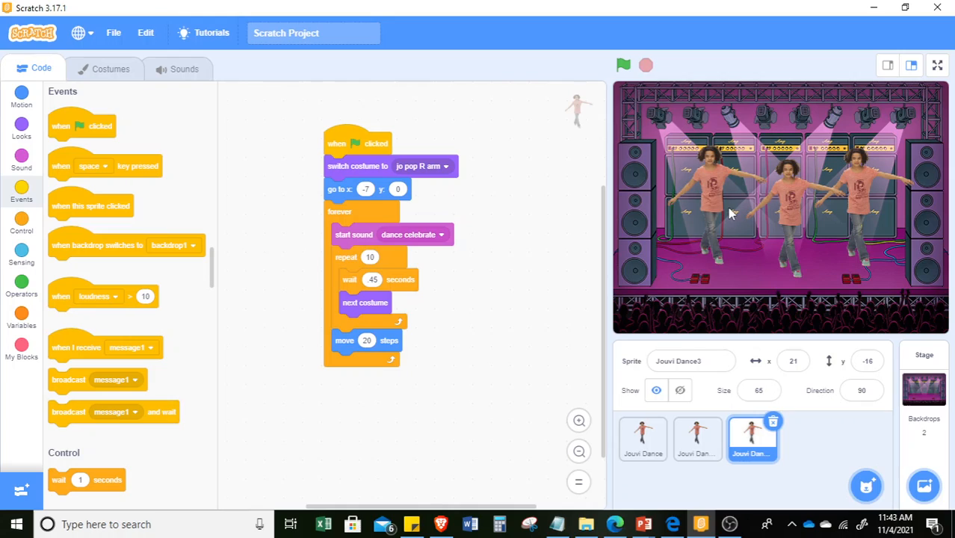
pyautogui.click(696, 440)
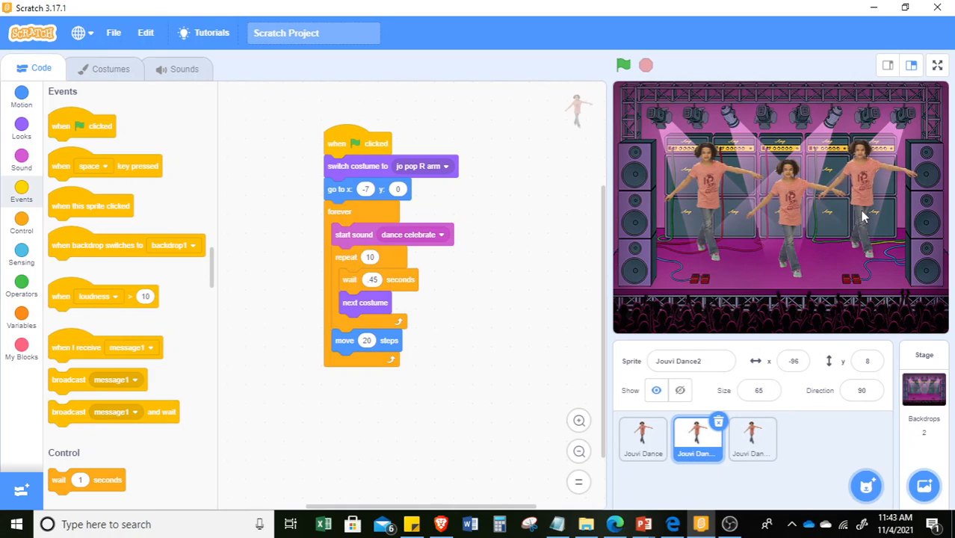
# Check the dancer copies' sizes, then set Jouvi Dance's size to 45
pyautogui.click(750, 439)
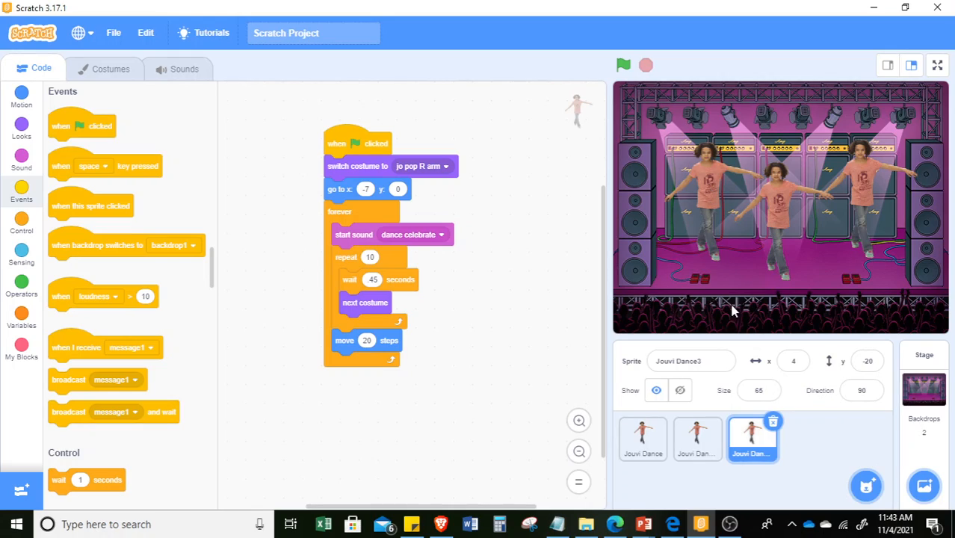
pyautogui.click(759, 390)
pyautogui.write('45')
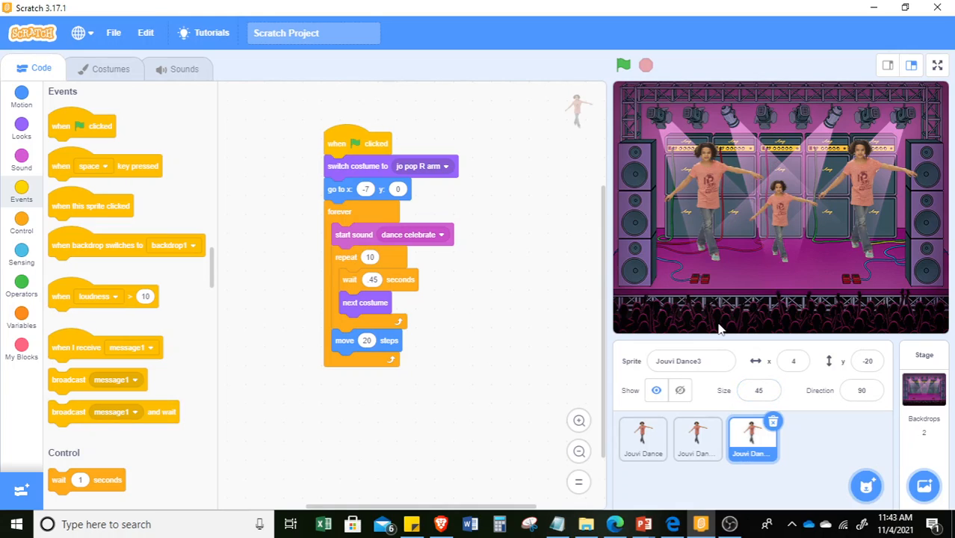
pyautogui.click(696, 439)
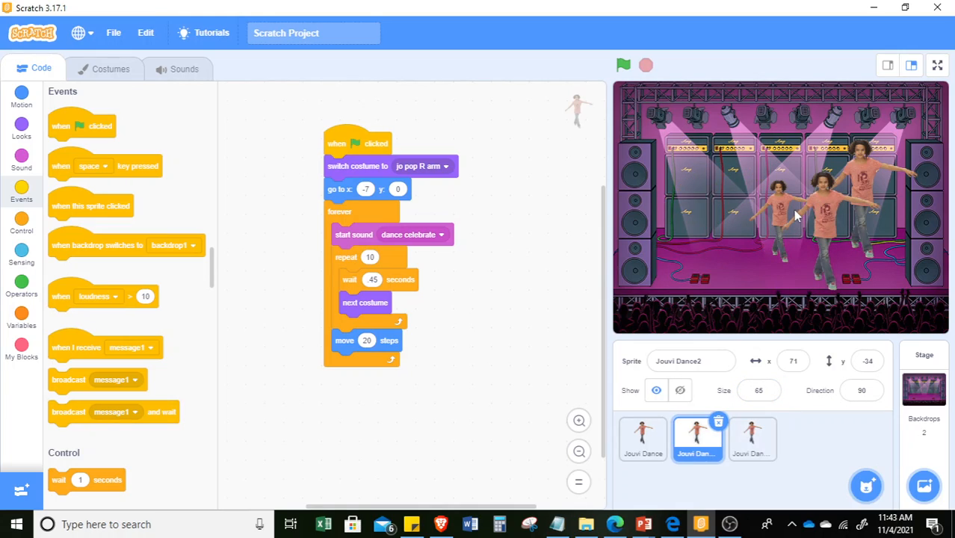
pyautogui.click(752, 439)
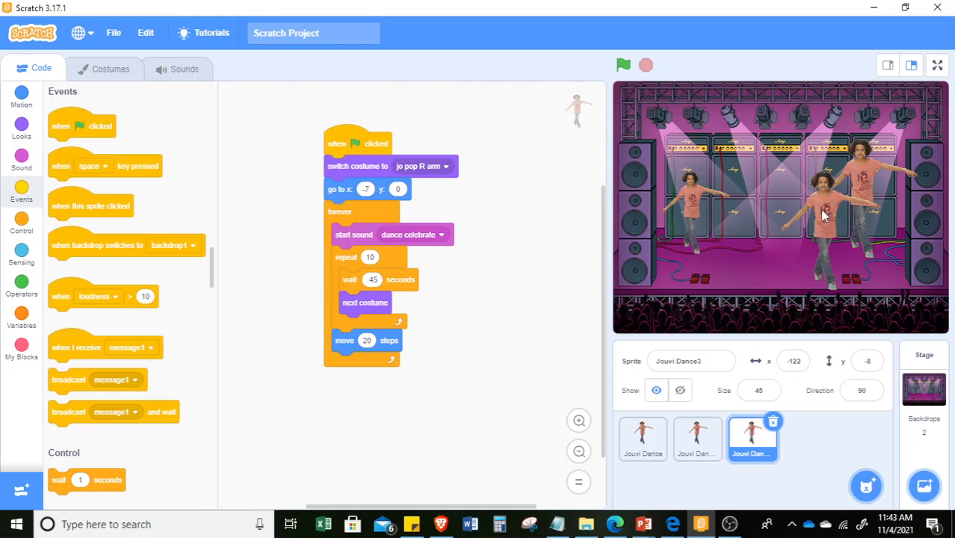
pyautogui.click(696, 440)
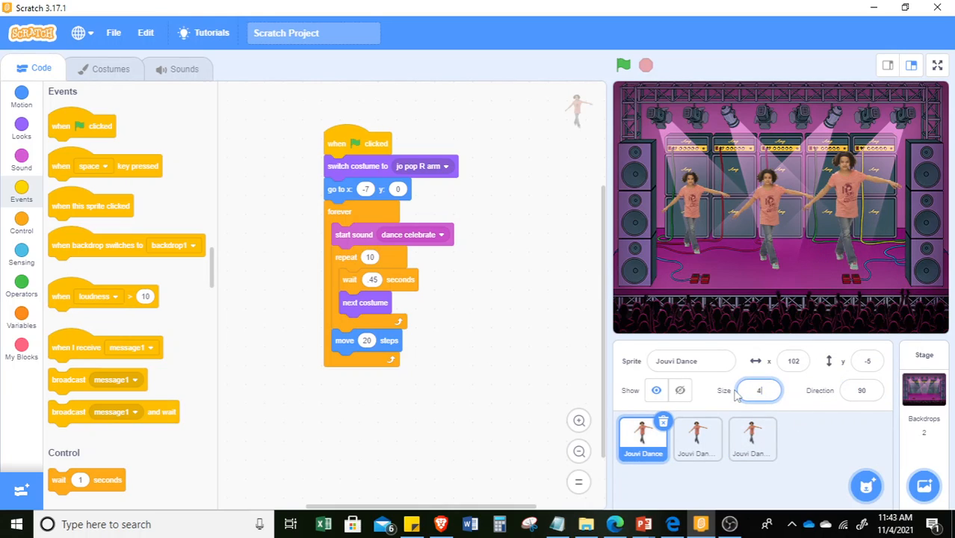
pyautogui.write('45')
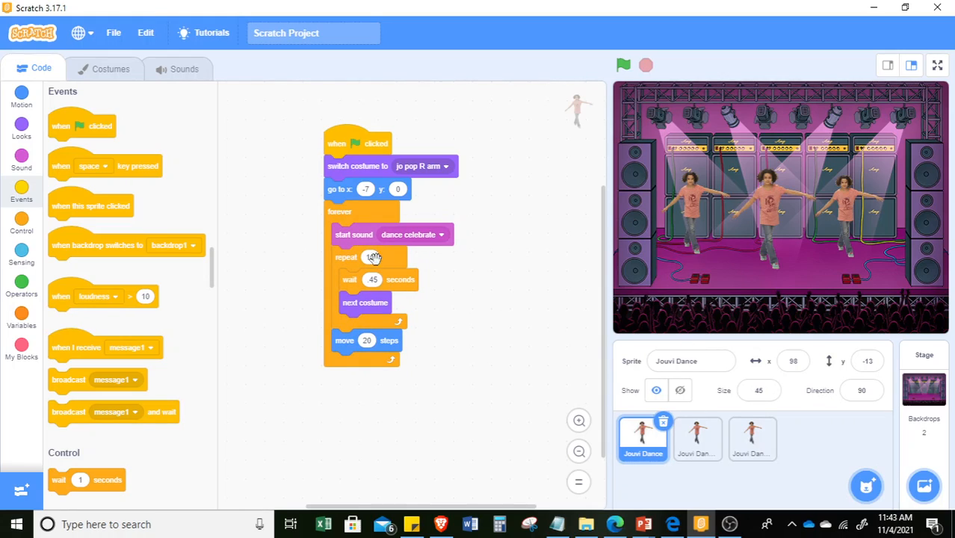
# Strip the 'start sound dance celebrate' block from Jouvi Dance2 and Jouvi Dance3, then run the project
pyautogui.click(696, 439)
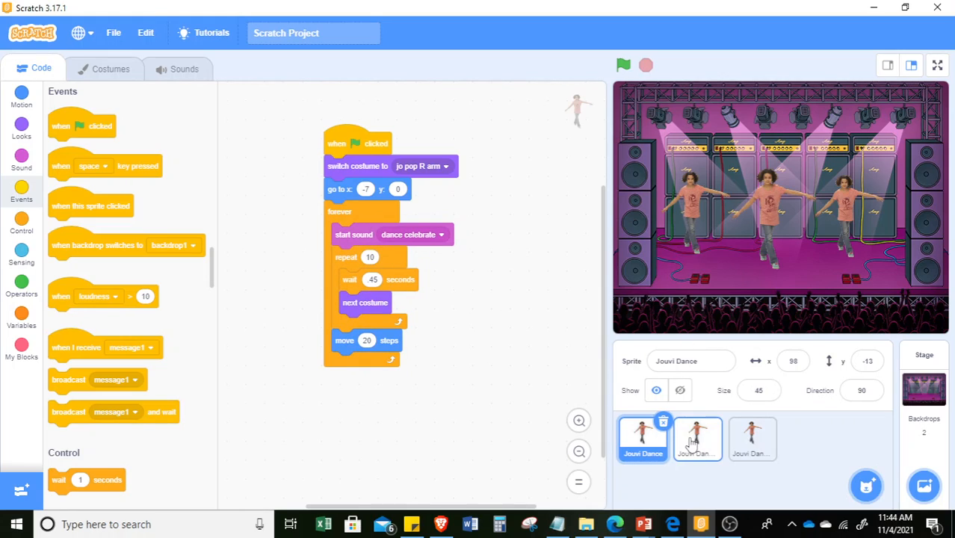
pyautogui.click(697, 440)
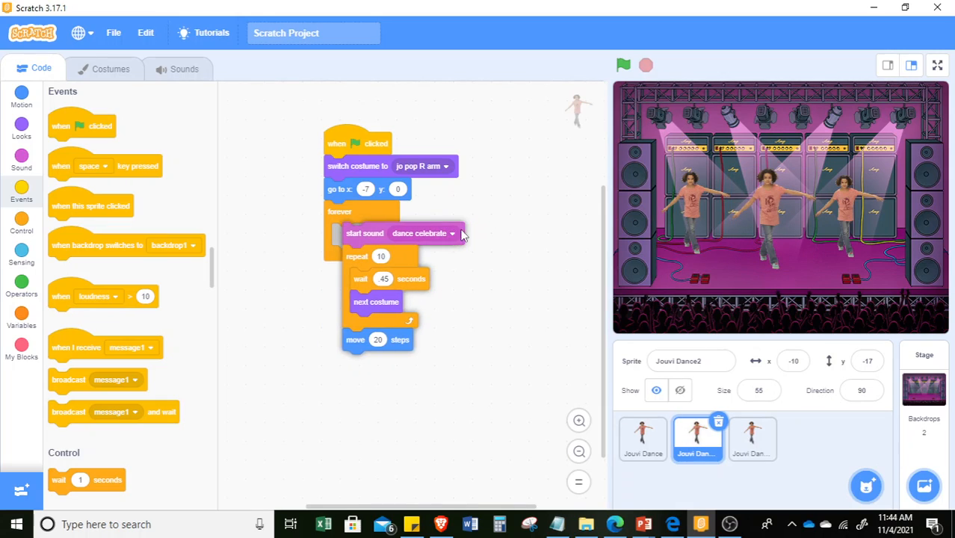
pyautogui.moveTo(365, 233); pyautogui.dragTo(475, 236)
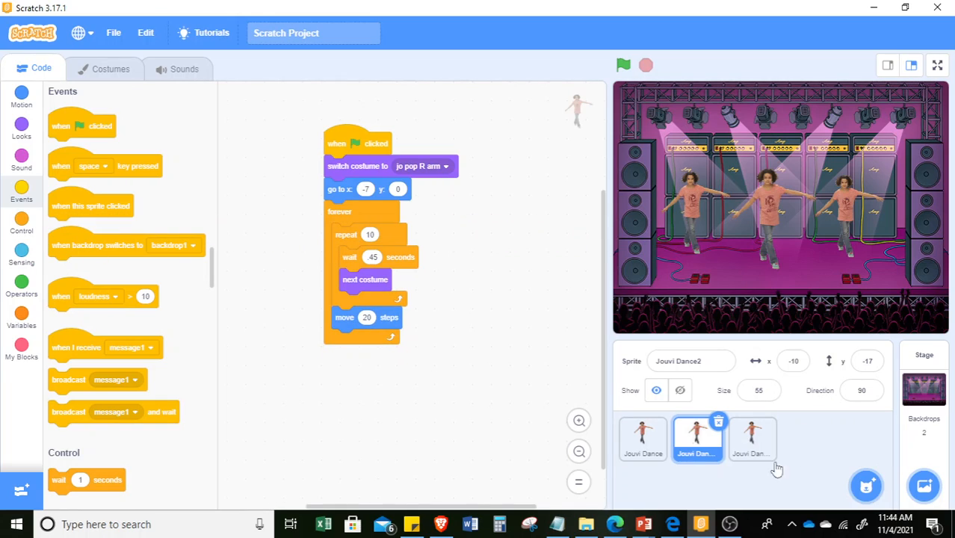
pyautogui.click(750, 440)
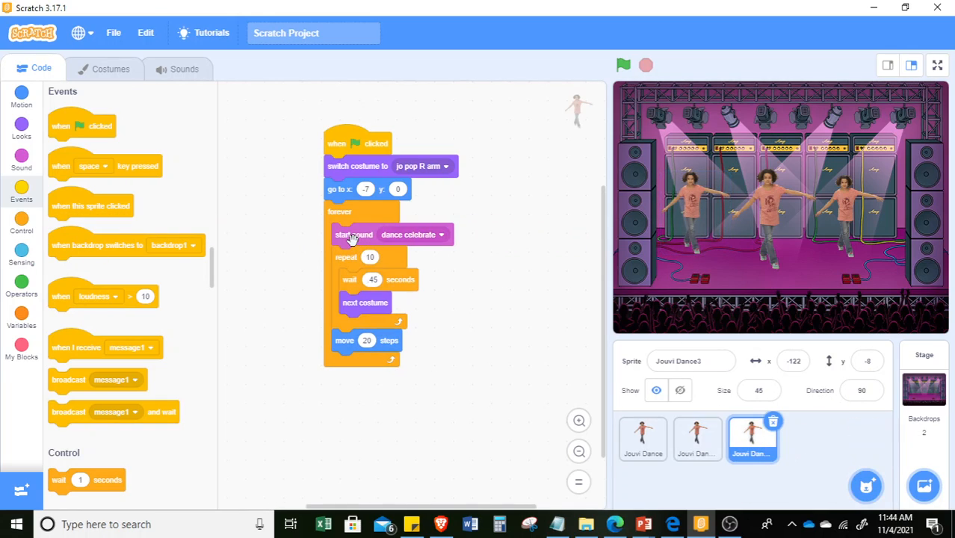
pyautogui.moveTo(355, 233); pyautogui.dragTo(448, 260)
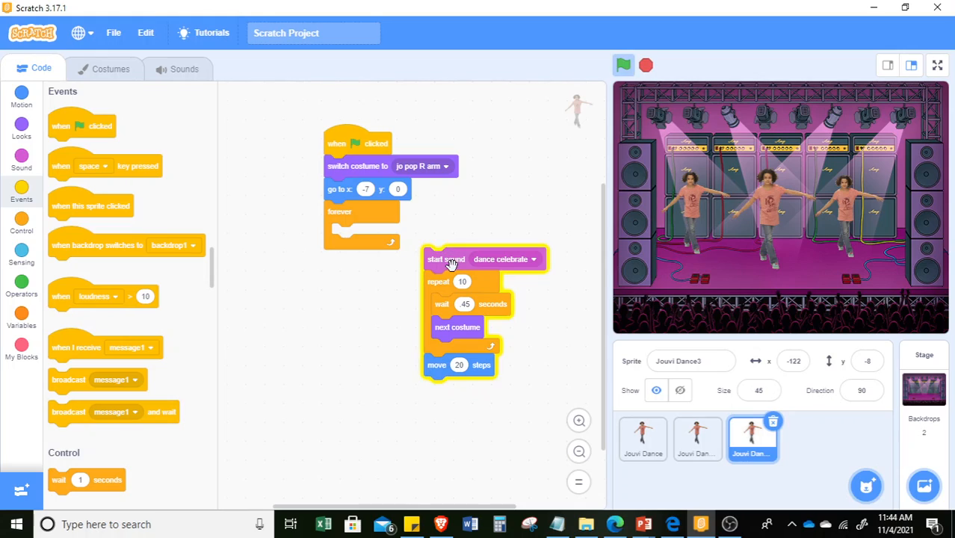
pyautogui.click(623, 66)
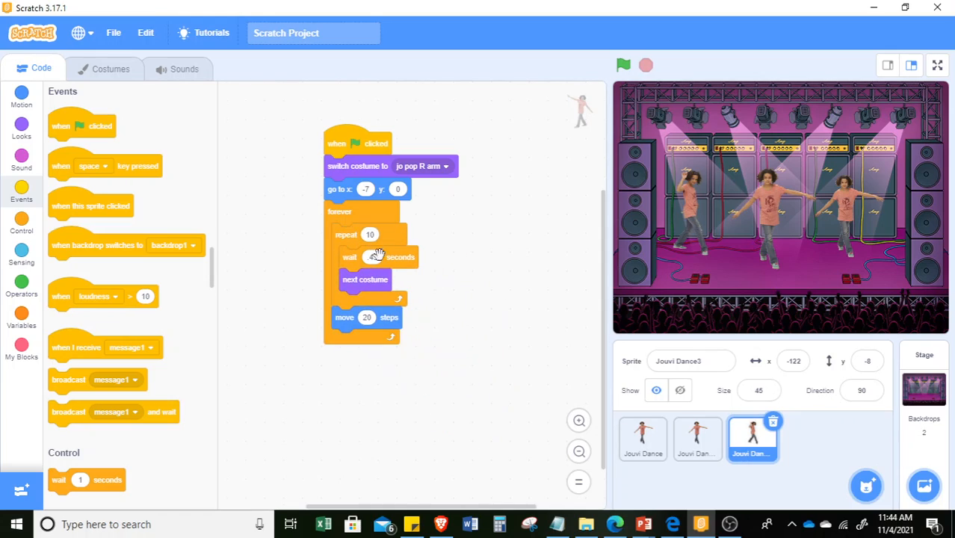
pyautogui.click(623, 66)
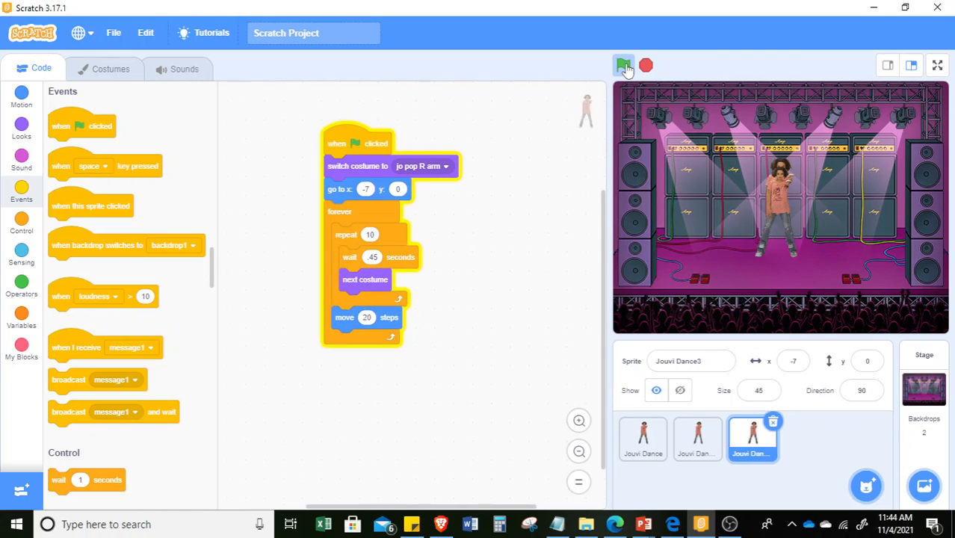
# Stop the run, review the dancers' spots and set Jouvi Dance's go-to block to x -128, y -7
pyautogui.click(623, 66)
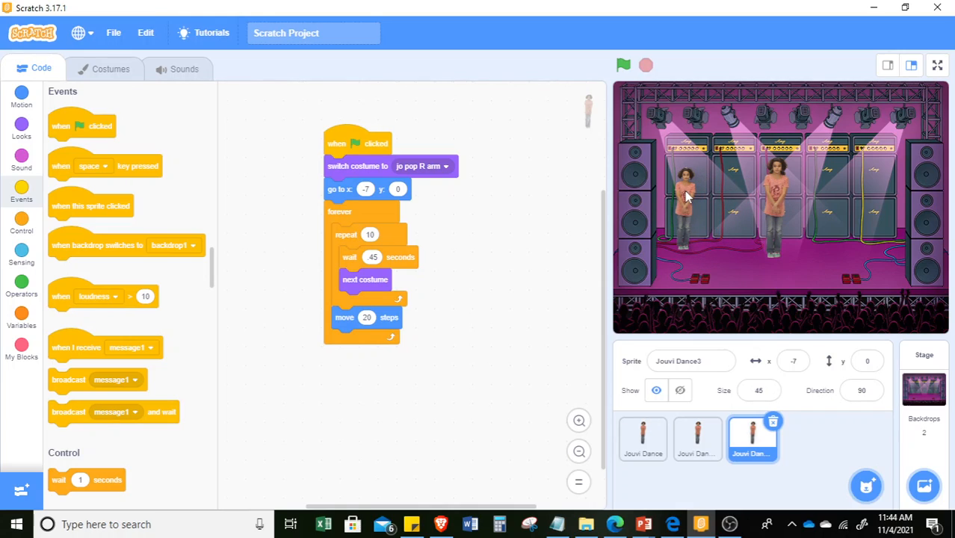
pyautogui.click(696, 439)
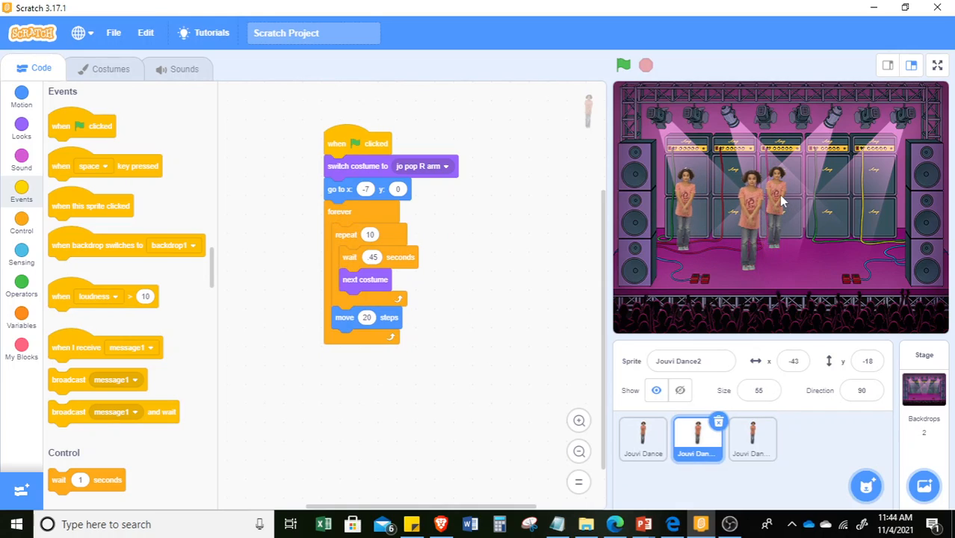
pyautogui.click(751, 439)
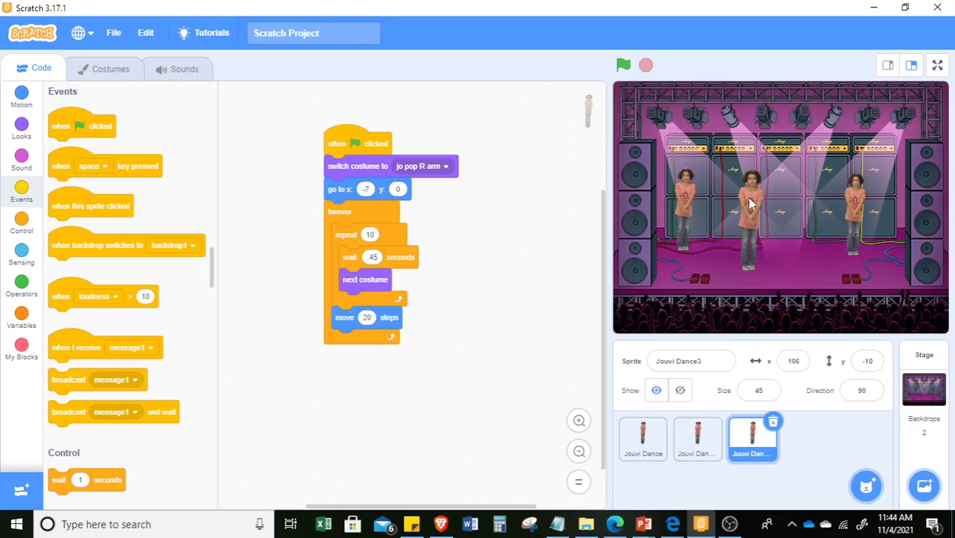
pyautogui.click(697, 439)
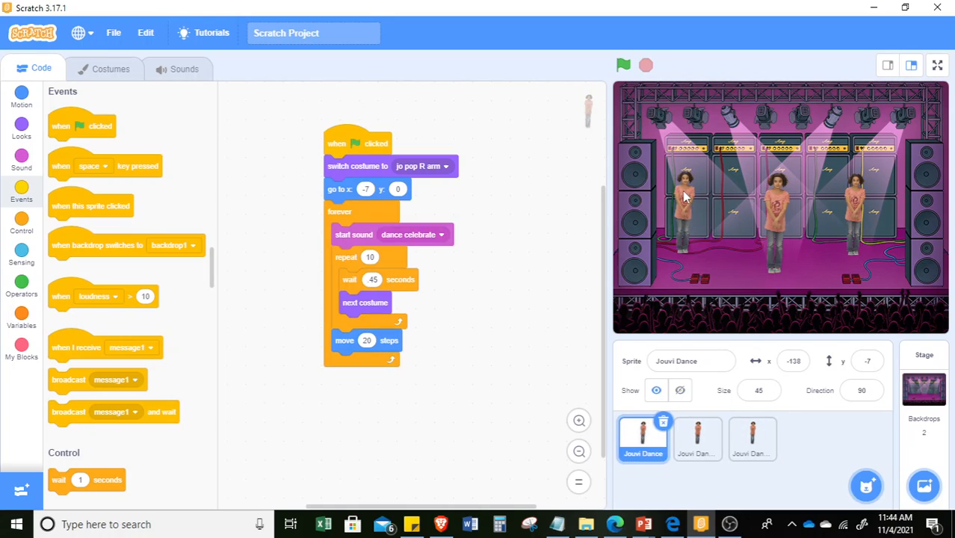
pyautogui.click(793, 360)
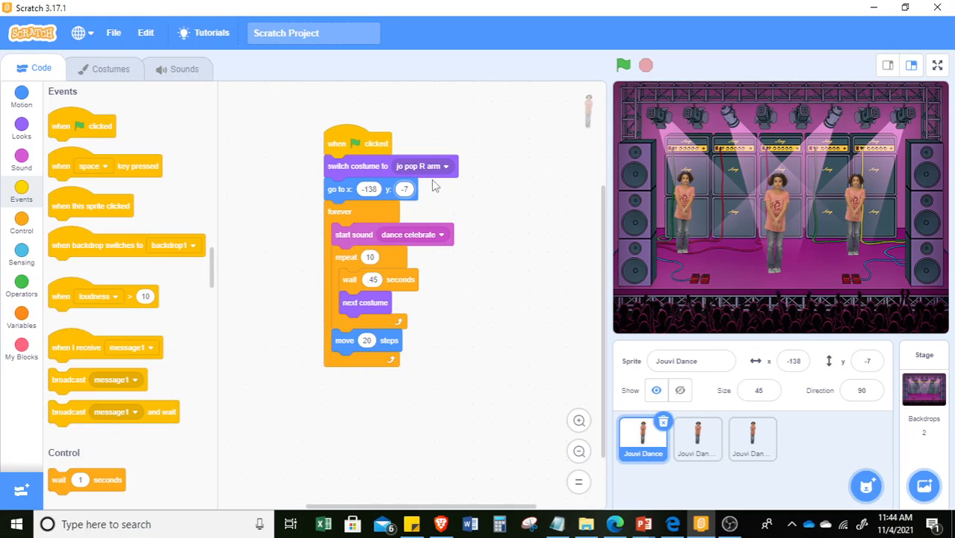
# Set Jouvi Dance2's go-to block near centre with y -22
pyautogui.click(697, 440)
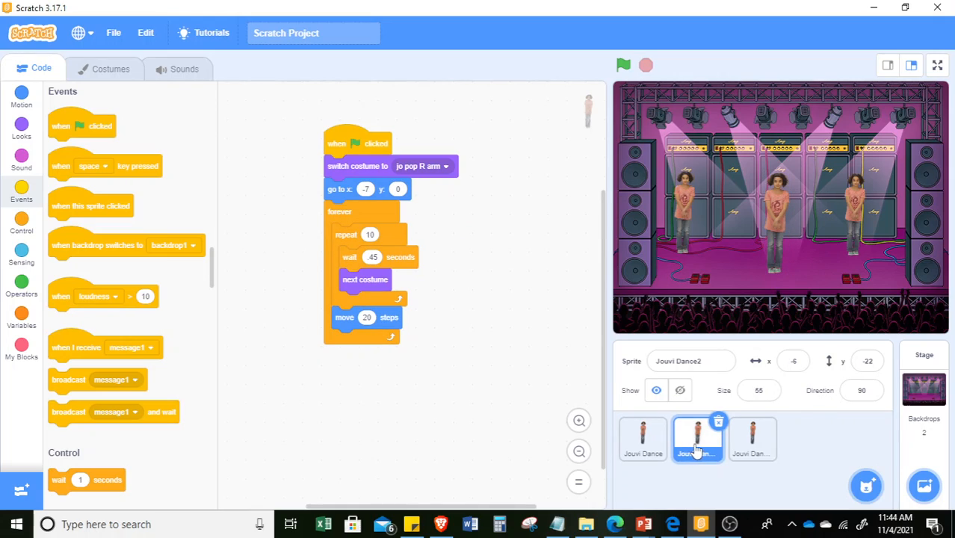
pyautogui.click(366, 188)
pyautogui.write('-6')
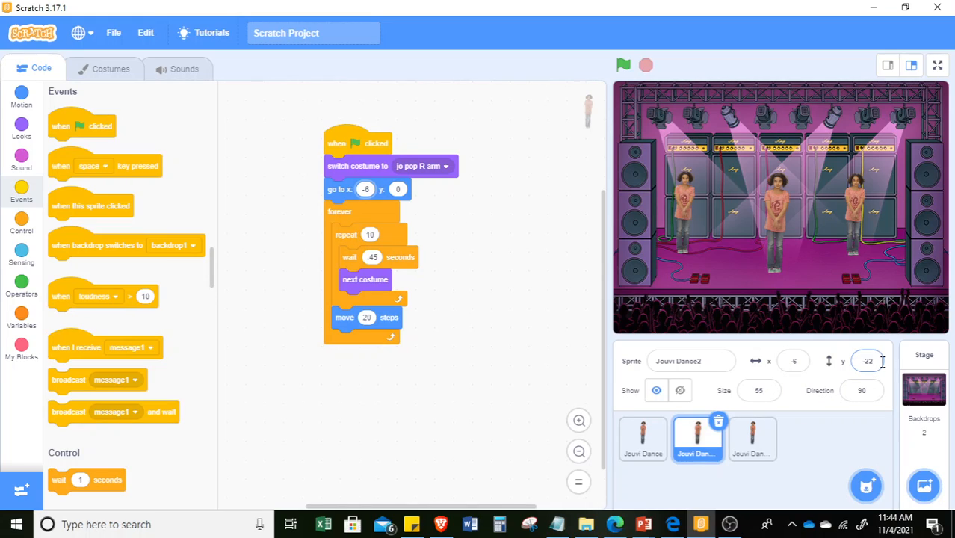
pyautogui.click(397, 188)
pyautogui.write('-22')
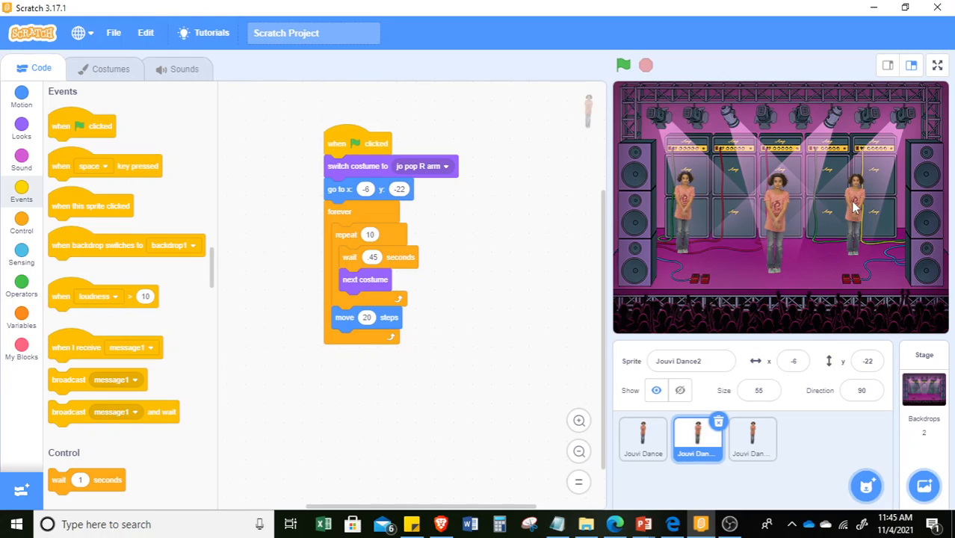
# Set Jouvi Dance3's go-to block to x 105, y -11
pyautogui.click(752, 439)
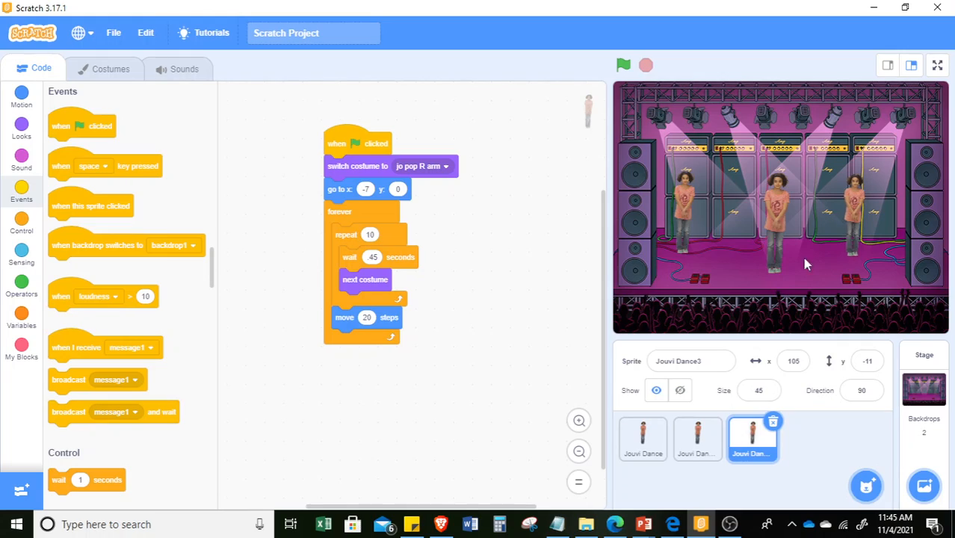
pyautogui.moveTo(328, 239)
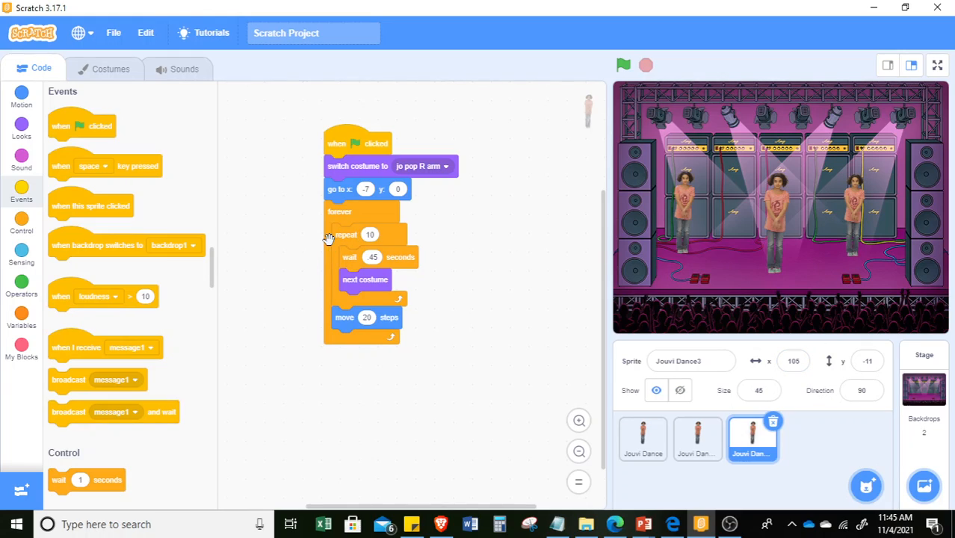
pyautogui.click(366, 189)
pyautogui.write('105')
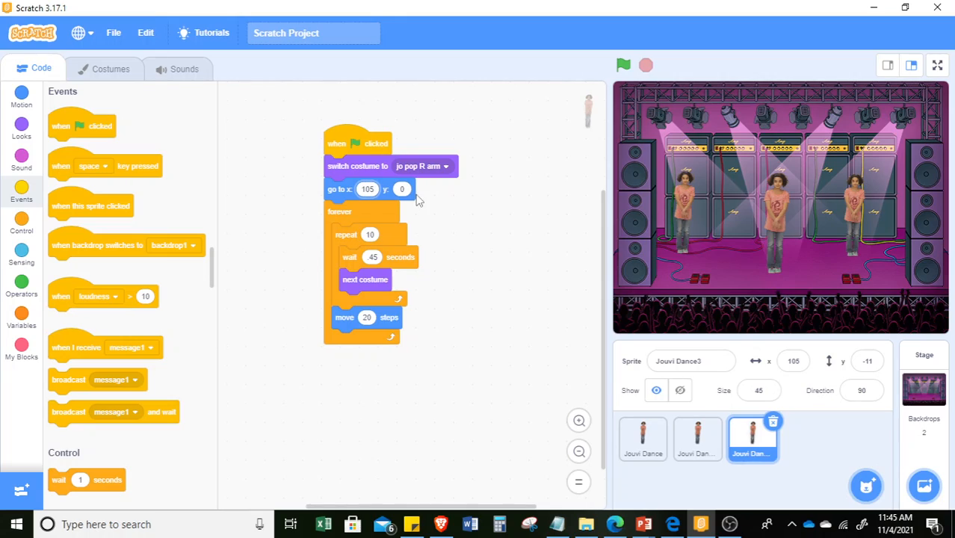
pyautogui.click(402, 188)
pyautogui.write('-11')
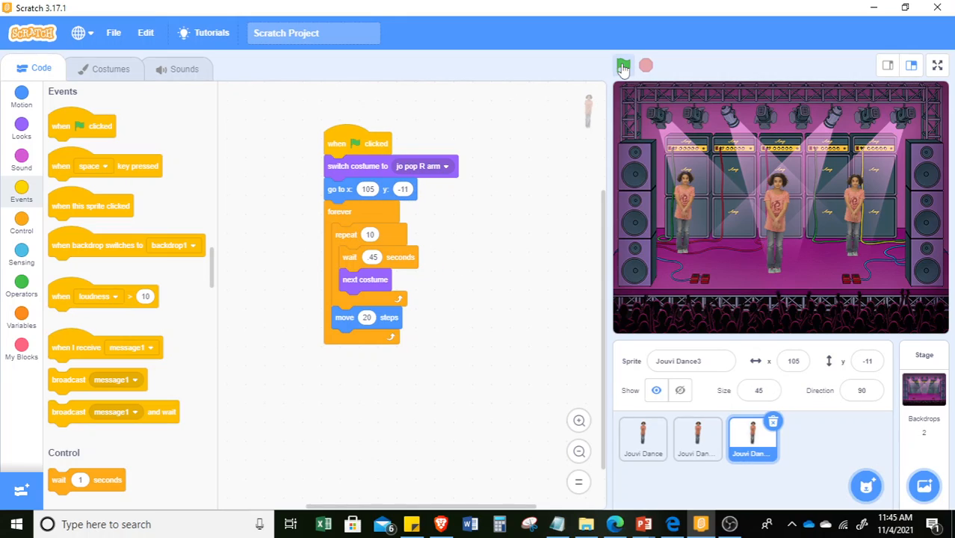
pyautogui.moveTo(623, 66)
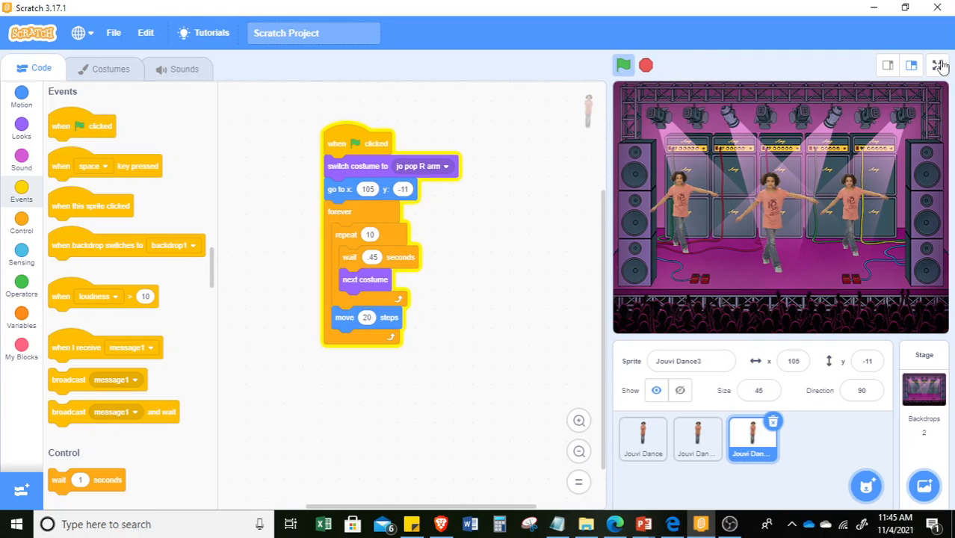
# Switch the stage to full screen and start all three dancers with the green flag
pyautogui.click(942, 65)
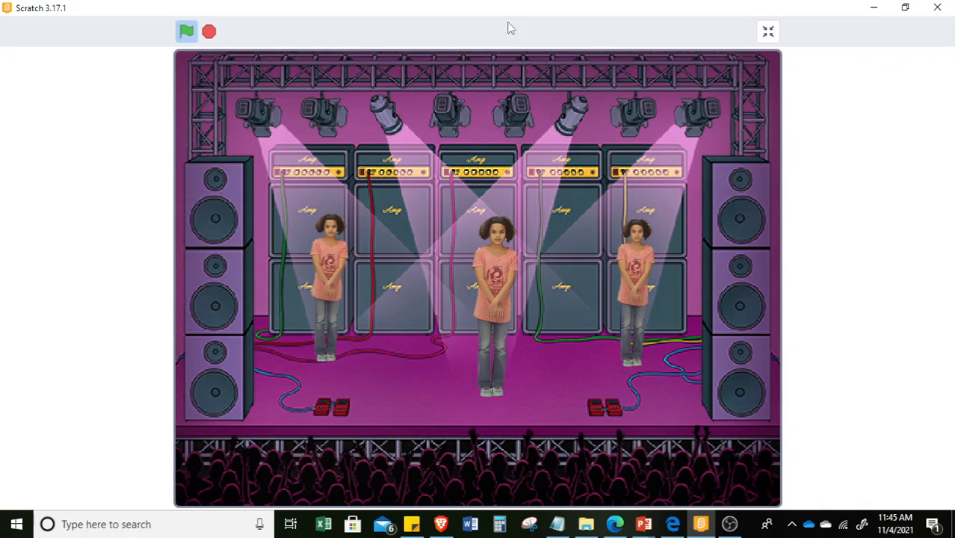
pyautogui.click(185, 32)
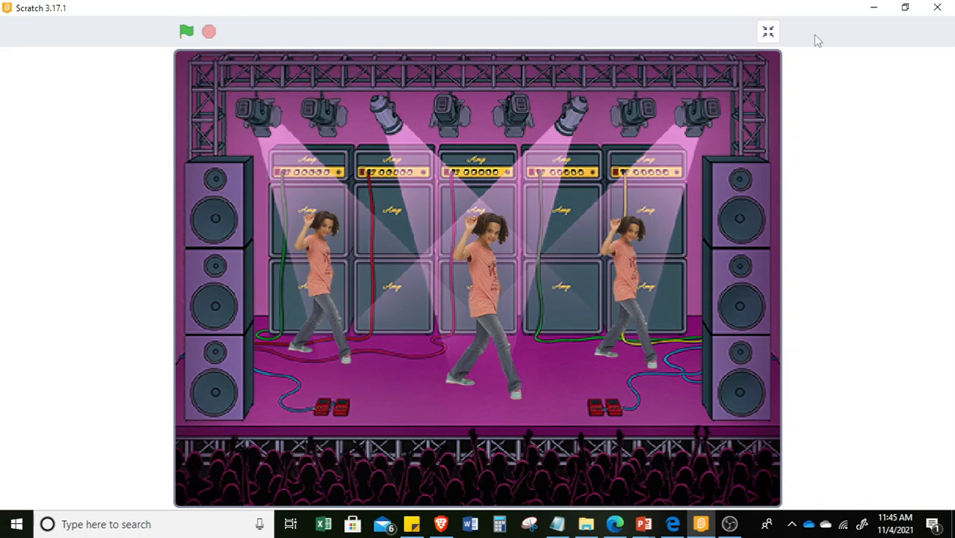